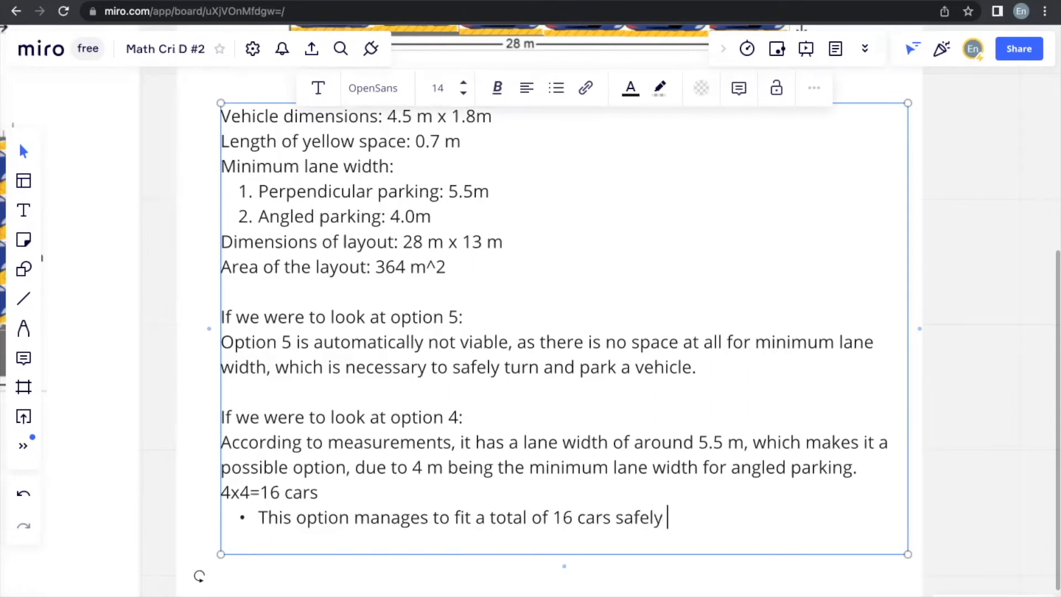
# Step: Finish the option 4 bullet with 'within the parking area.' and start 'If we were to look at option 3'
pyautogui.write('within the park')
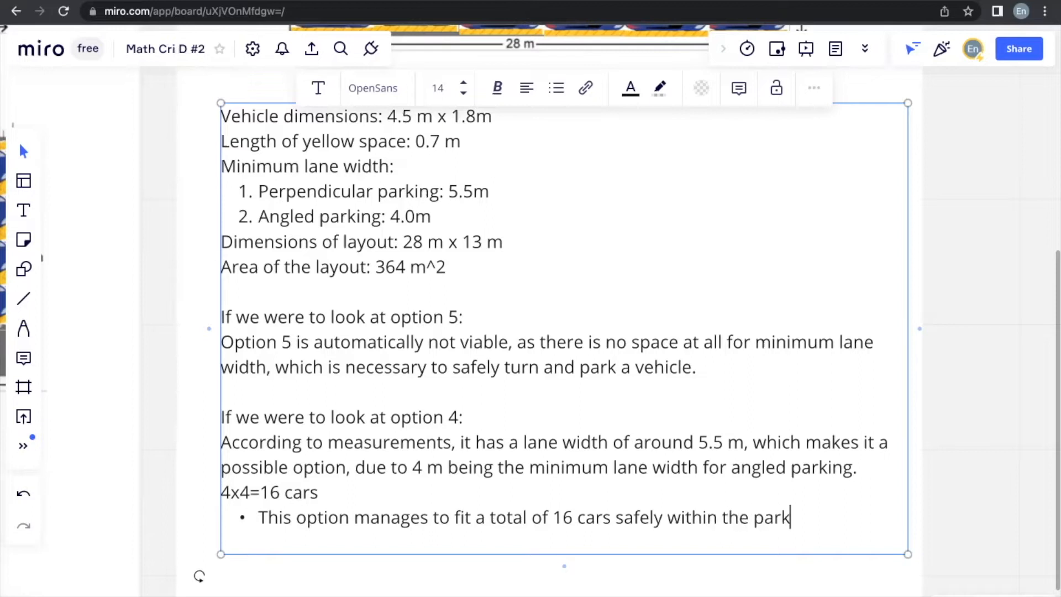
pyautogui.write('ing area.')
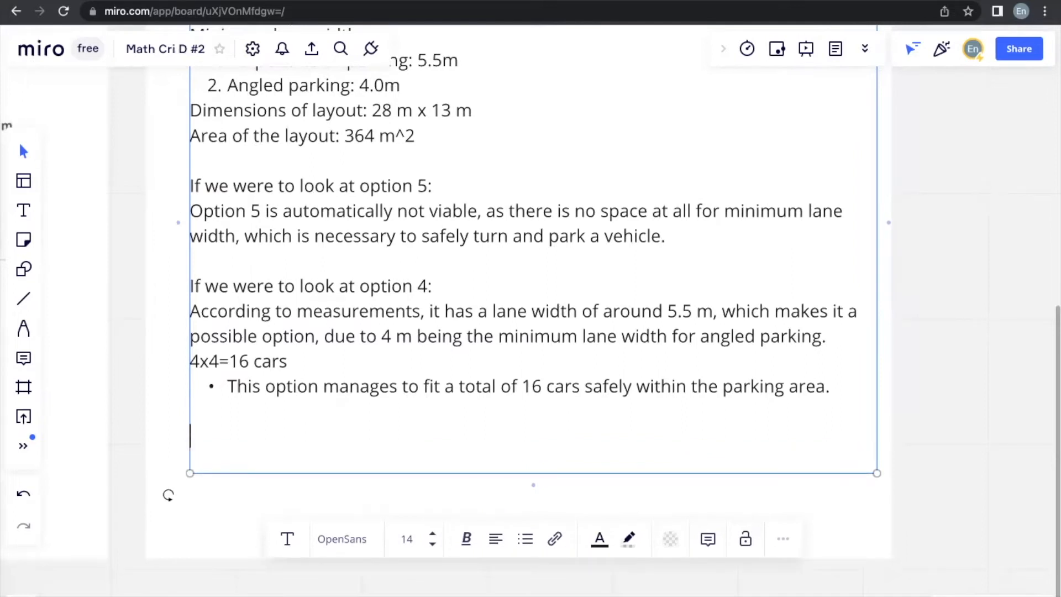
pyautogui.write('If we w')
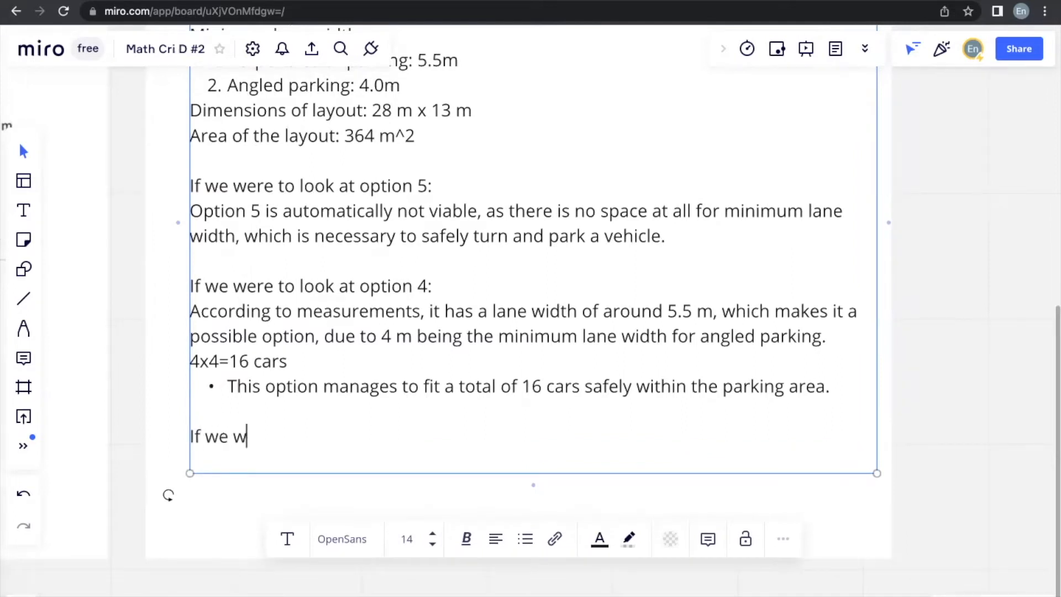
pyautogui.write('ere to look')
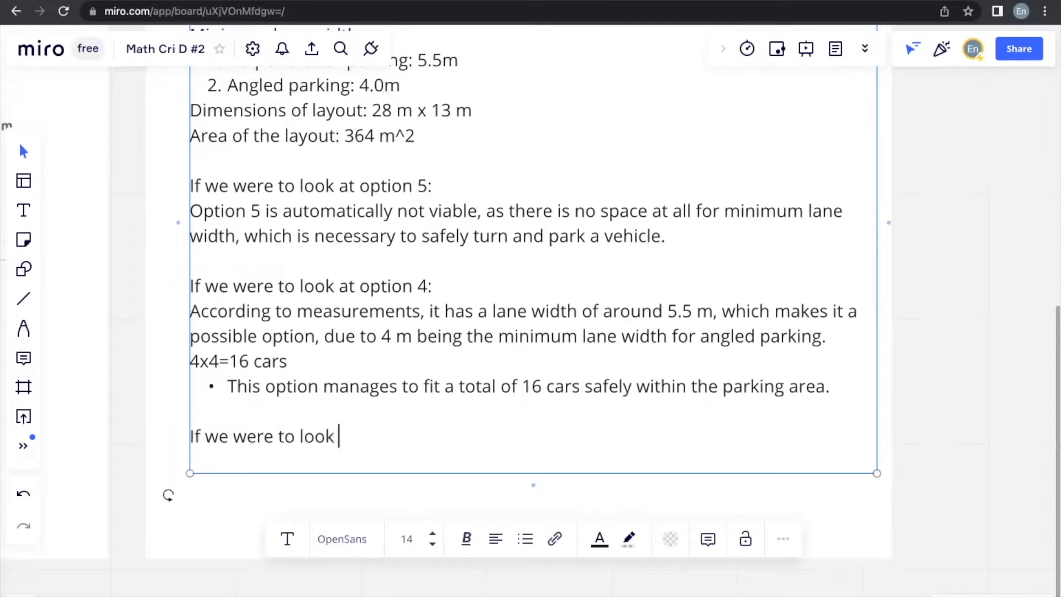
pyautogui.write('at option 3')
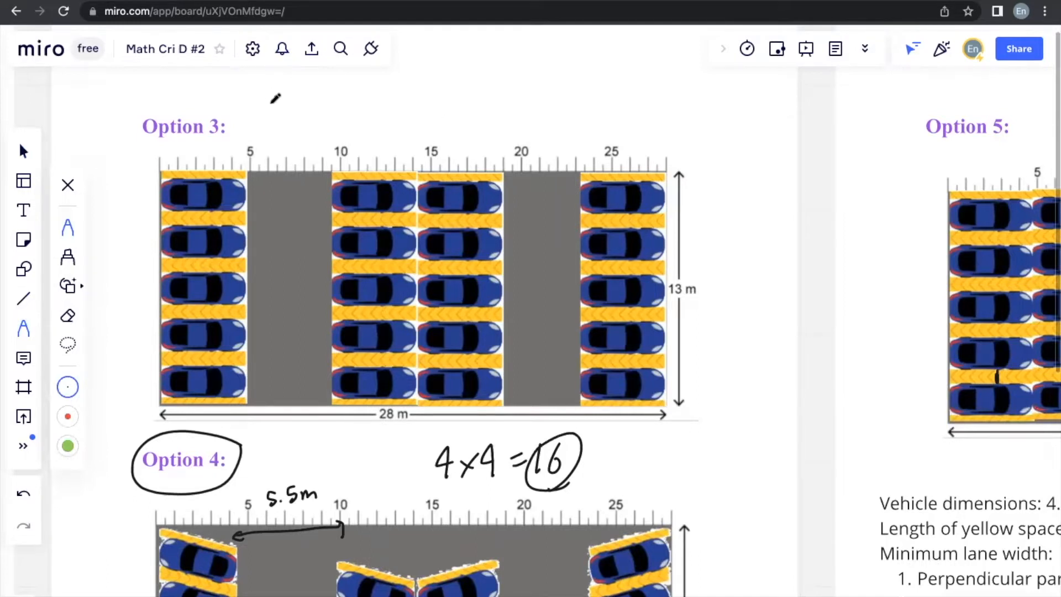
# Step: Handwrite the 5.5m note and the 4.5 m lane width on Option 3's diagram
pyautogui.write('5.5m')
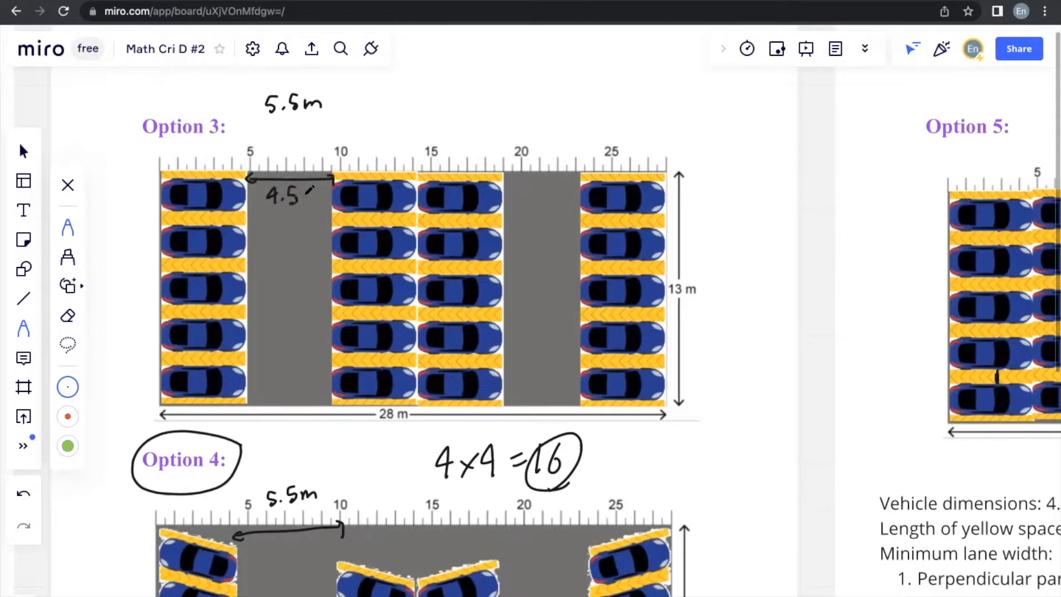
pyautogui.write('m')
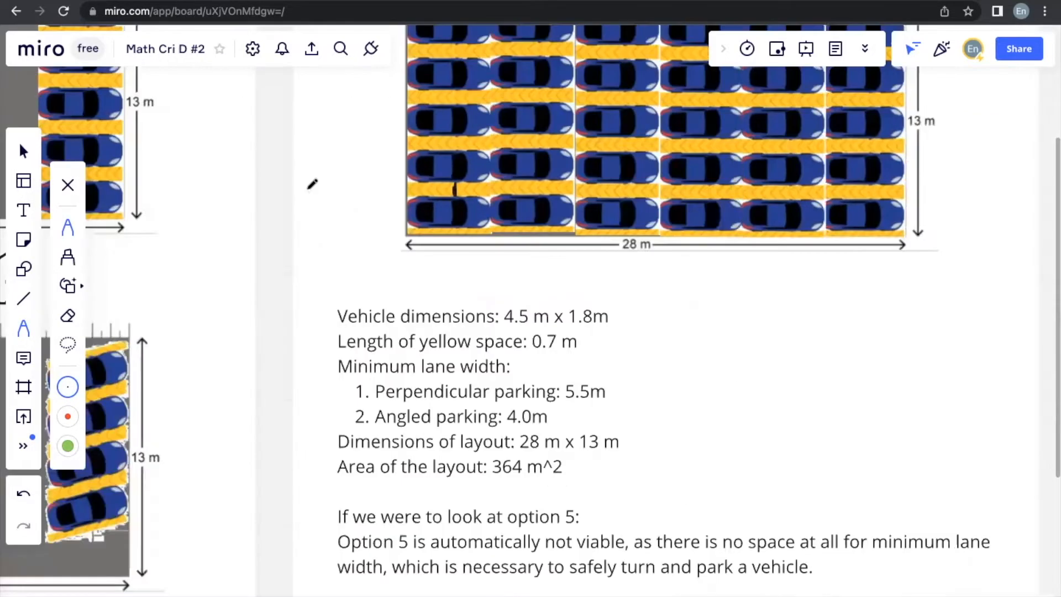
# Step: Write that, according to the measurements, option 3 has a 4.5 m lane width
pyautogui.scroll(-3)
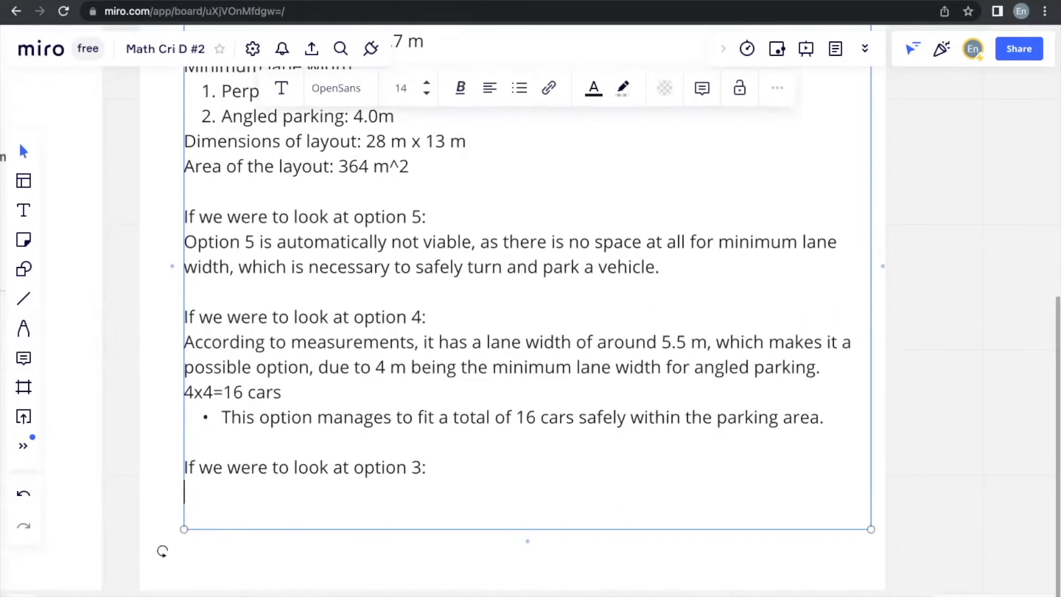
pyautogui.write('According')
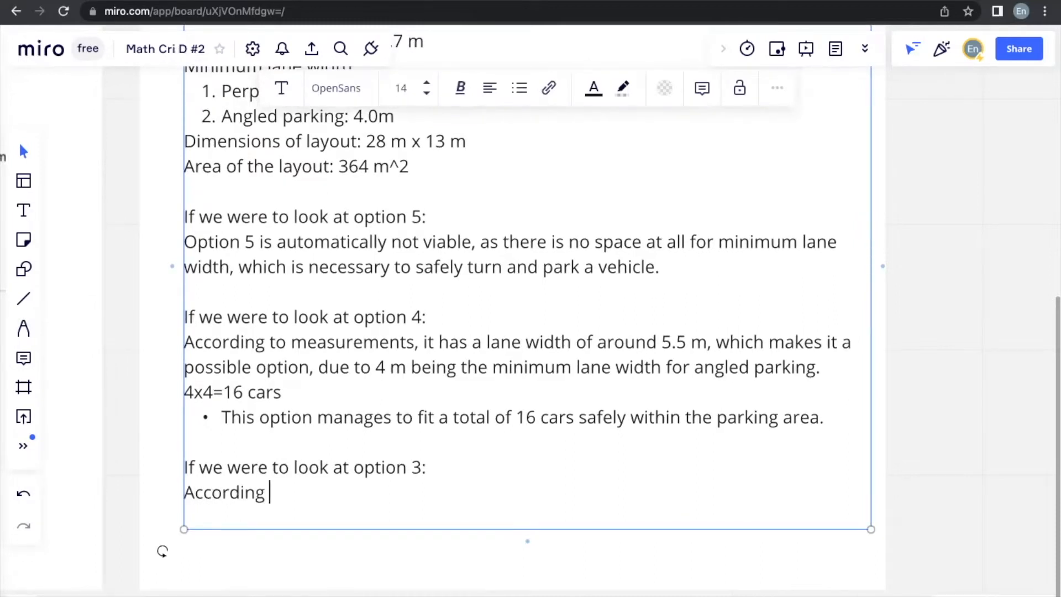
pyautogui.write('to the measure')
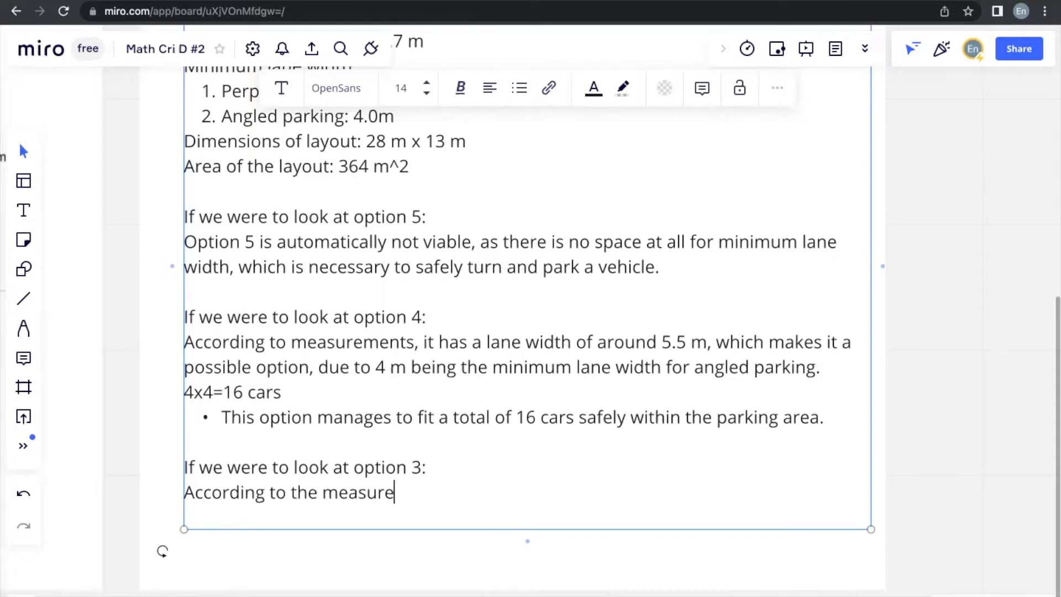
pyautogui.write('ments provided,')
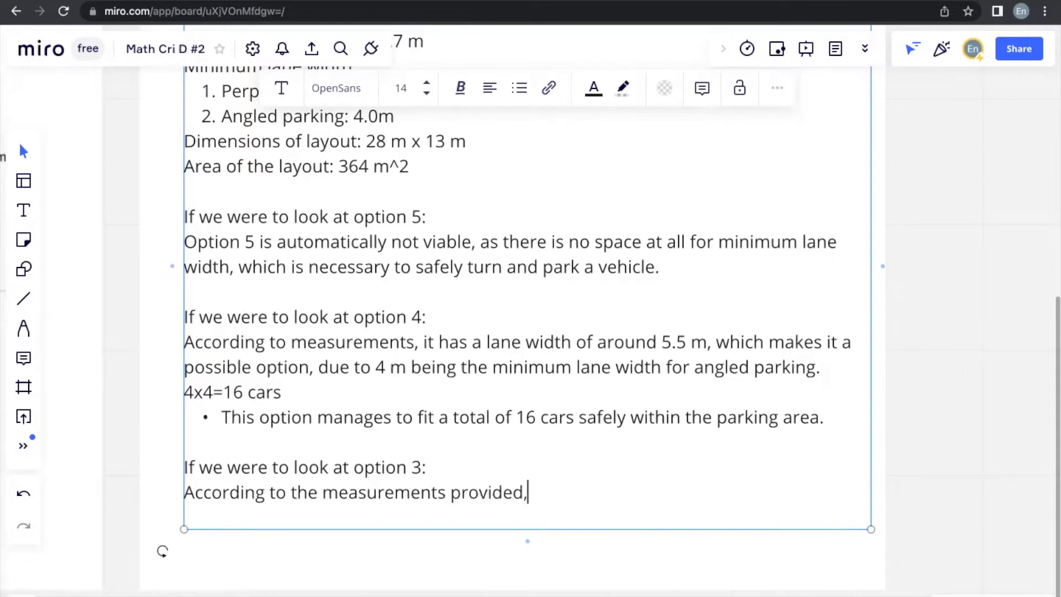
pyautogui.write('it has')
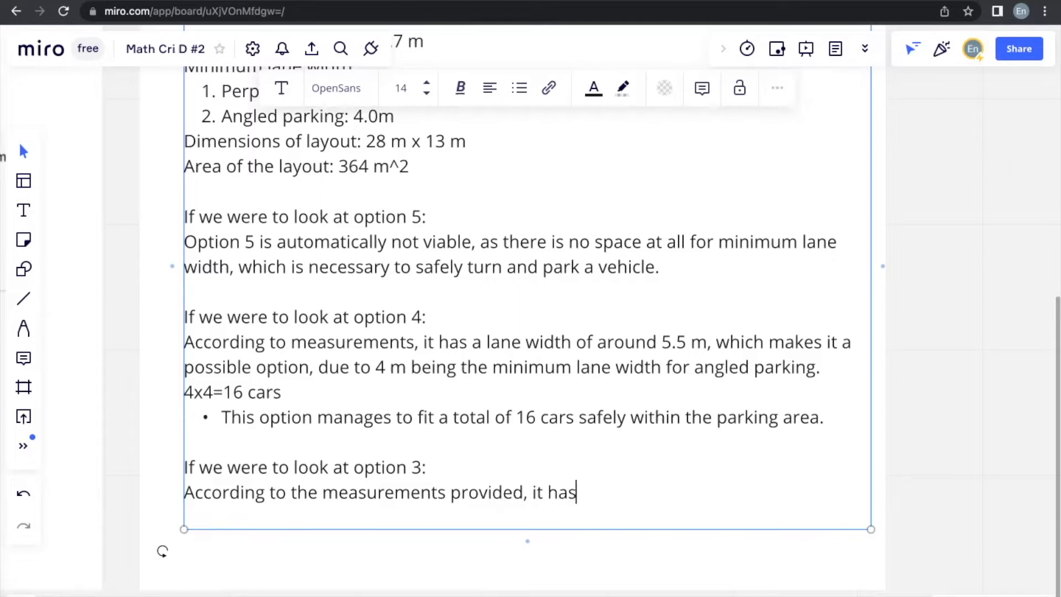
pyautogui.write('a lane width of around')
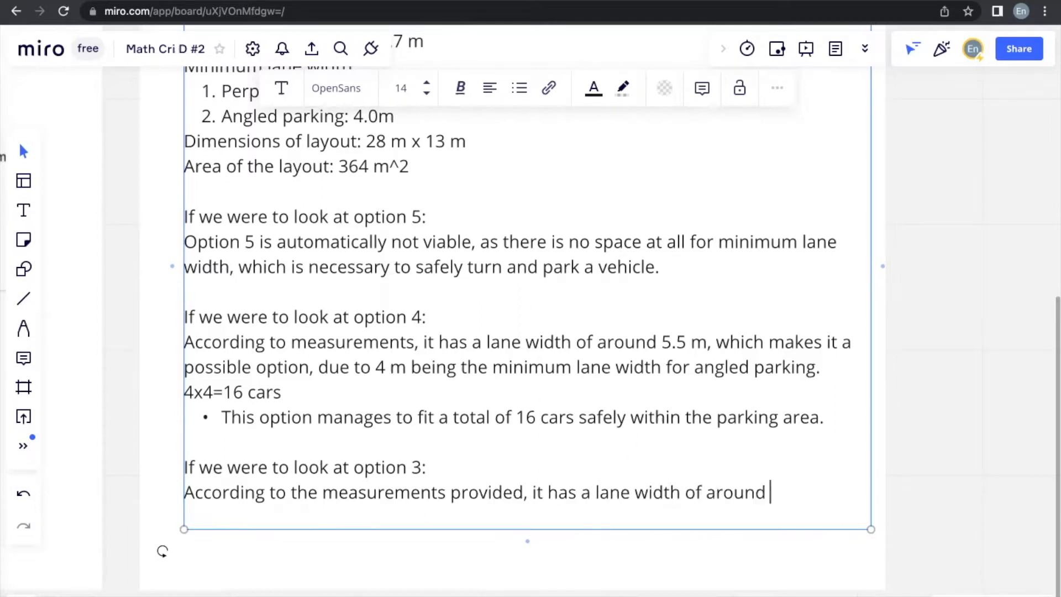
pyautogui.write('4.5')
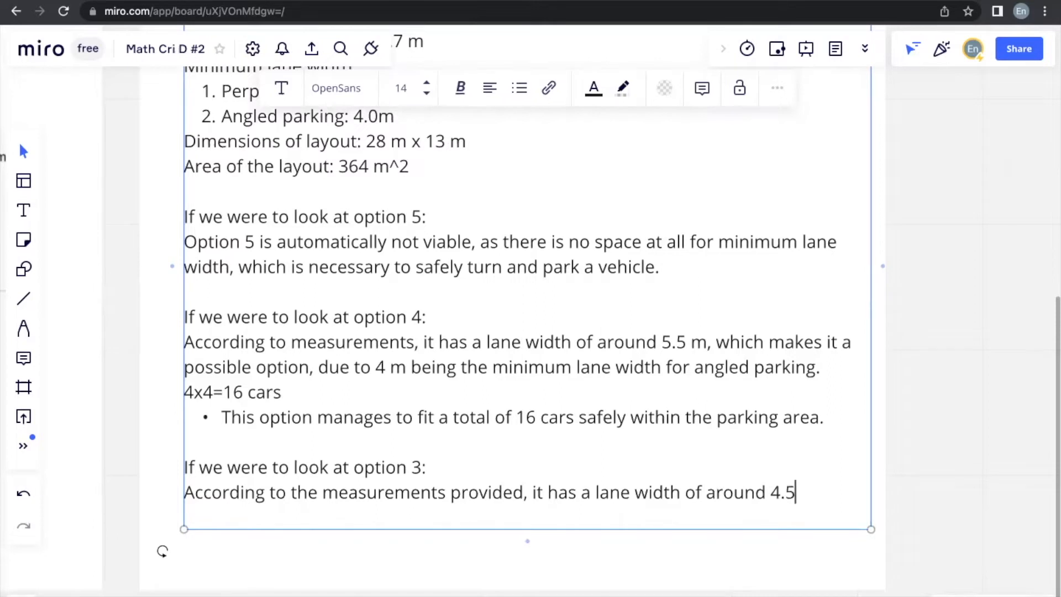
pyautogui.write('m, which does not fi')
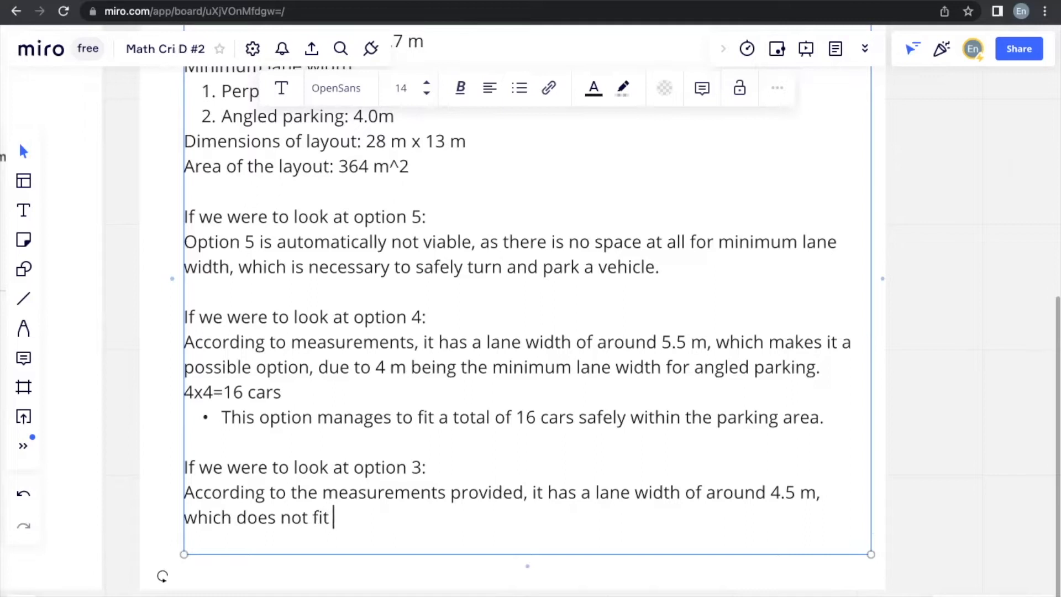
# Step: State that perpendicular parking needs a 5.5 m minimum lane, so option 3 isn't viable
pyautogui.write('the requirement of perpendi')
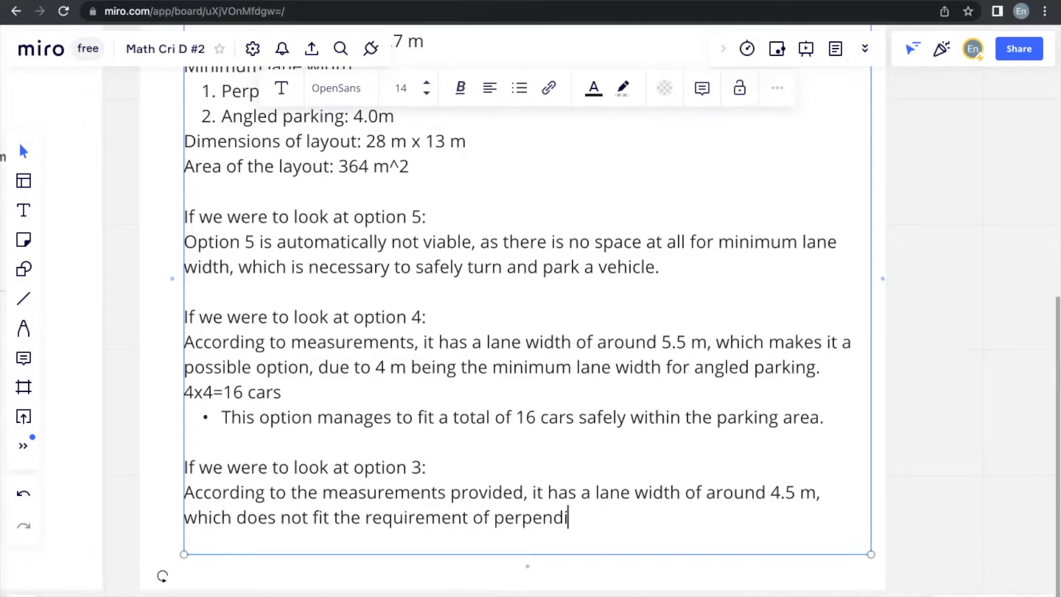
pyautogui.write('cular parking')
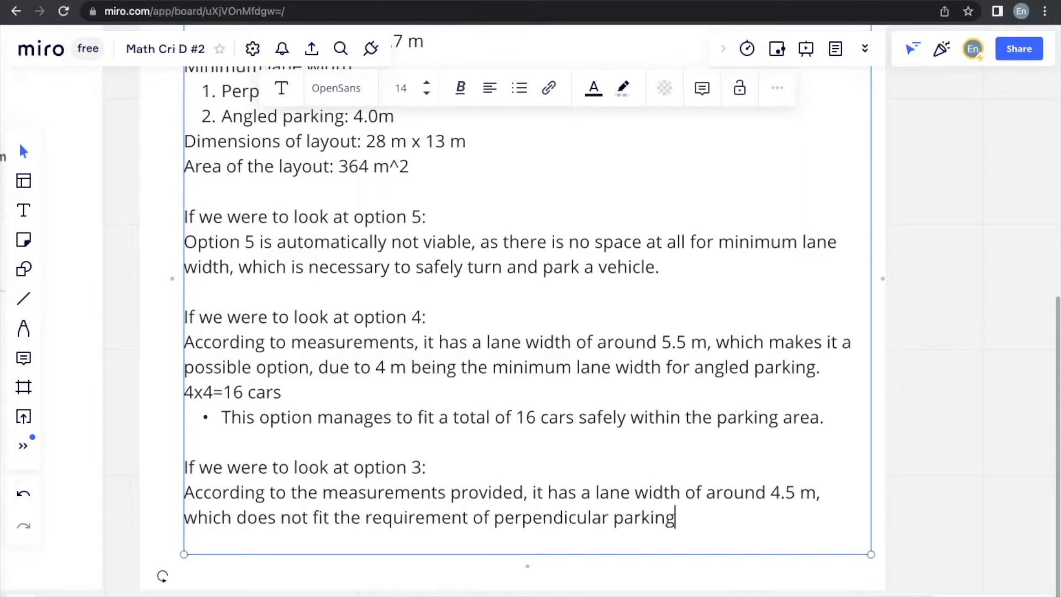
pyautogui.write('having to')
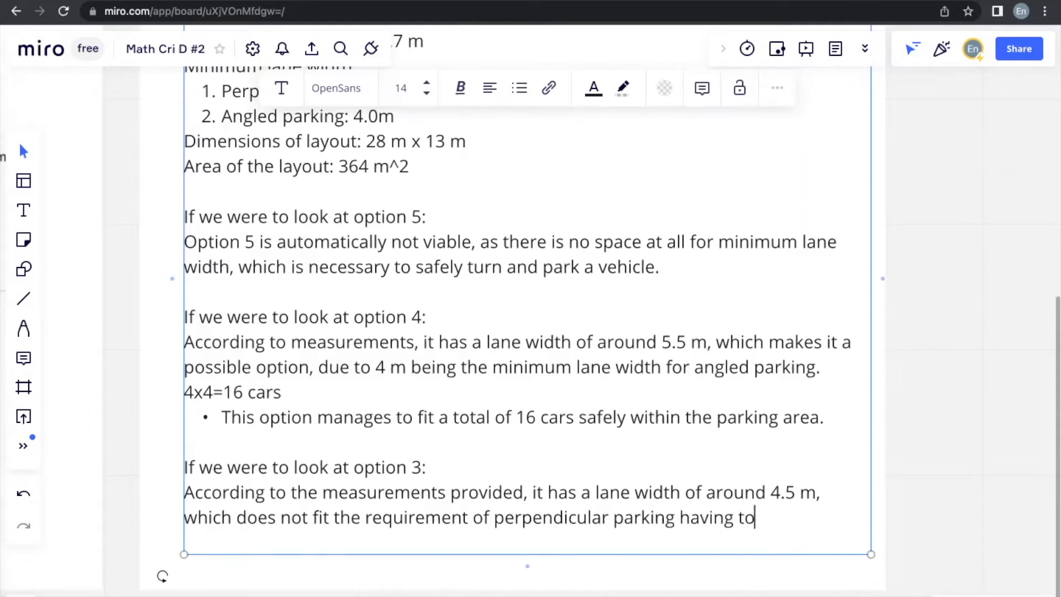
pyautogui.write('have a min')
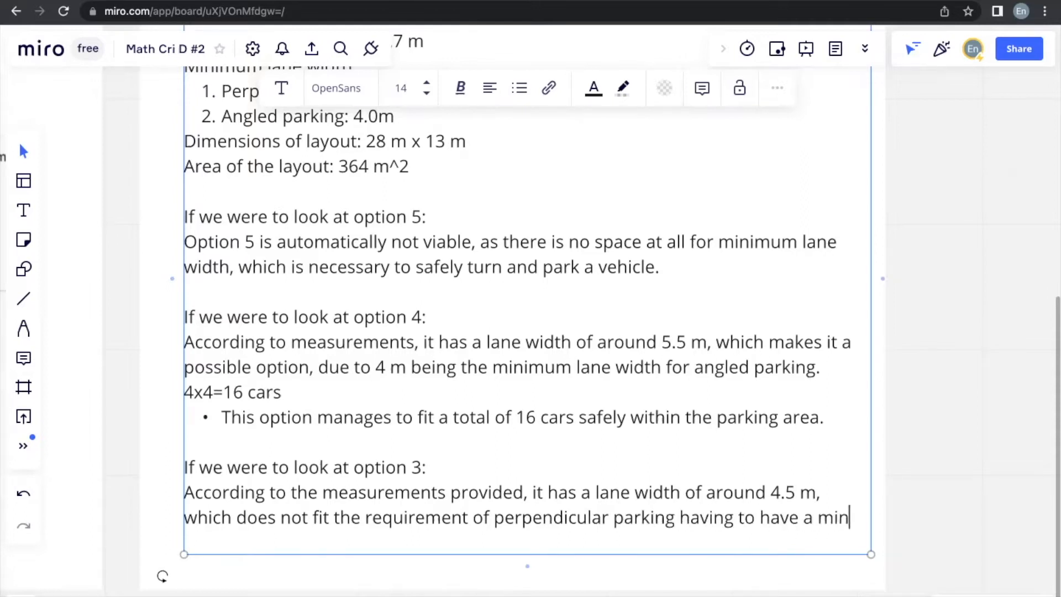
pyautogui.write('imum')
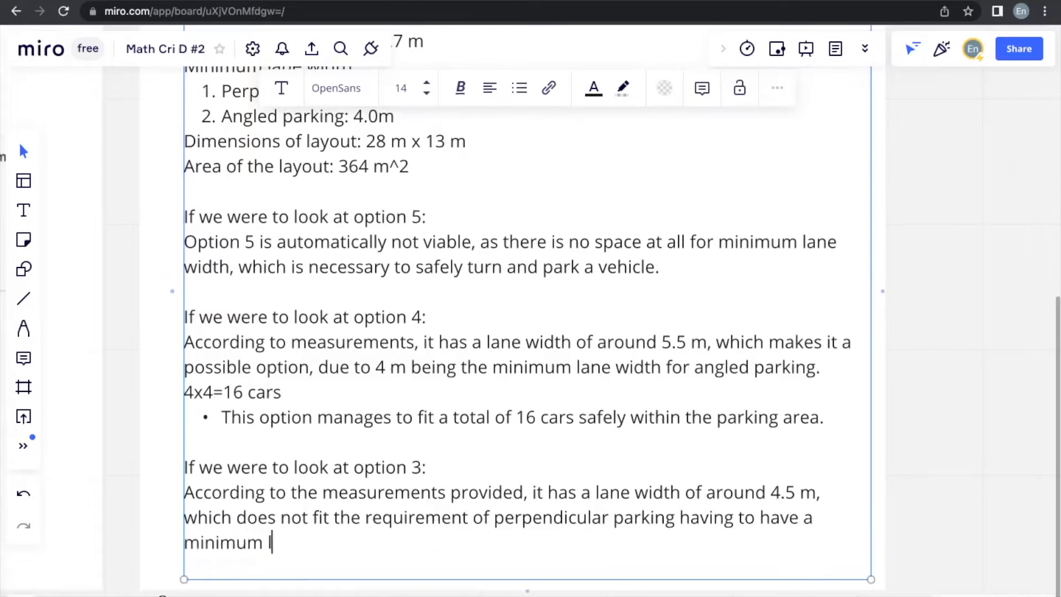
pyautogui.write('lane width of')
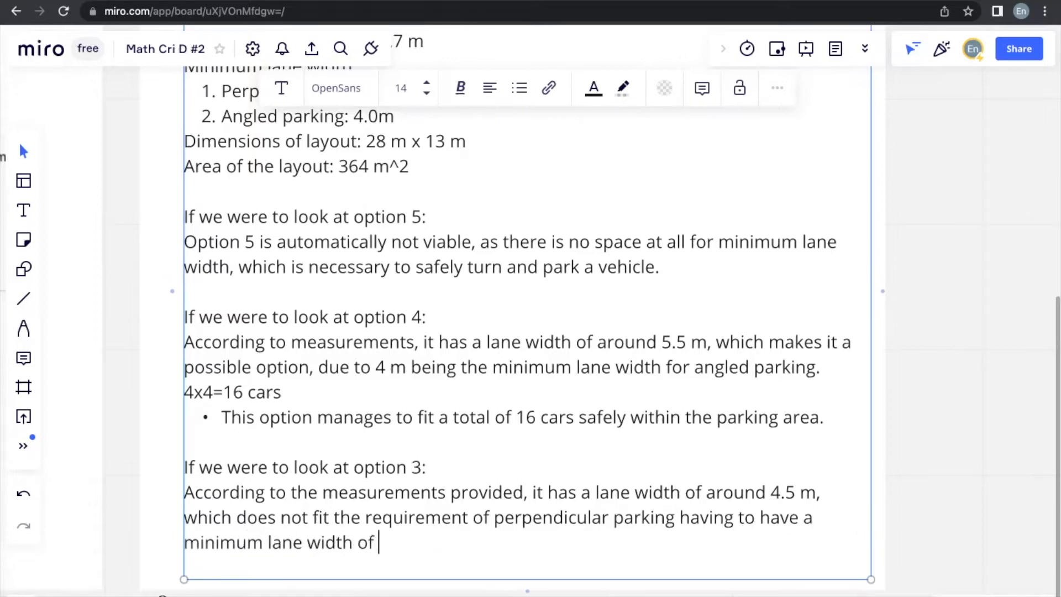
pyautogui.write('5.5 m. Hen')
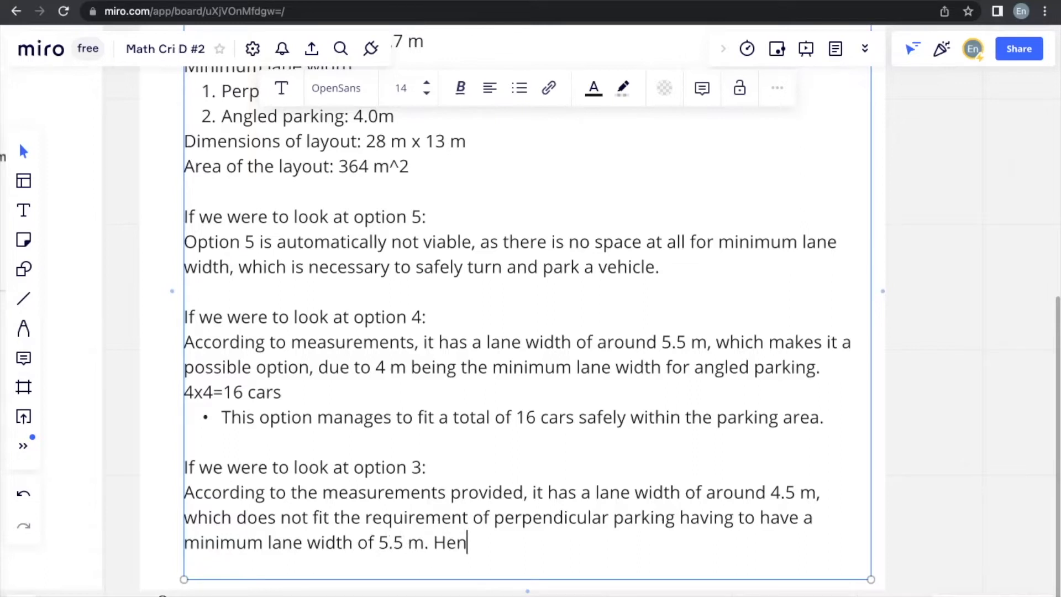
pyautogui.write('ce, it is not a viable o')
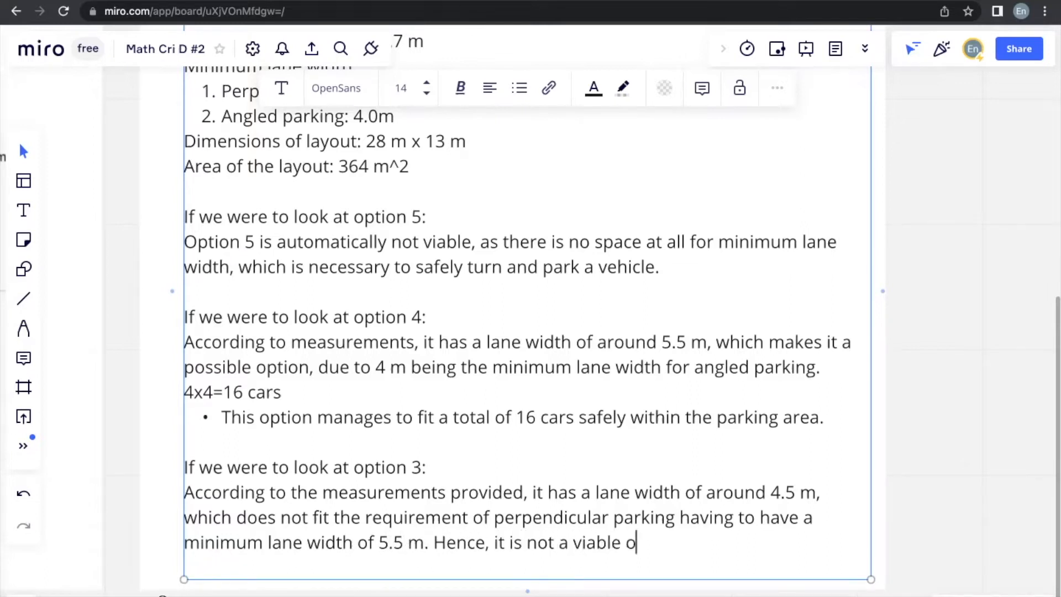
pyautogui.write('ption.')
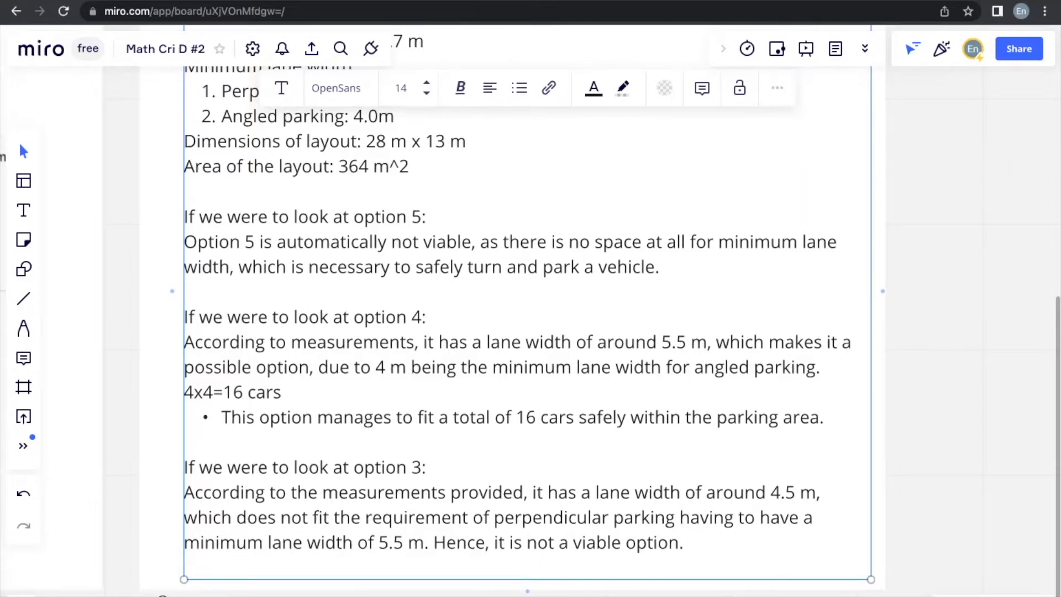
# Step: Start a new paragraph below option 3 reading 'If were to look at option'
pyautogui.scroll(-3)
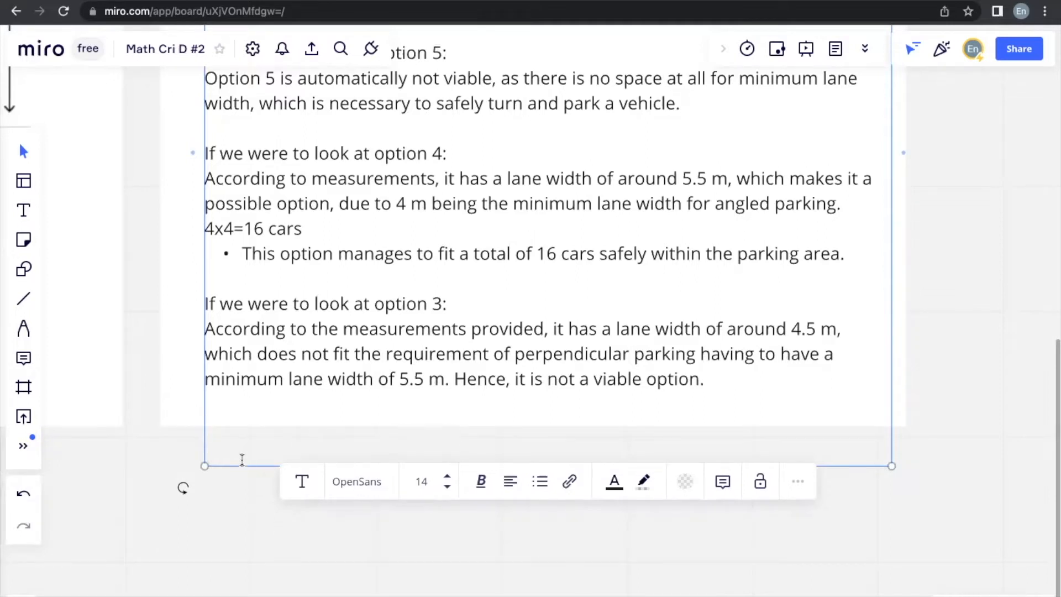
pyautogui.write('If')
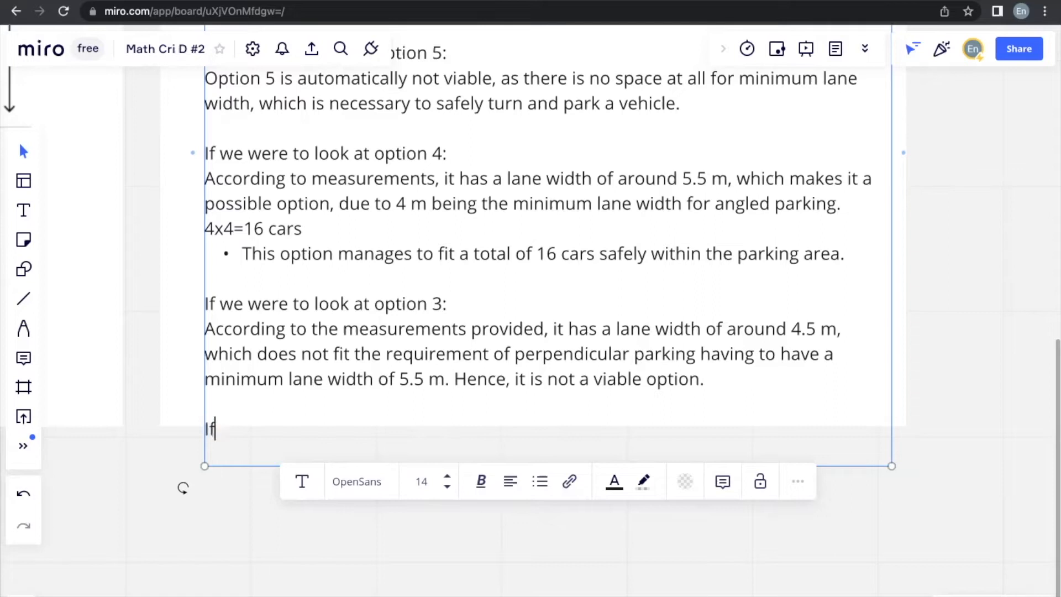
pyautogui.write('were to')
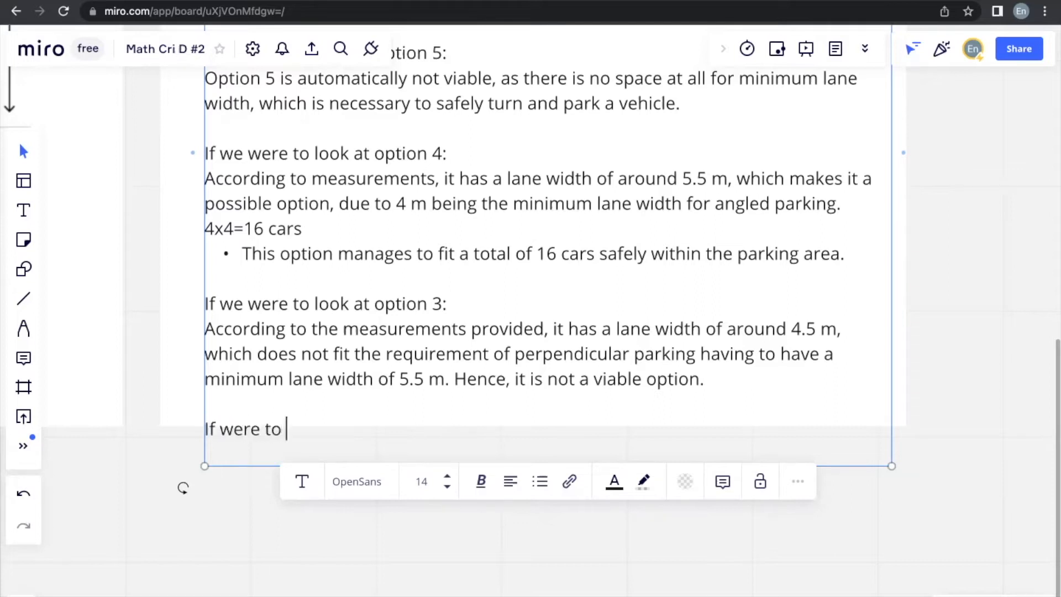
pyautogui.write('look at option')
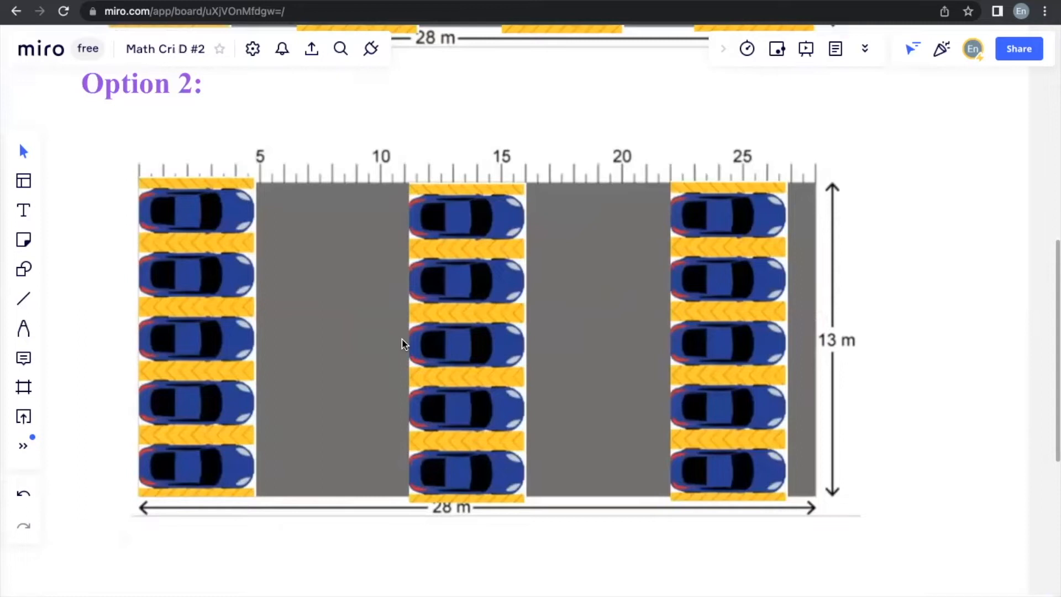
pyautogui.moveTo(262, 176)
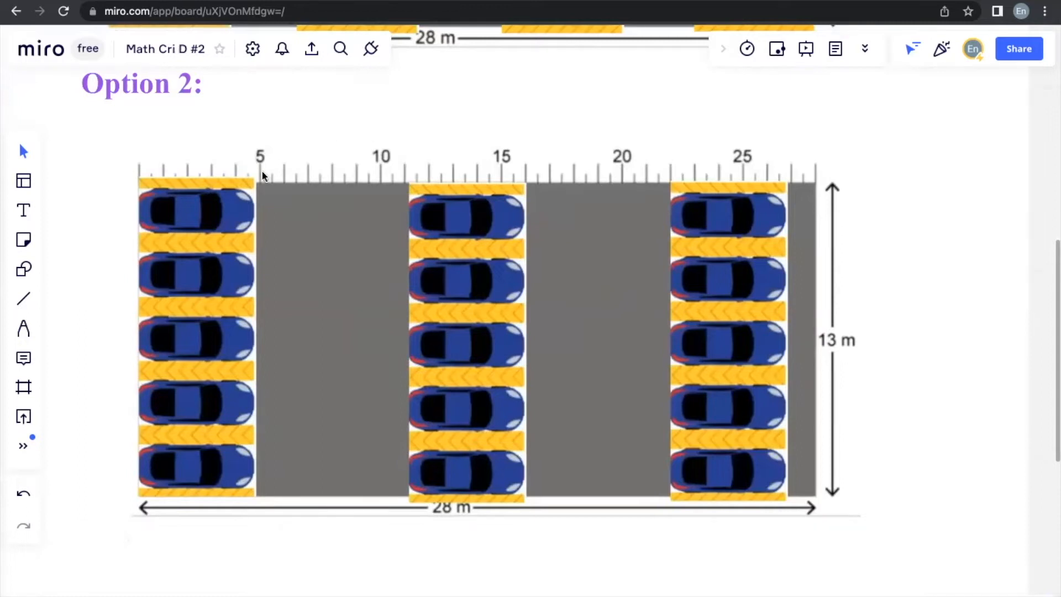
pyautogui.moveTo(24, 299)
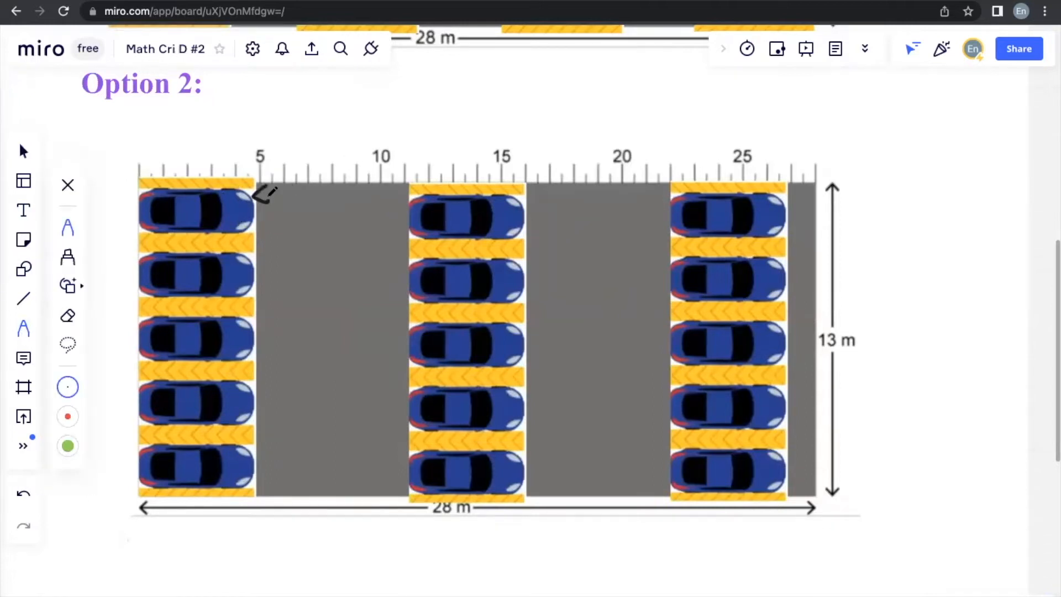
# Step: Handwrite '6m > 5.5m' and '5x3=15 cars' on the Option 2 diagram
pyautogui.moveTo(257, 192); pyautogui.dragTo(409, 190)
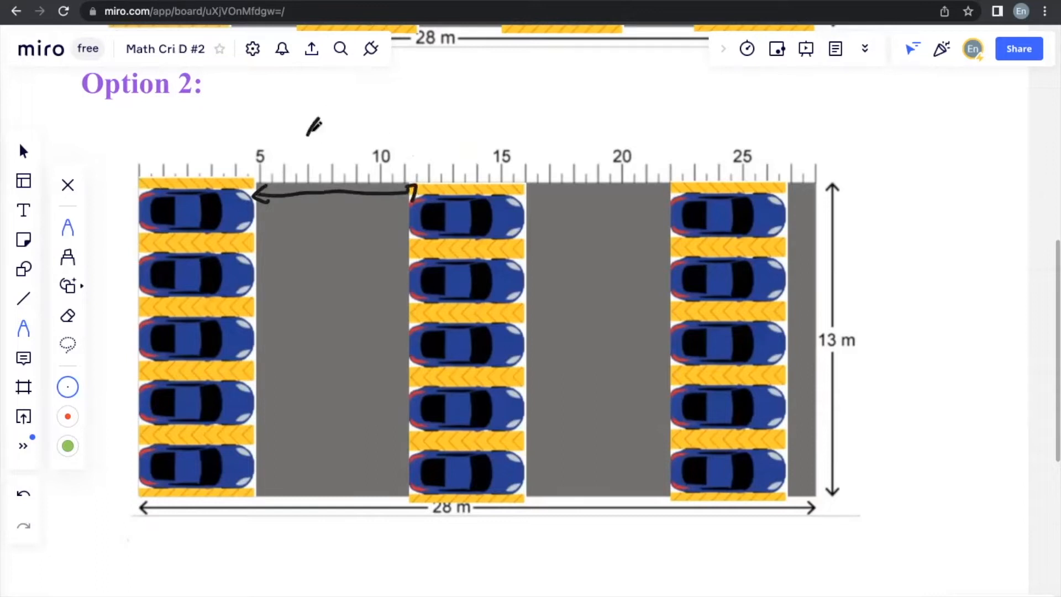
pyautogui.write('6m')
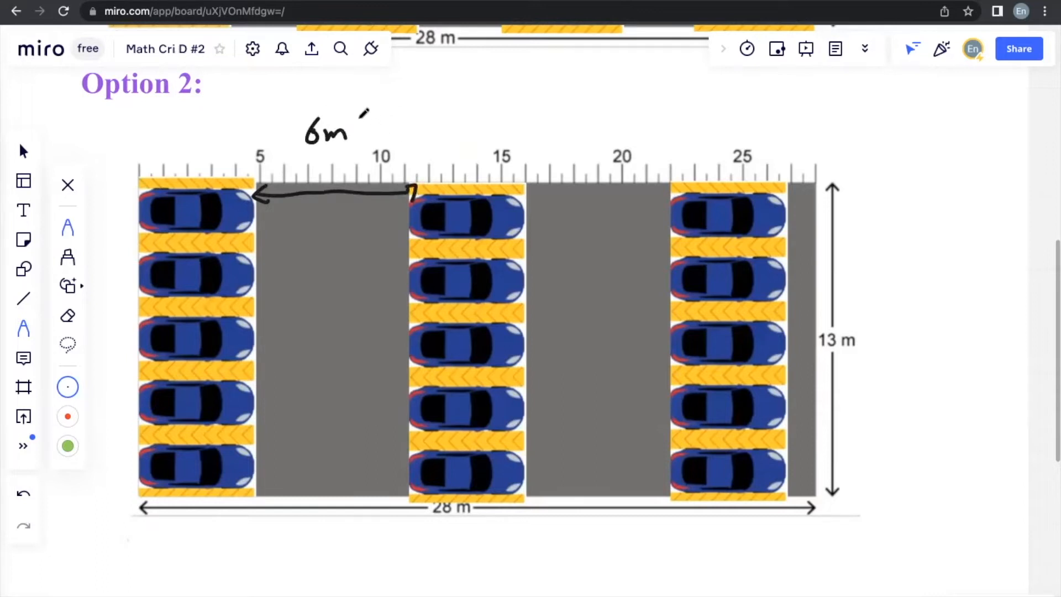
pyautogui.write('75.5m')
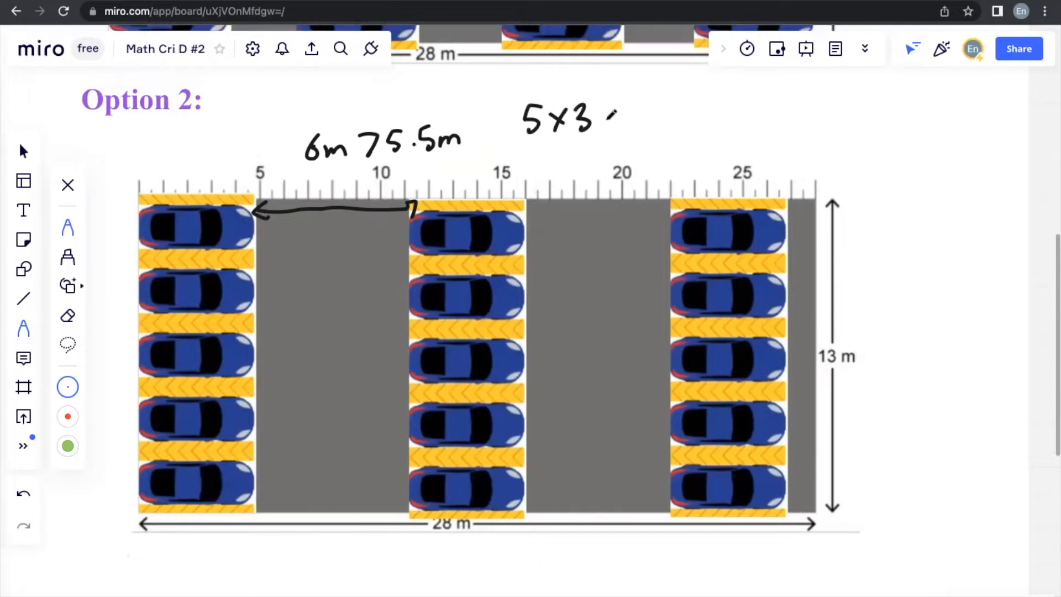
pyautogui.write('=15')
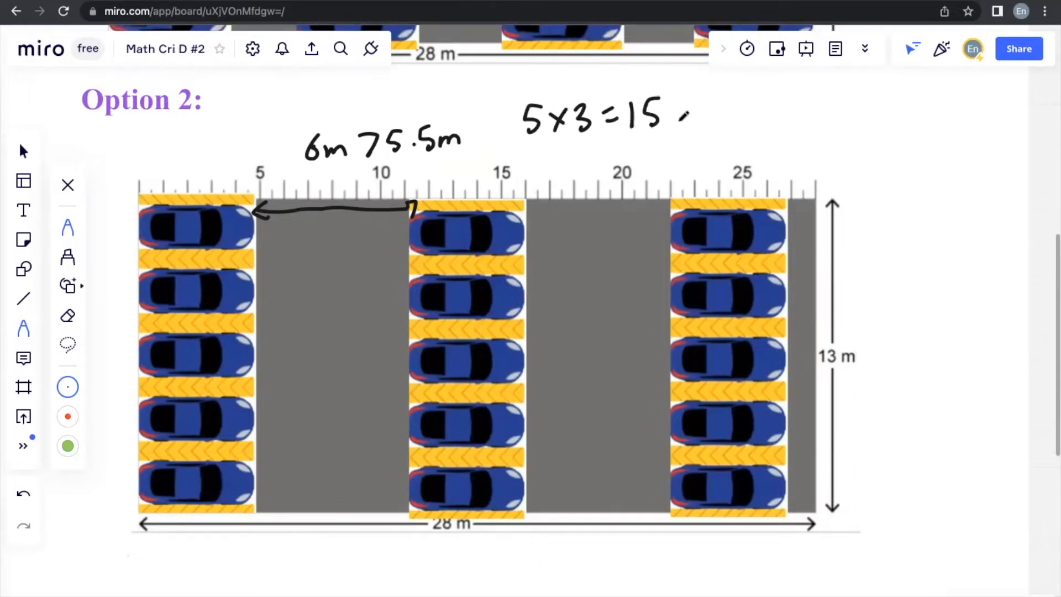
pyautogui.write('cars')
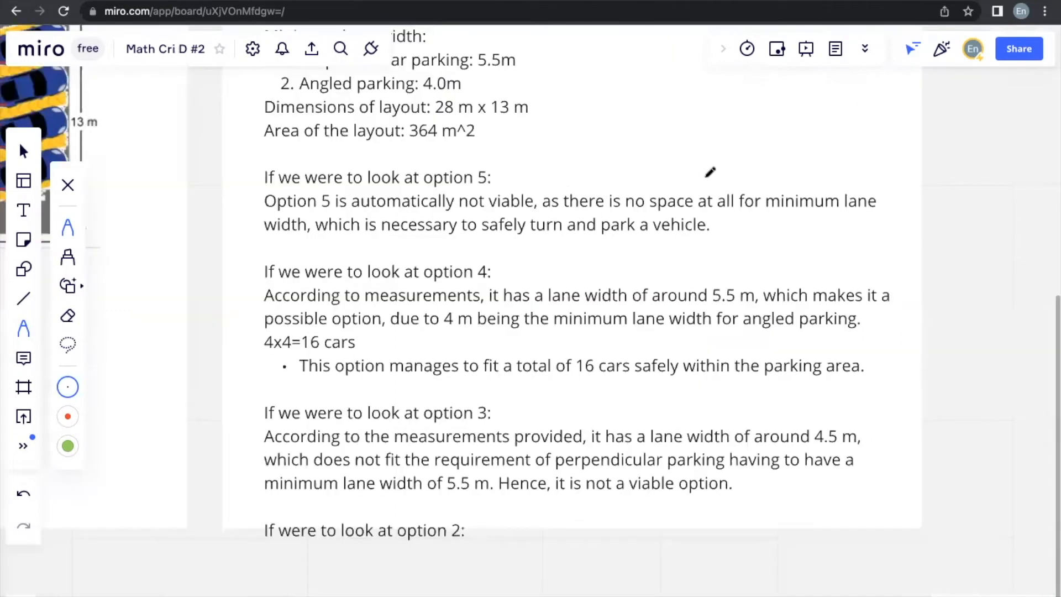
# Step: Write that option 2's 6 m lane width meets the 5.5 m perpendicular parking minimum
pyautogui.scroll(-3)
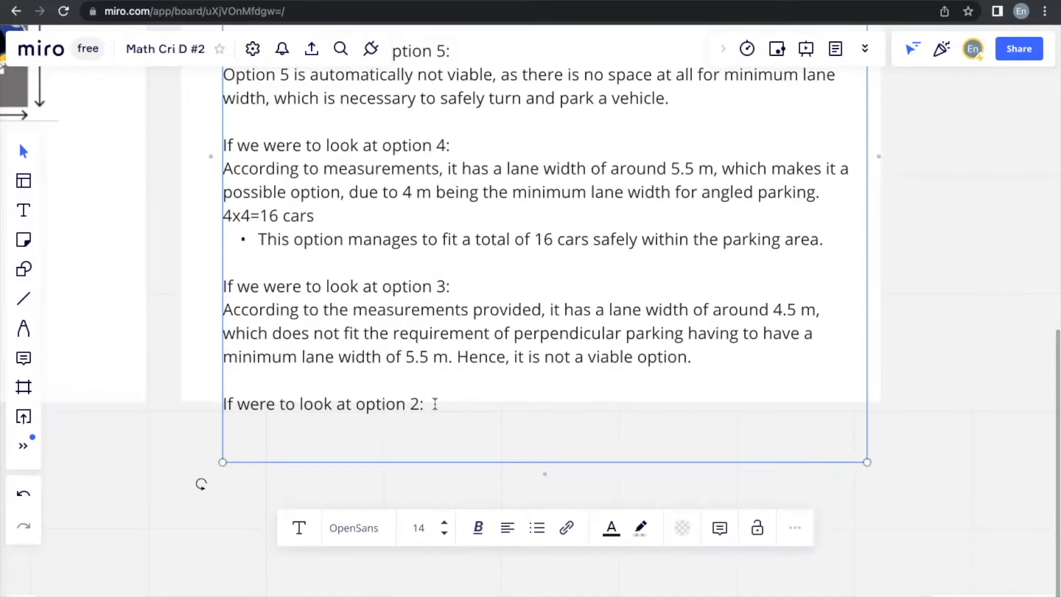
pyautogui.write('According to the measurm')
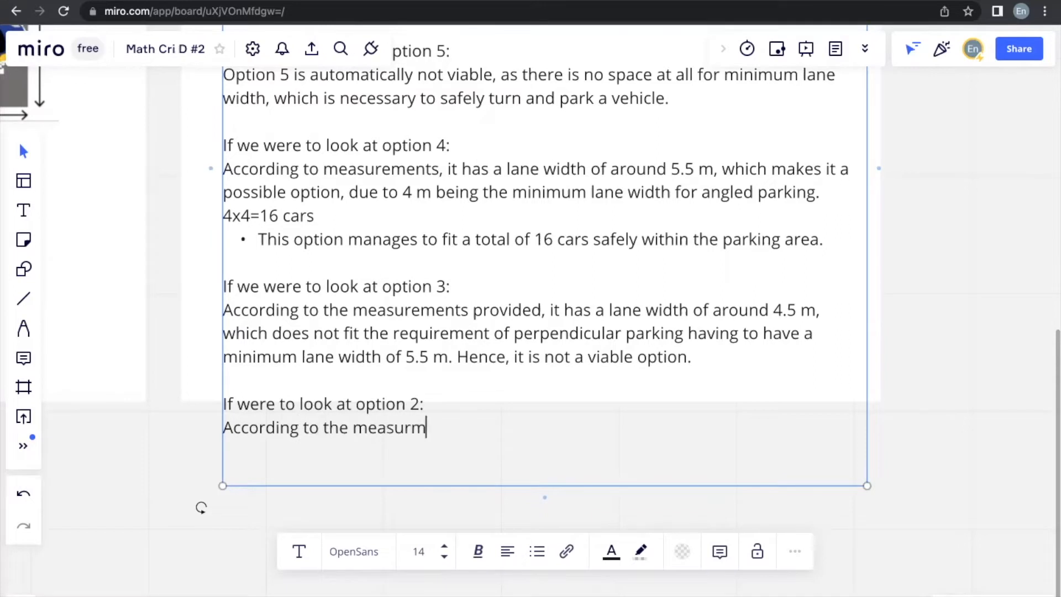
pyautogui.write('ements, it')
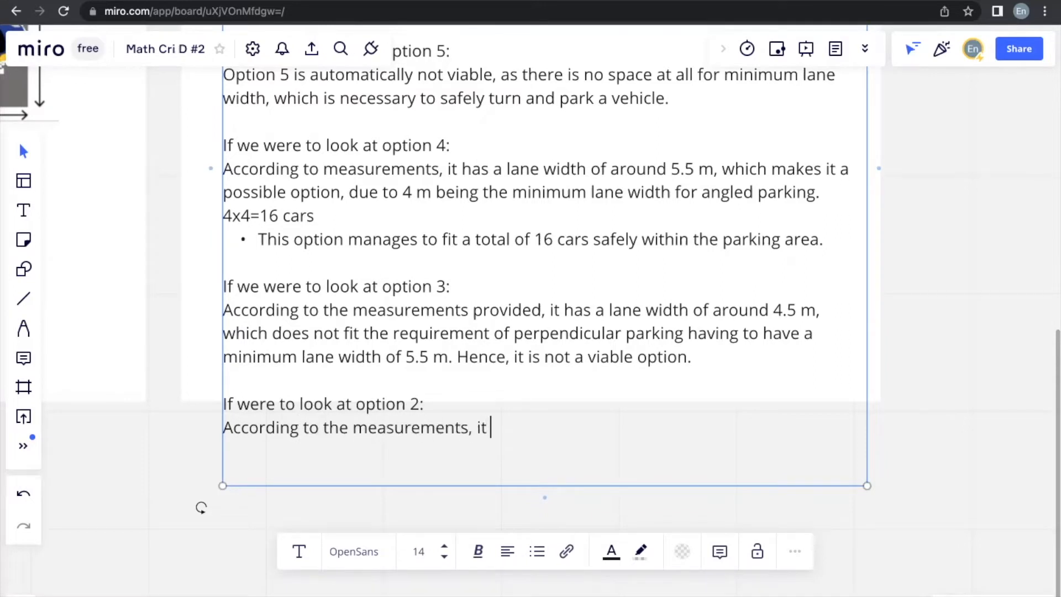
pyautogui.write('has a lane width')
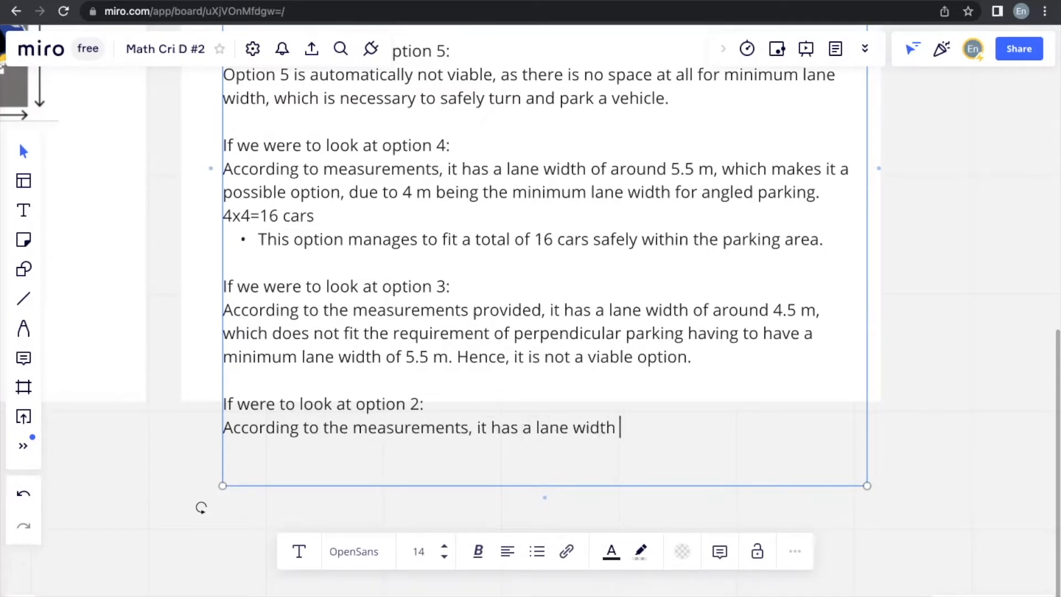
pyautogui.write('of 6m,')
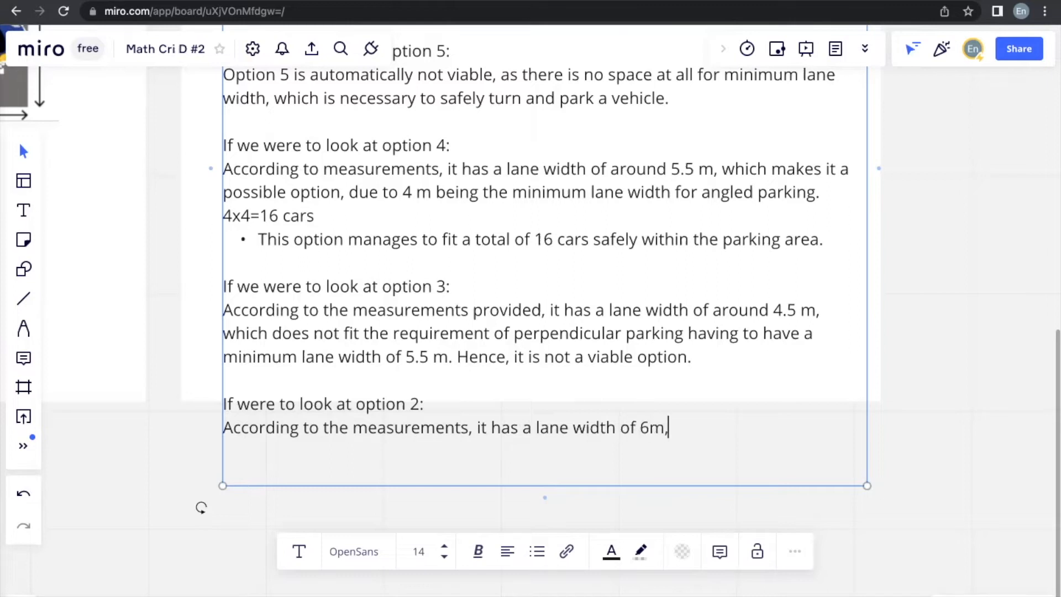
pyautogui.write('which fits the requirement of perpen')
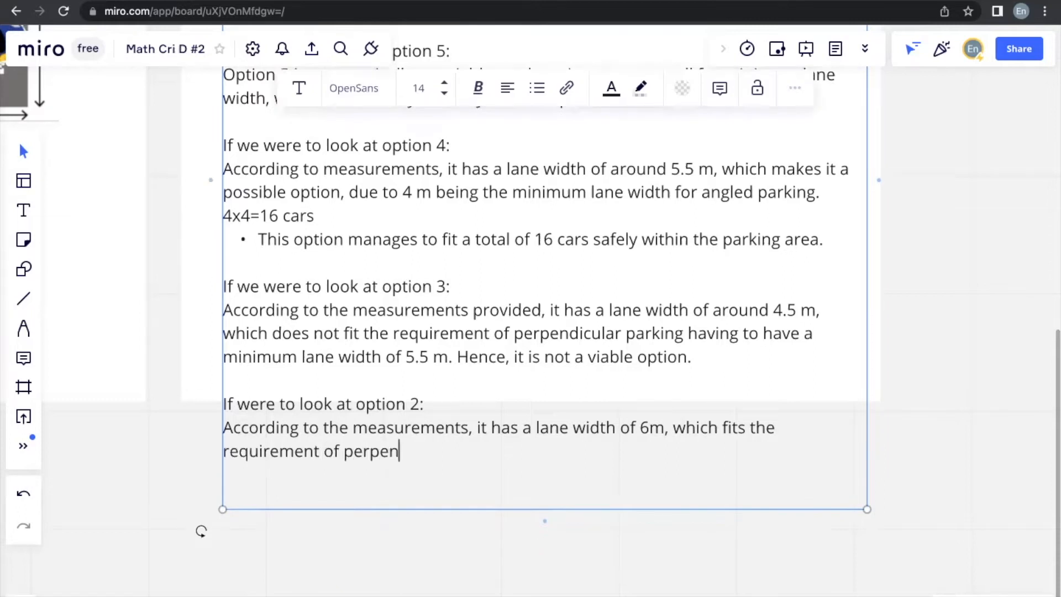
pyautogui.write('dicular parking')
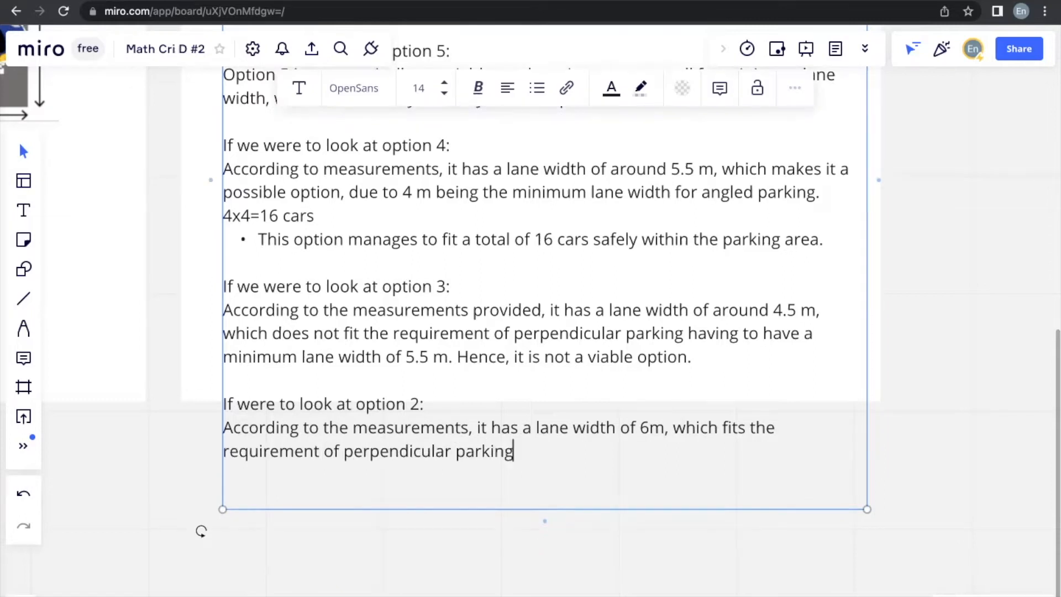
pyautogui.write('having to have a minim')
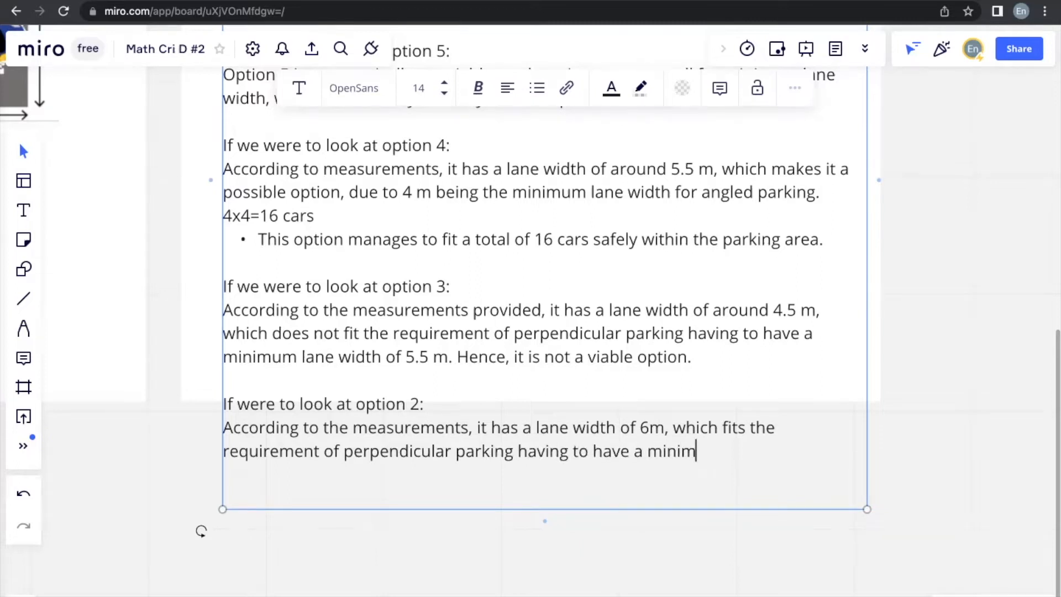
pyautogui.write('um lane width of')
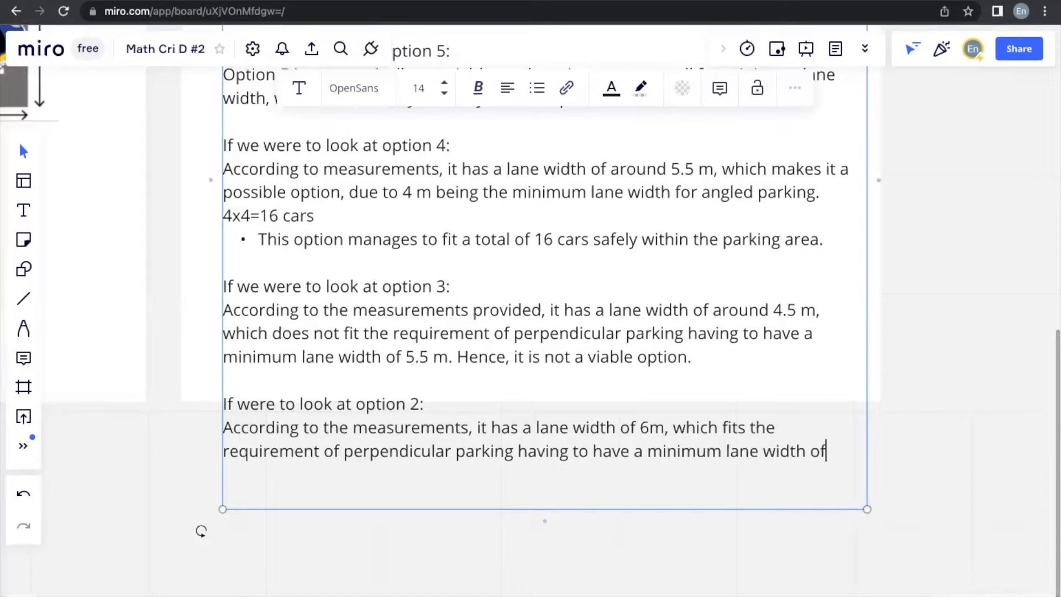
pyautogui.write('5.5 m')
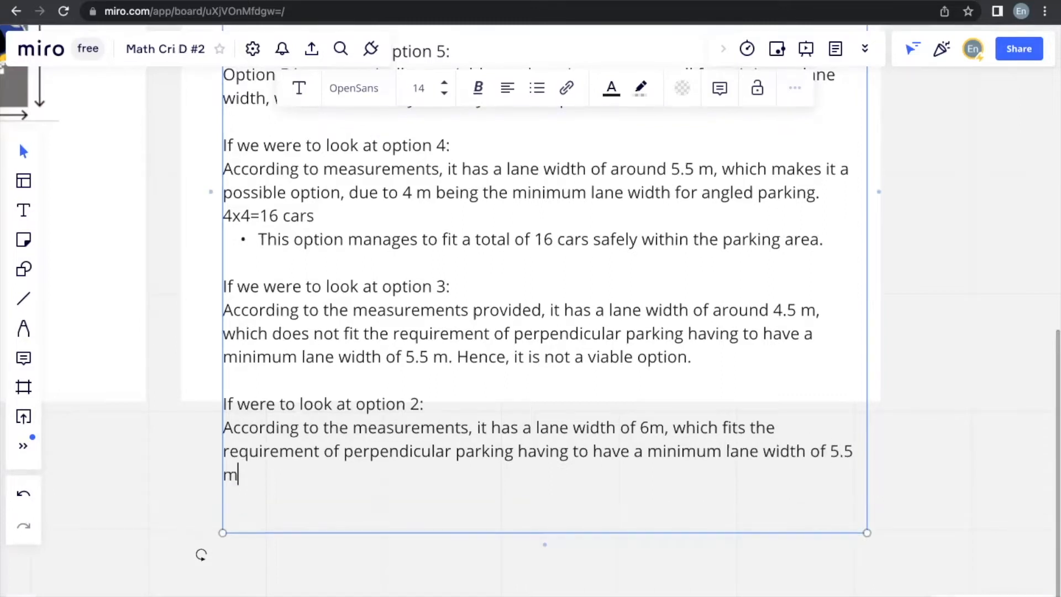
pyautogui.write('.')
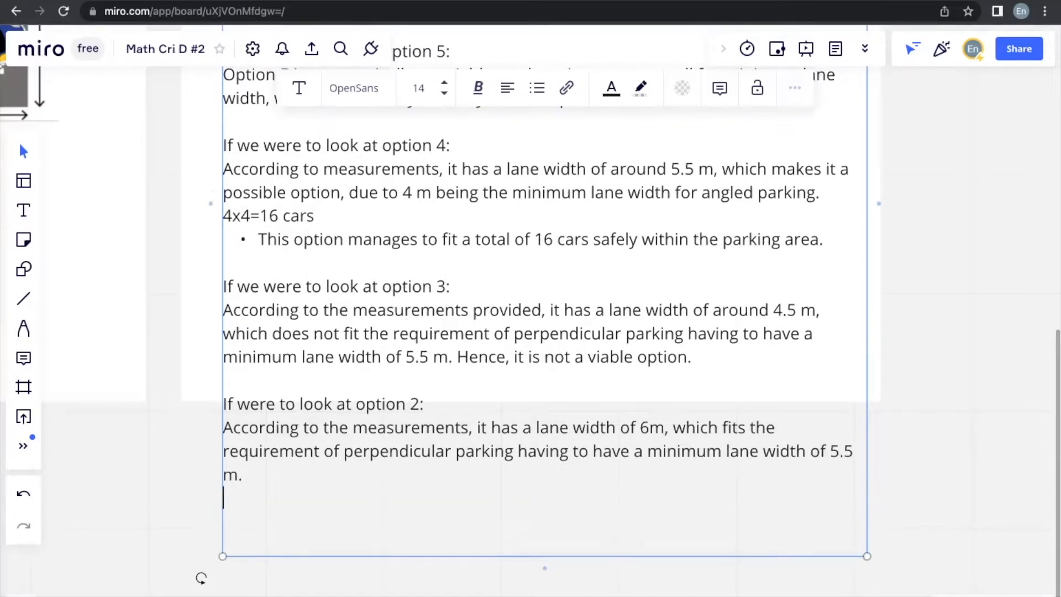
# Step: Add that option 2 fits 5x3=15 cars safely within the parking area
pyautogui.write('This o')
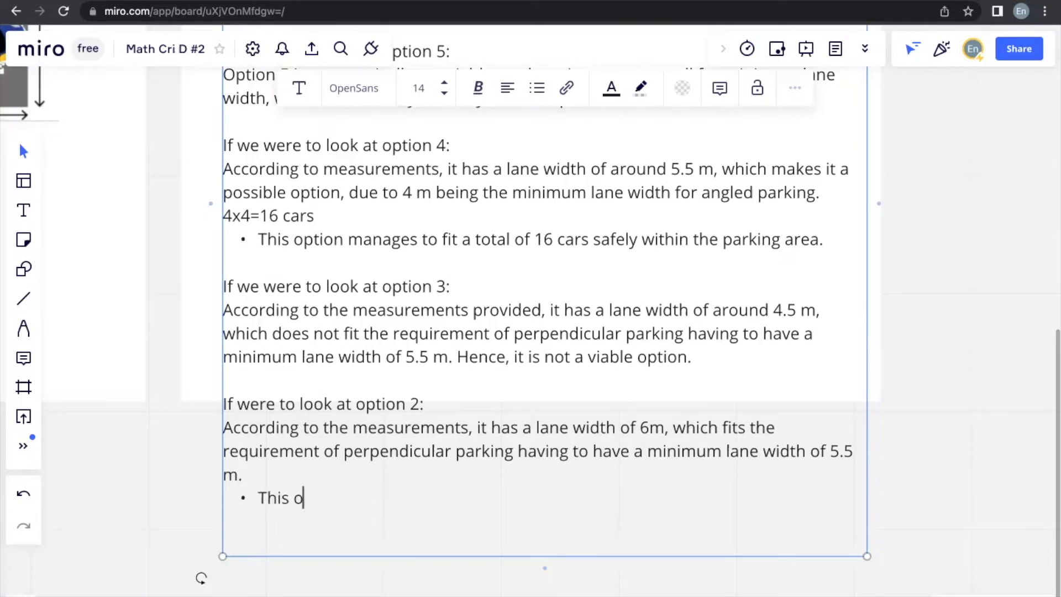
pyautogui.write('ption')
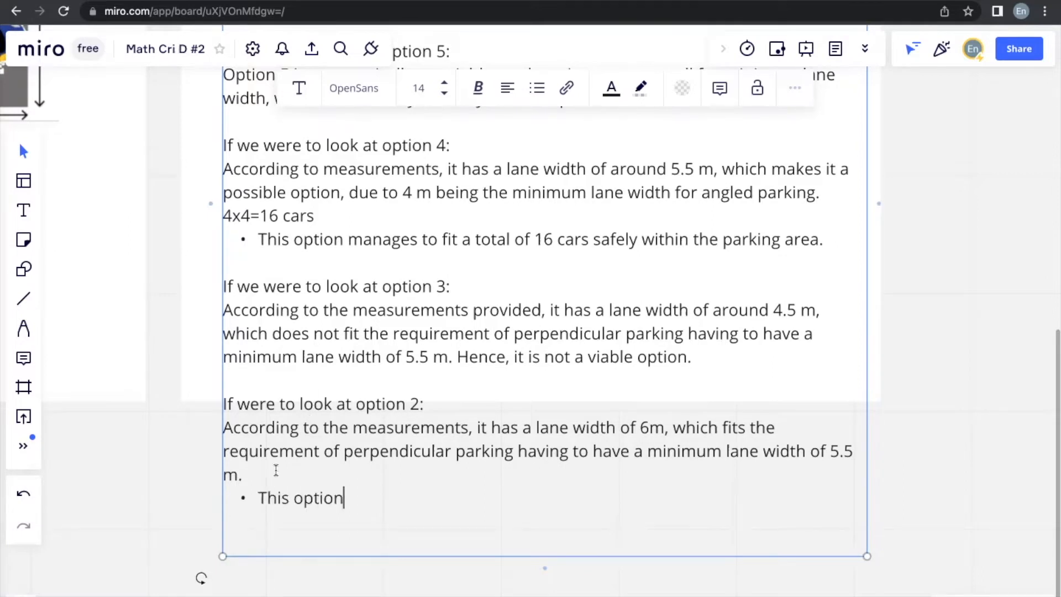
pyautogui.write('5x')
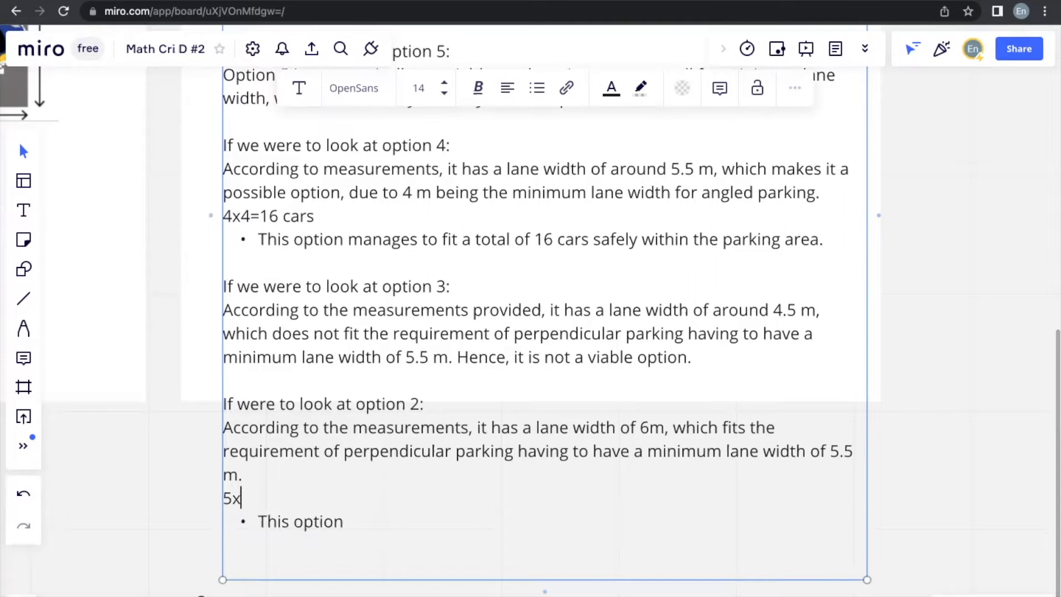
pyautogui.write('3=15 c')
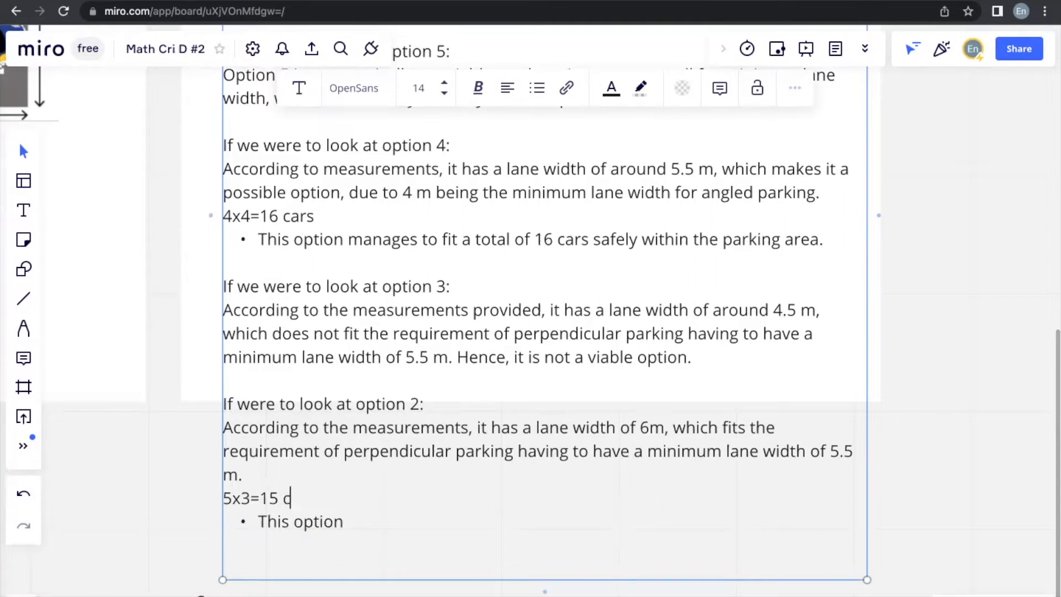
pyautogui.write('ars')
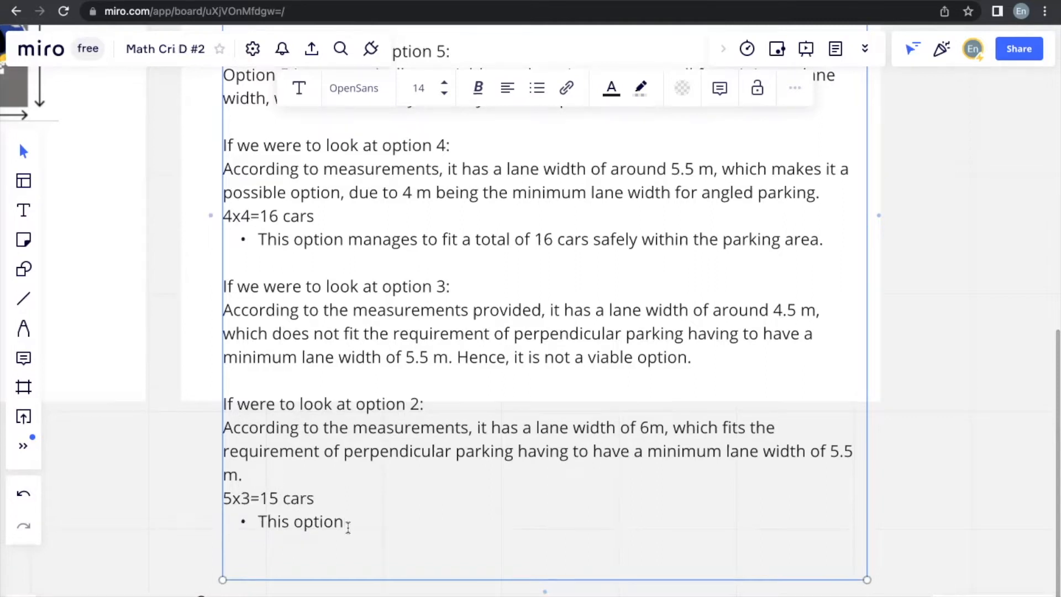
pyautogui.write('manages to fit a total of 15 cars sa')
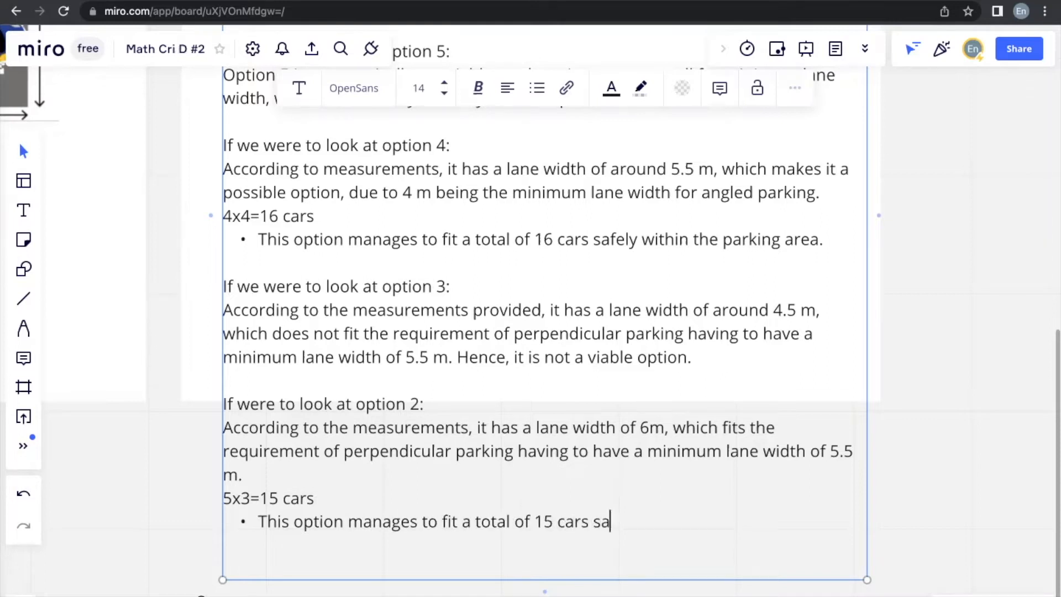
pyautogui.write('fely within t')
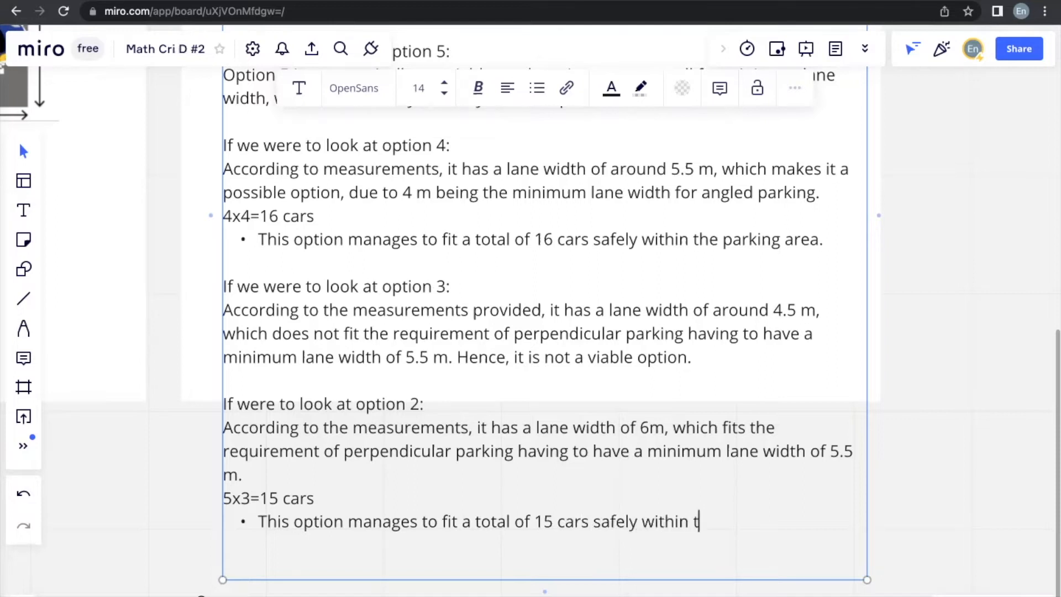
pyautogui.write('he parking')
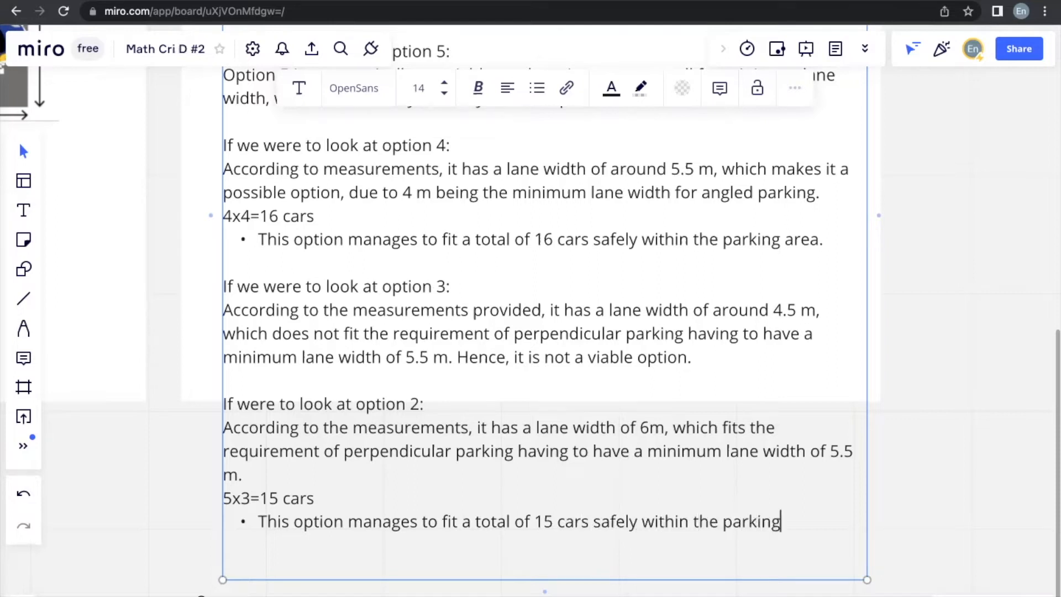
pyautogui.write('area.')
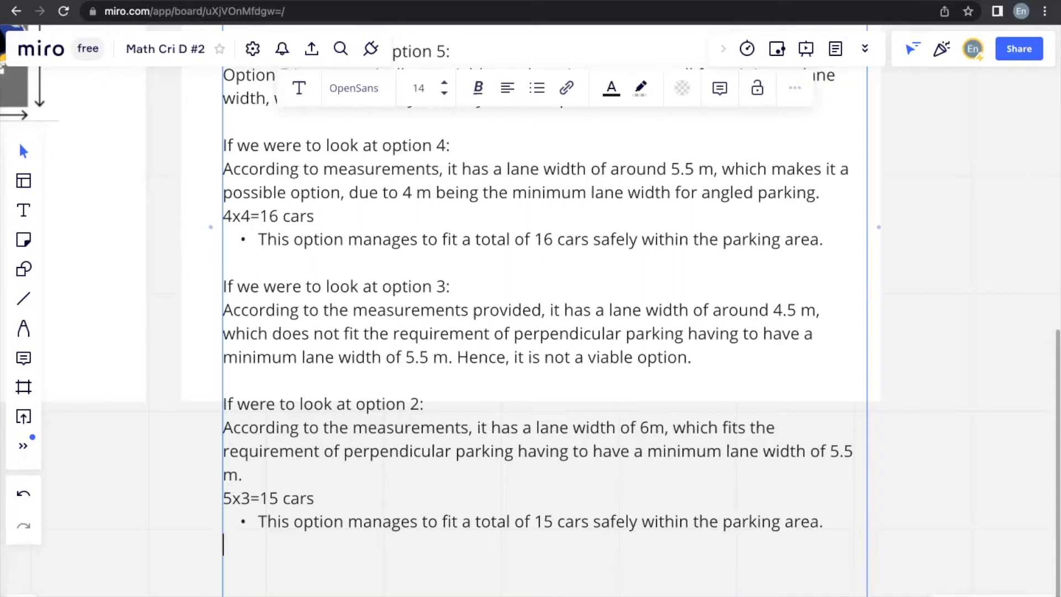
# Step: Begin the final paragraph: 'Finally, if we were to look at option 1:'
pyautogui.write('Finally,')
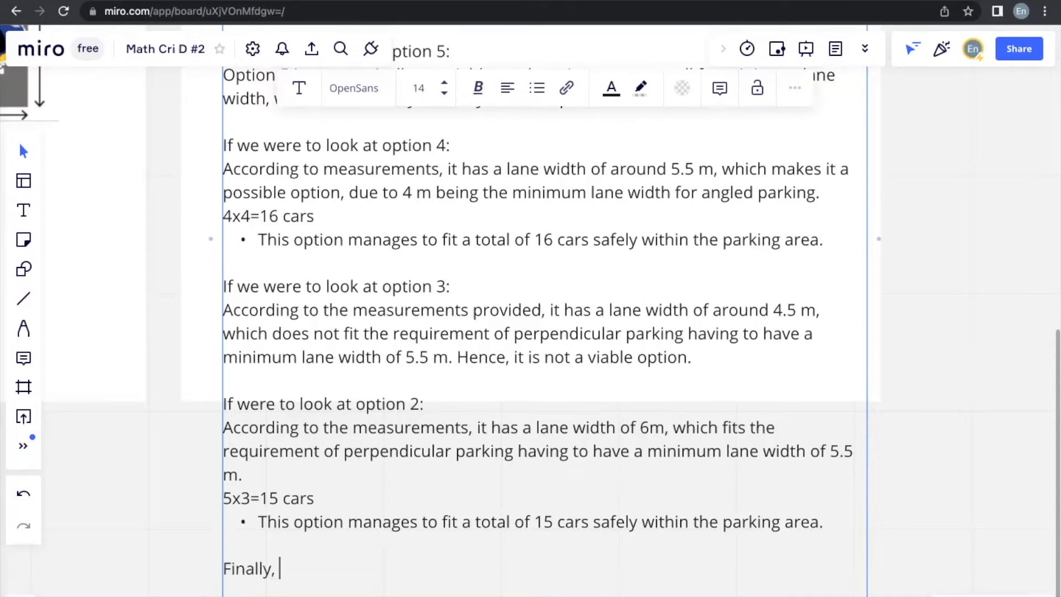
pyautogui.write('if we were to')
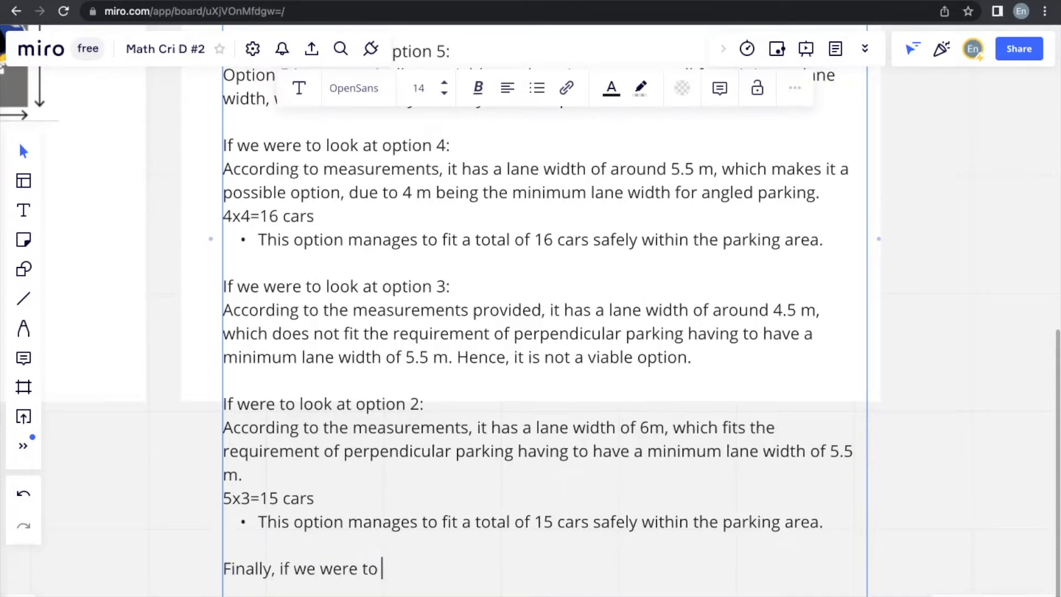
pyautogui.write('look')
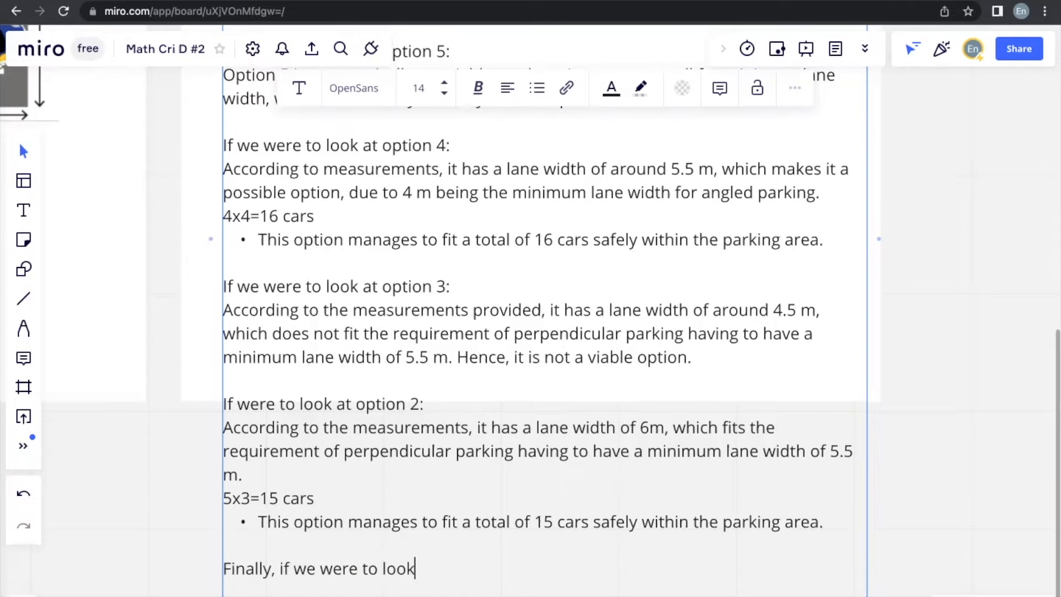
pyautogui.write('at option')
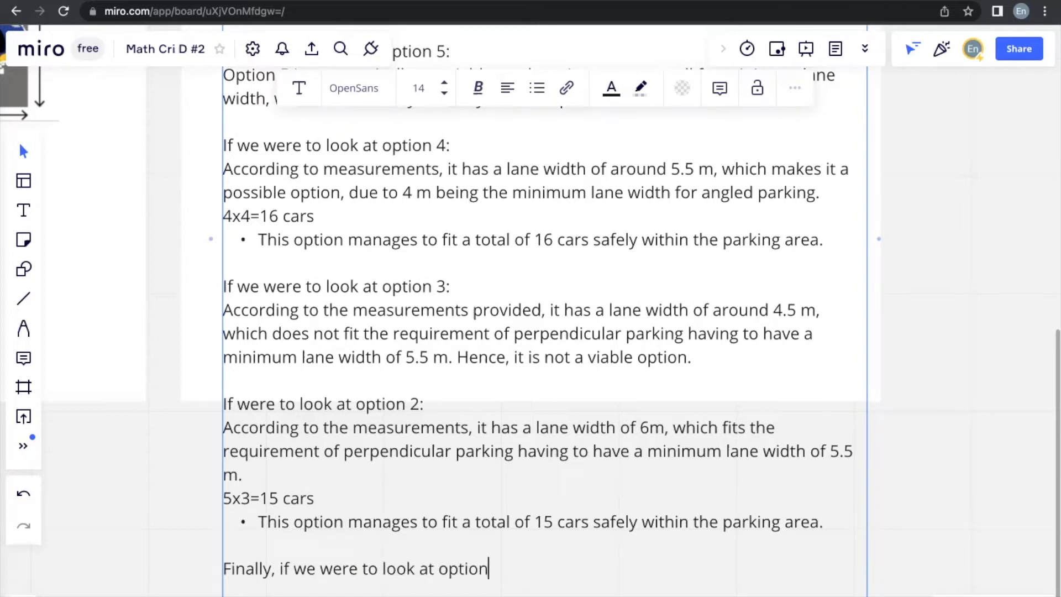
pyautogui.write('1:')
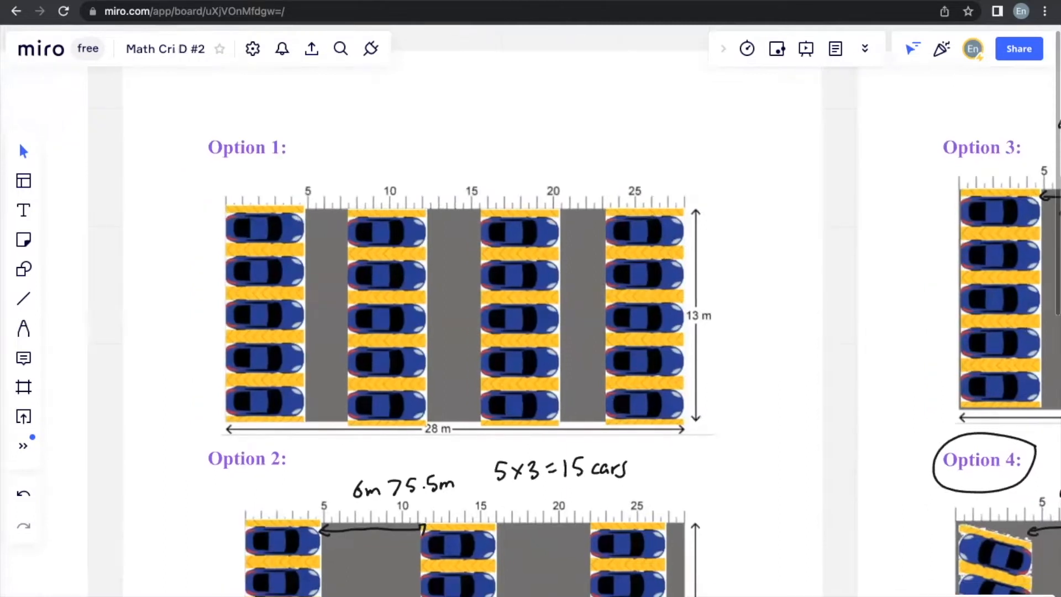
pyautogui.moveTo(411, 208)
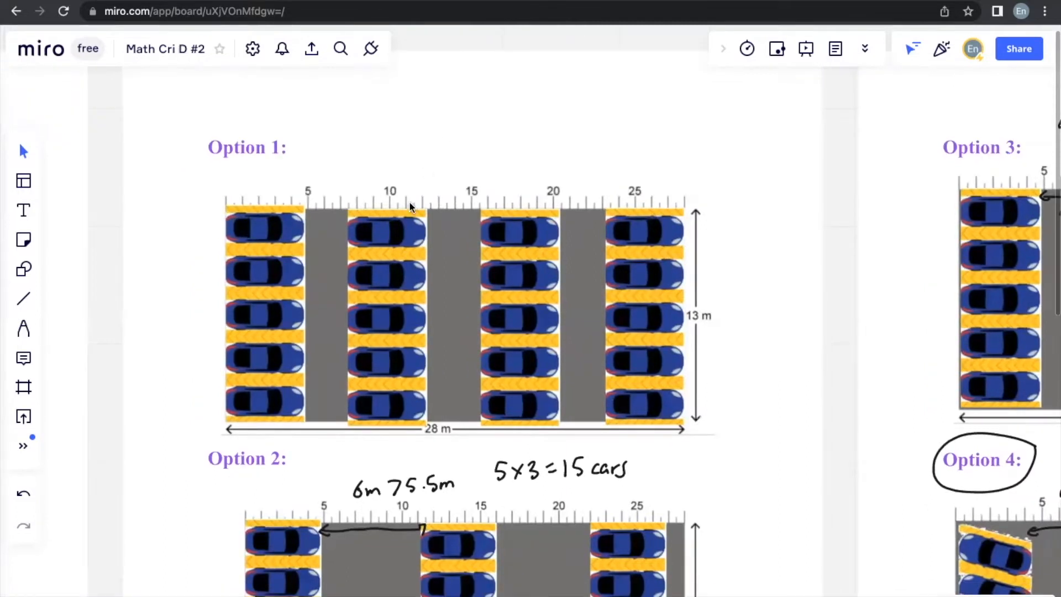
# Step: Draw an arrow across Option 1's first lane and handwrite '2.5m < 5.5m' above it
pyautogui.click(23, 329)
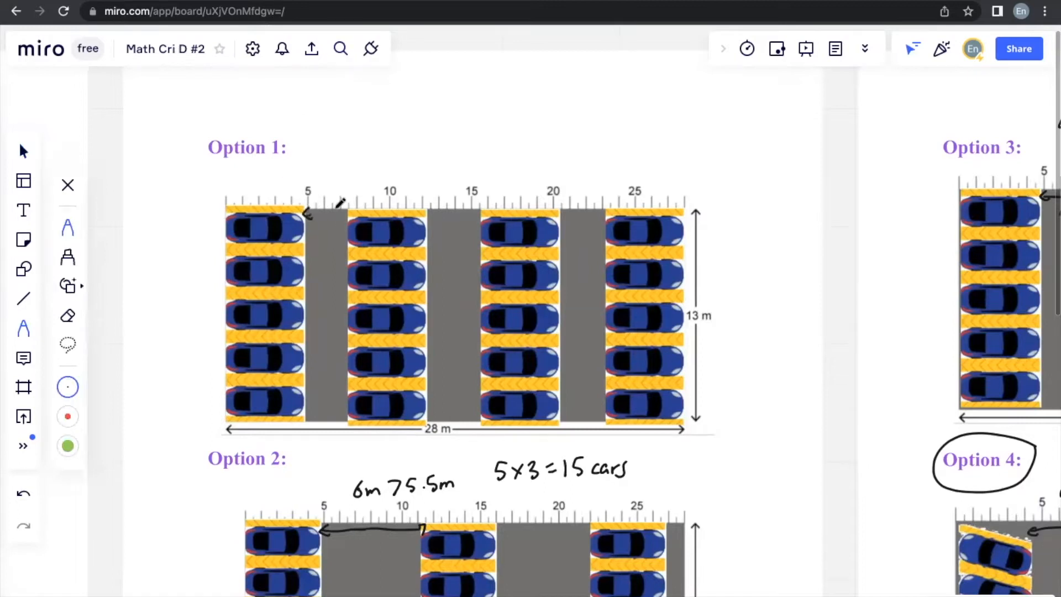
pyautogui.moveTo(308, 210); pyautogui.dragTo(345, 200)
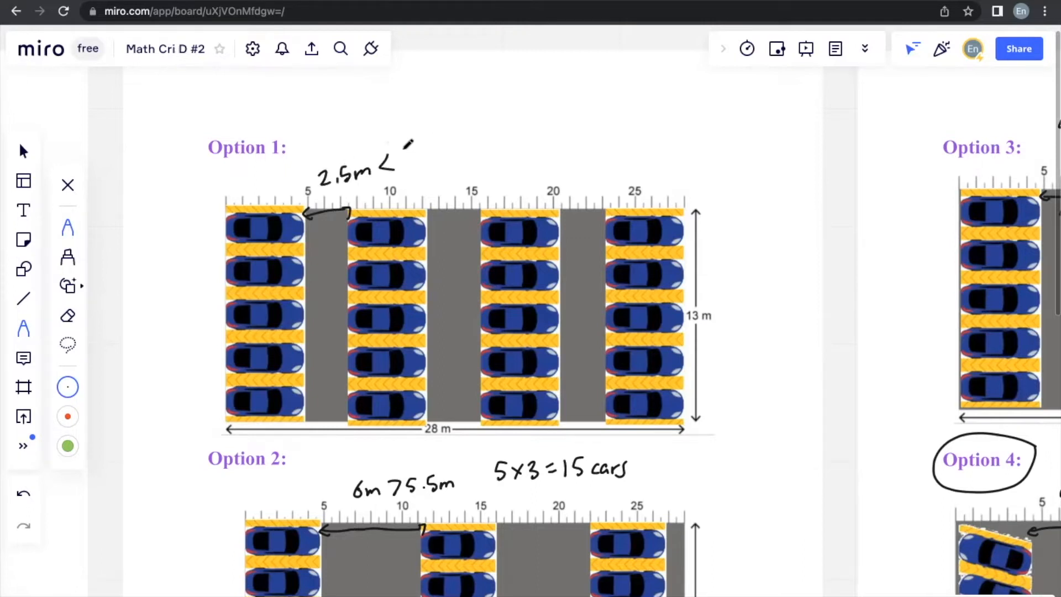
pyautogui.write('5.5m')
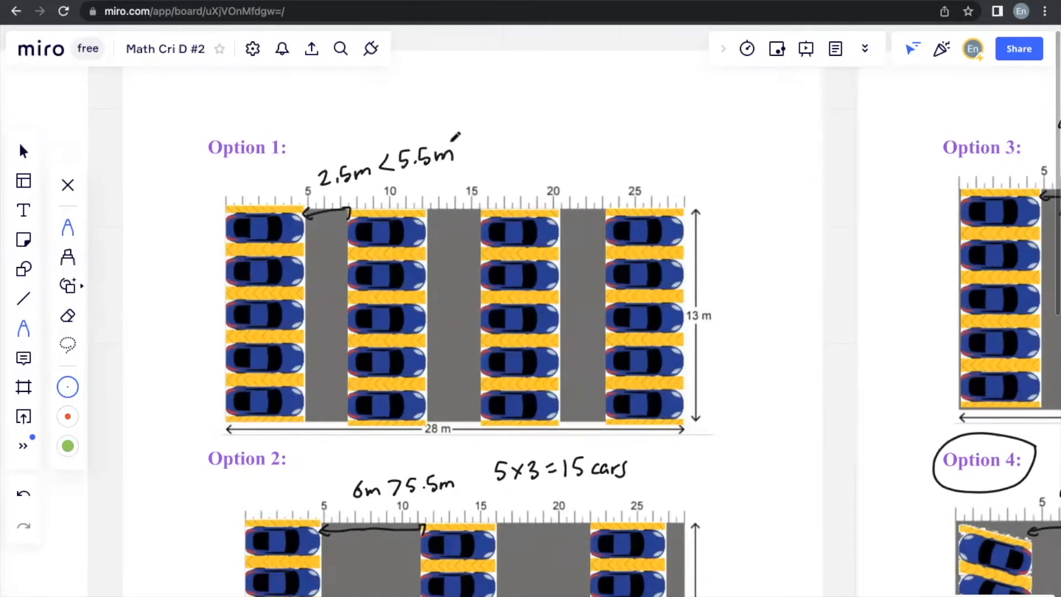
pyautogui.scroll(-3)
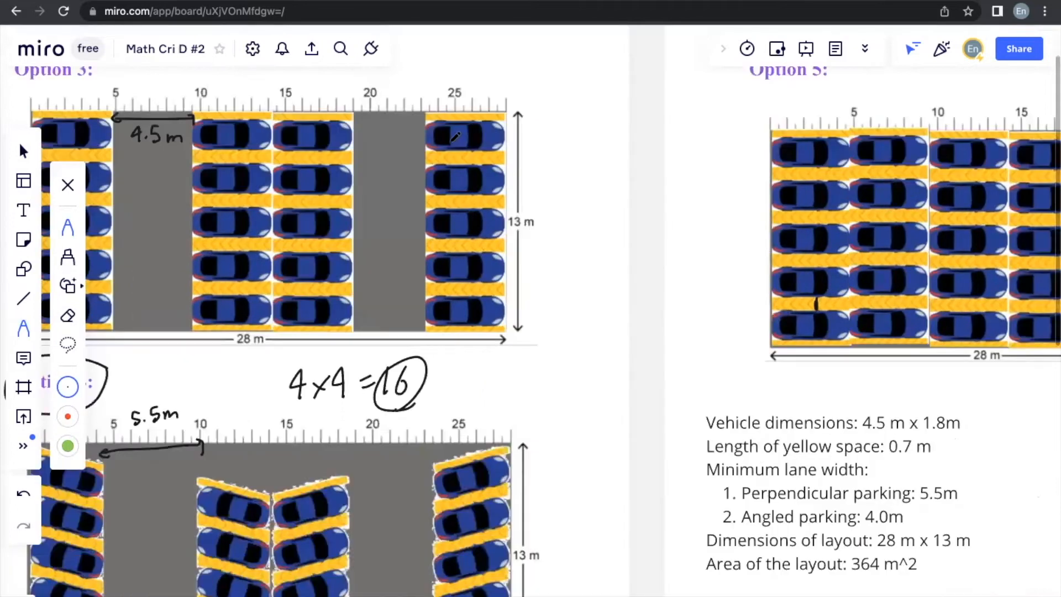
pyautogui.scroll(-3)
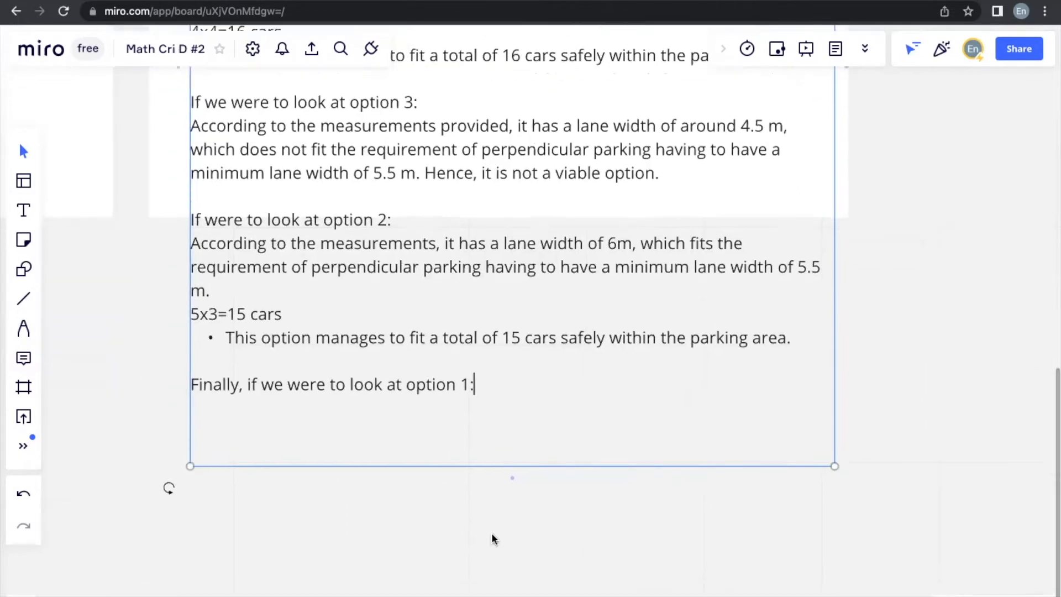
# Step: Write that, according to the measurements, option 1 has a 2.5 m lane width
pyautogui.write('Ac')
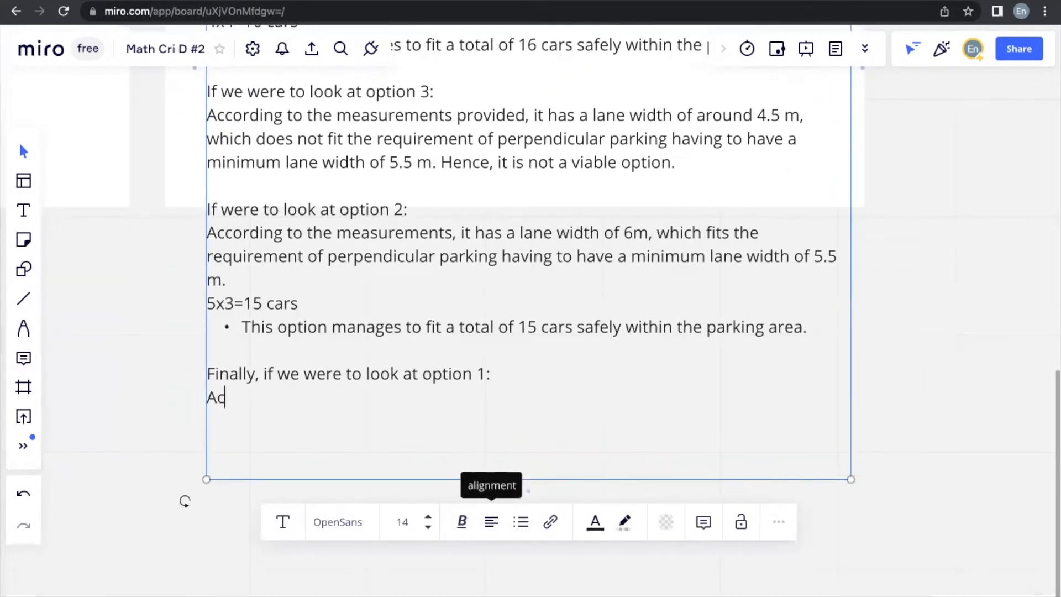
pyautogui.write('ccording to')
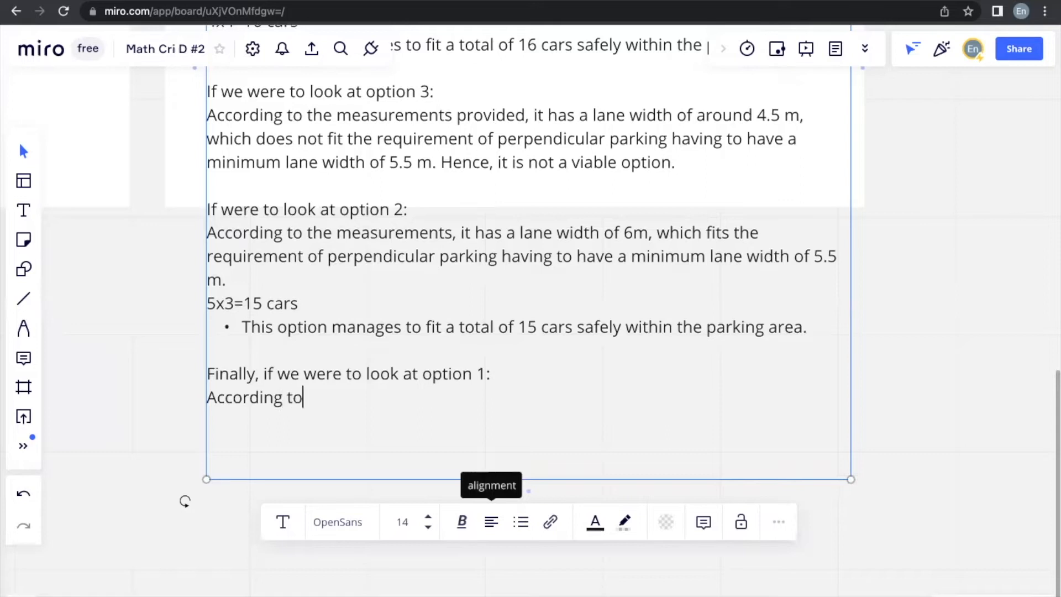
pyautogui.write('the measuremet')
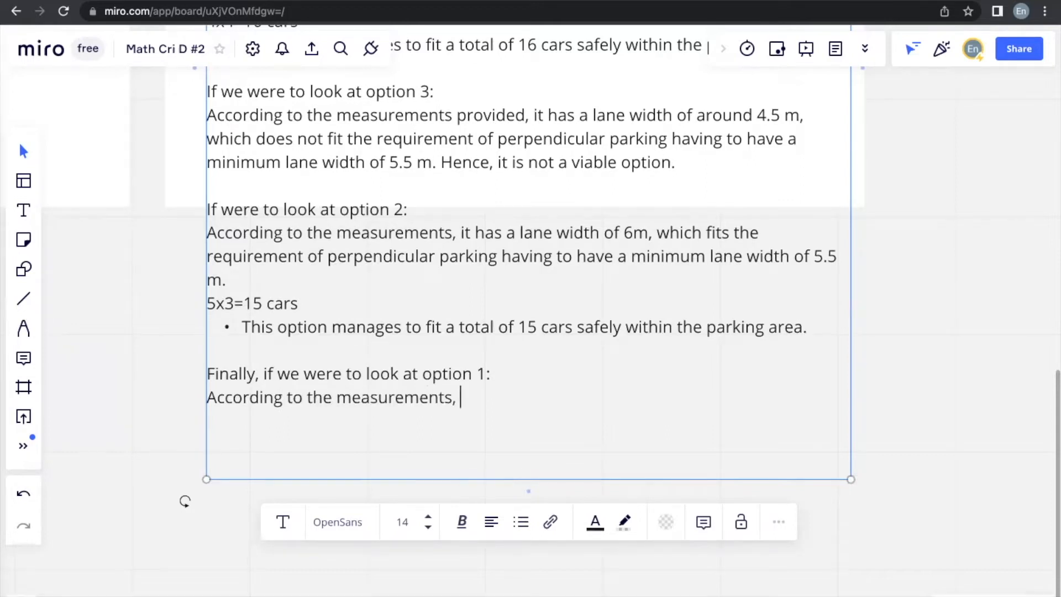
pyautogui.write('it has a lane width of 3.')
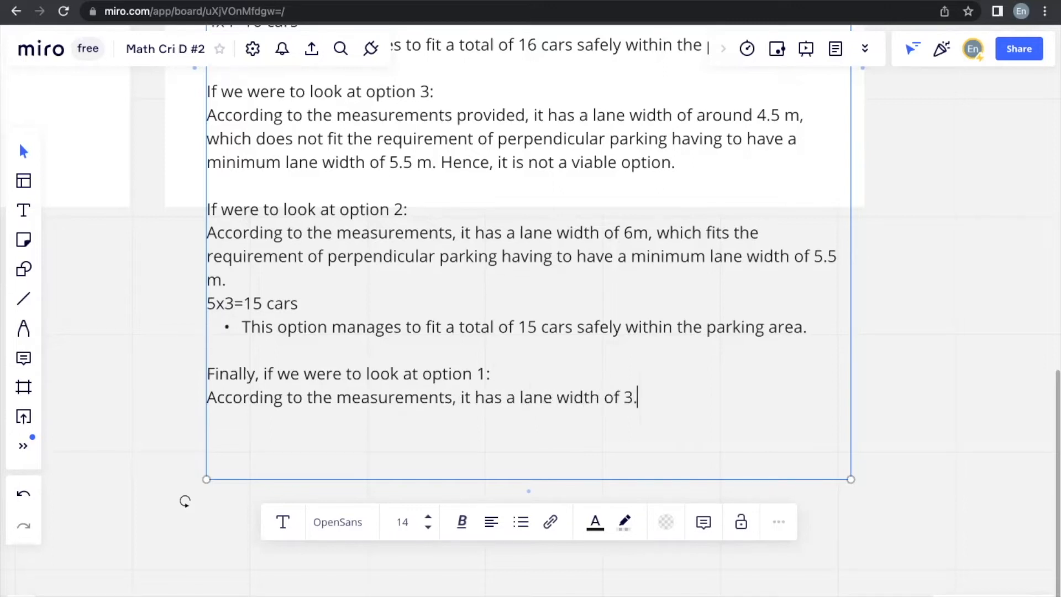
pyautogui.write('2.5')
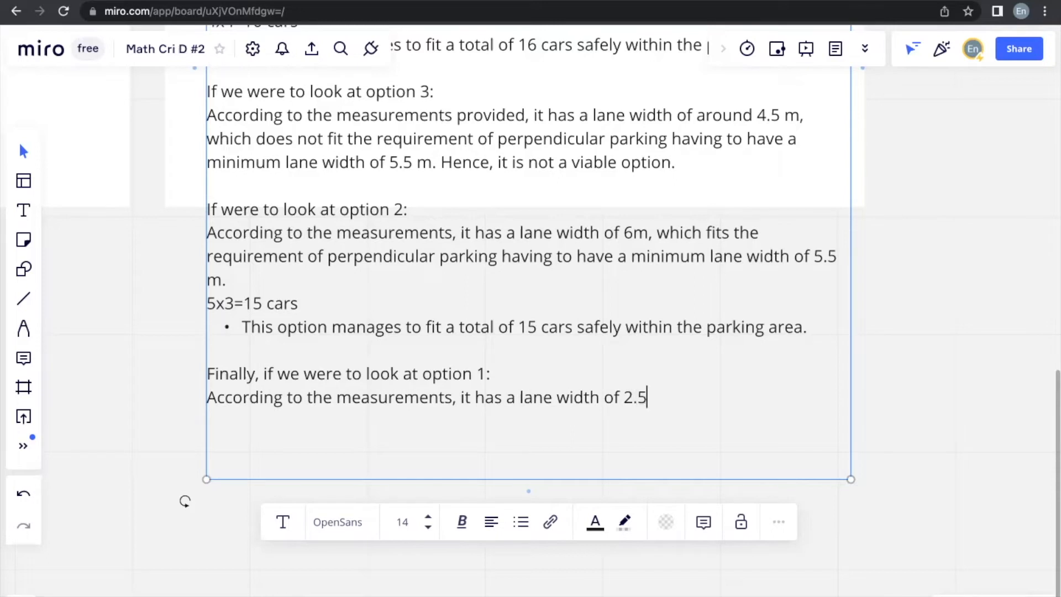
pyautogui.write('m, which d')
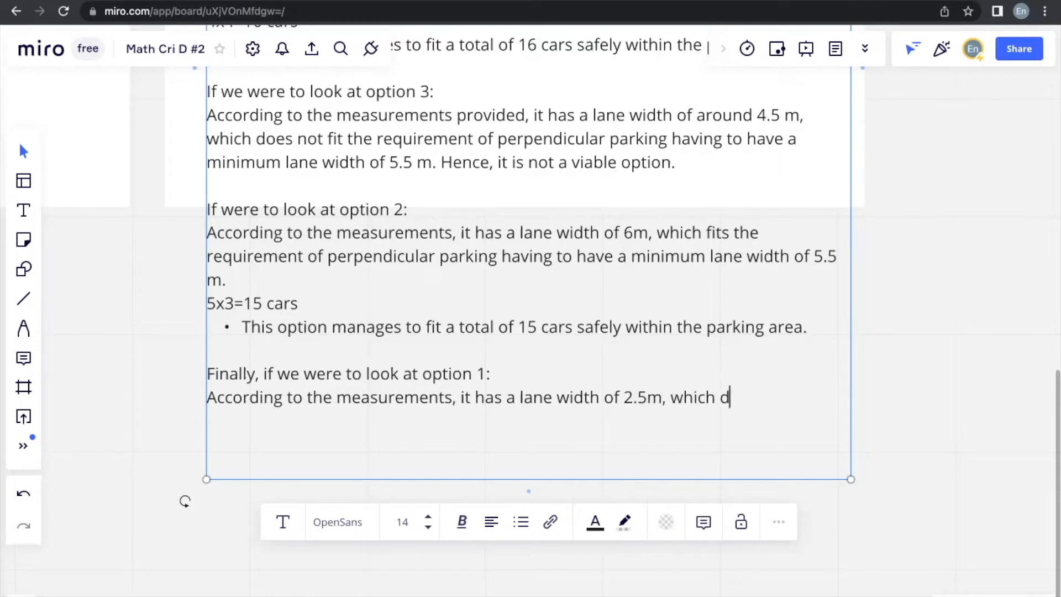
pyautogui.write('oes not fit the')
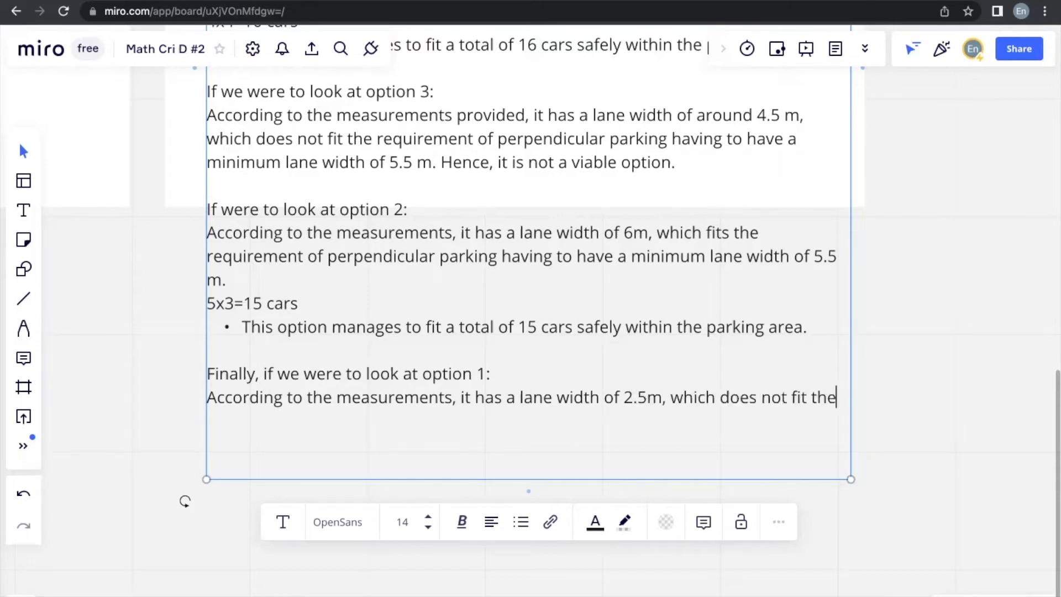
# Step: State that it misses the 5.5m perpendicular minimum, so option 1 isn't viable either
pyautogui.write('requiremen')
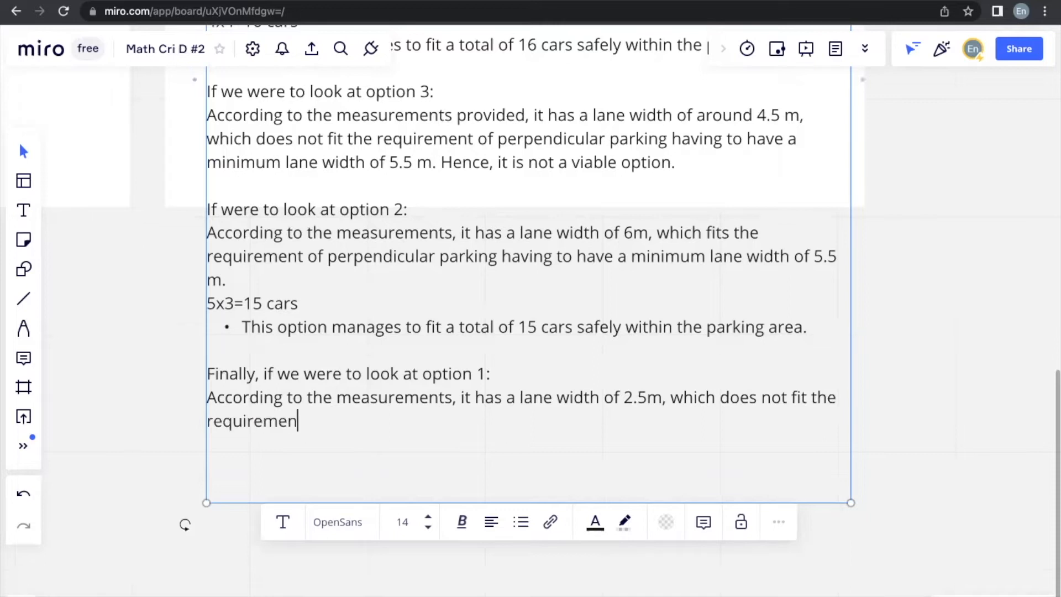
pyautogui.write('t of perpendi')
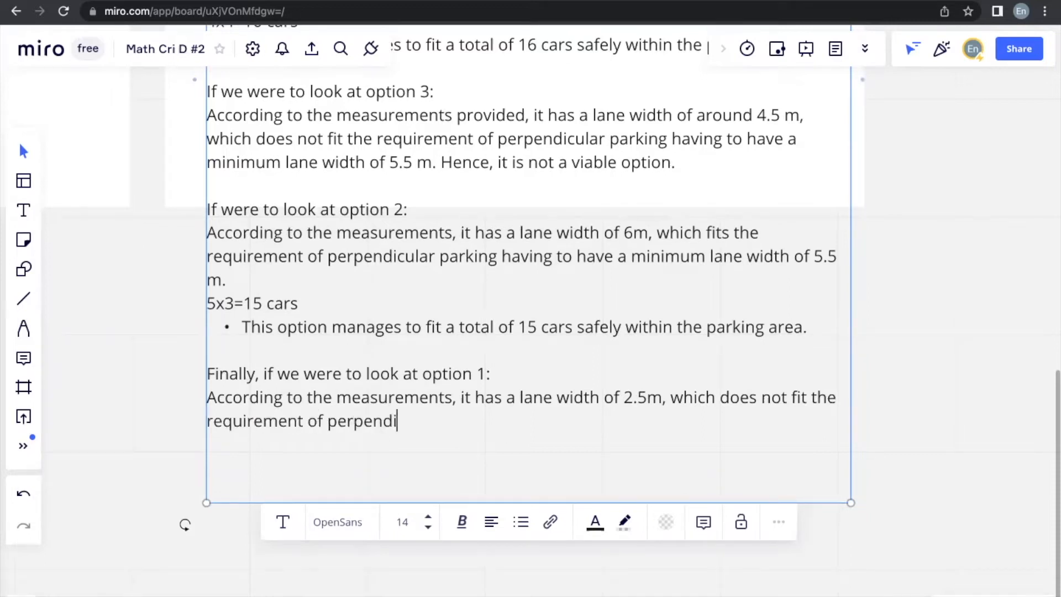
pyautogui.write('cular parking having to have')
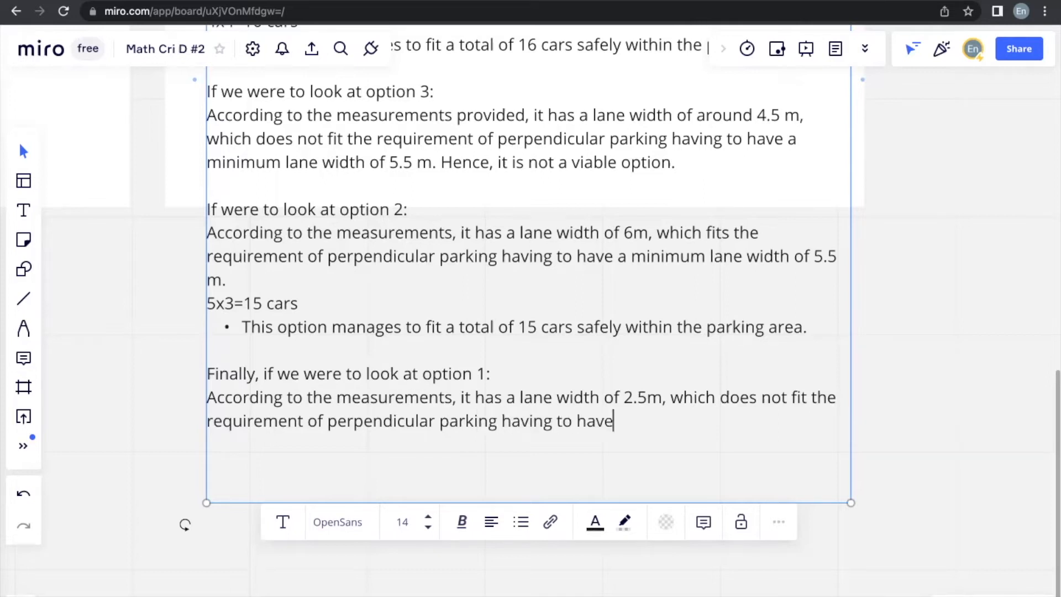
pyautogui.write('a minimum')
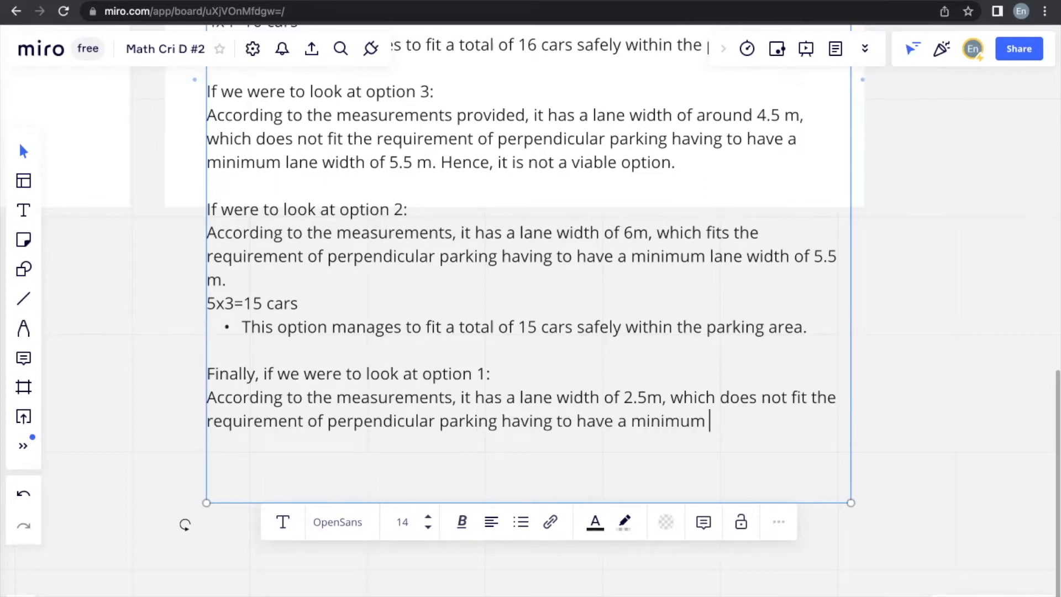
pyautogui.write('lane width of')
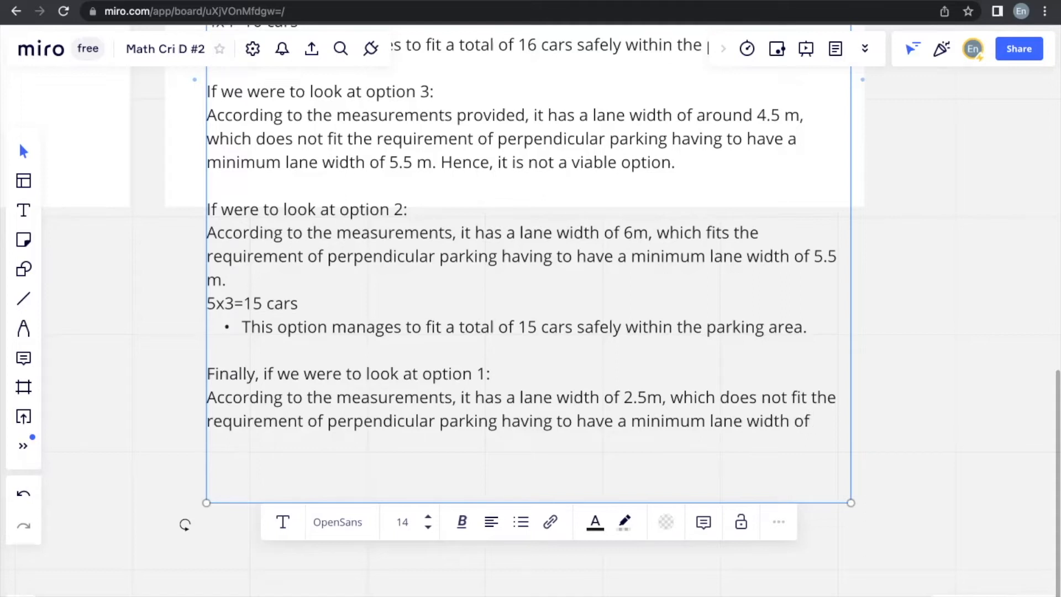
pyautogui.write('5.5m')
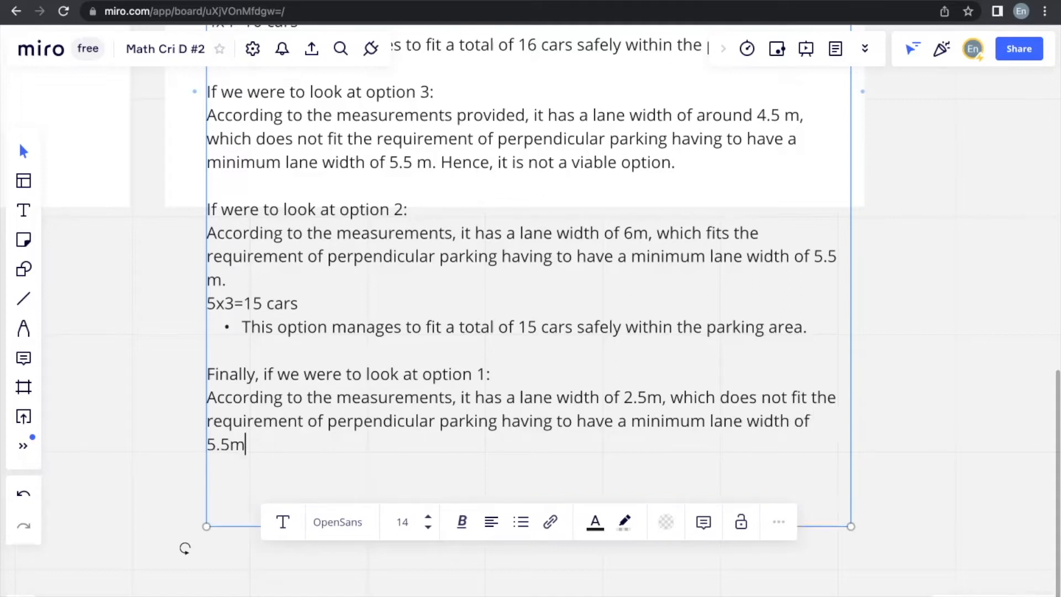
pyautogui.write('Hn')
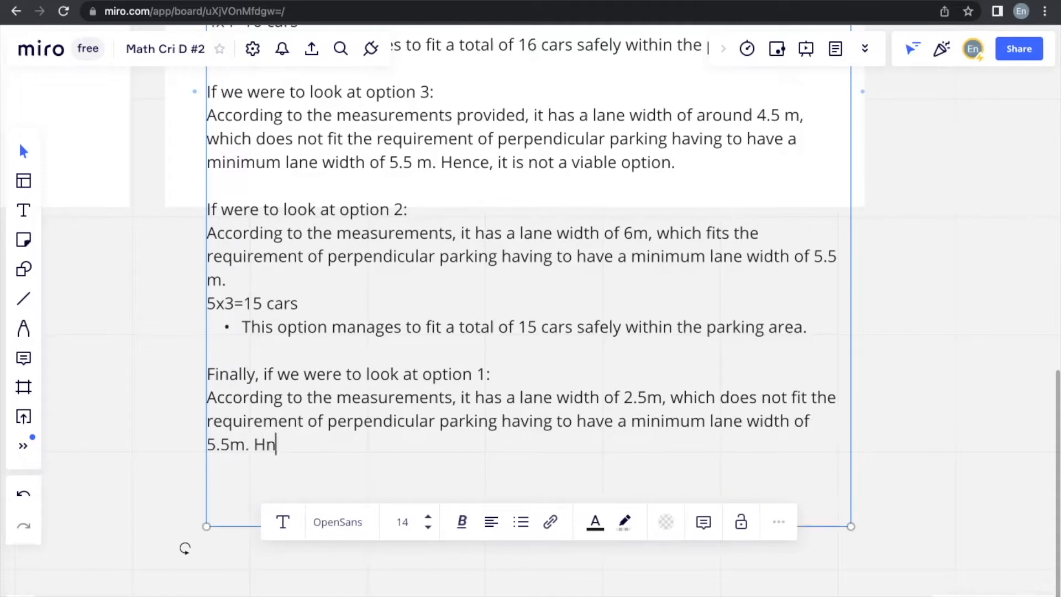
pyautogui.write('ence it is not')
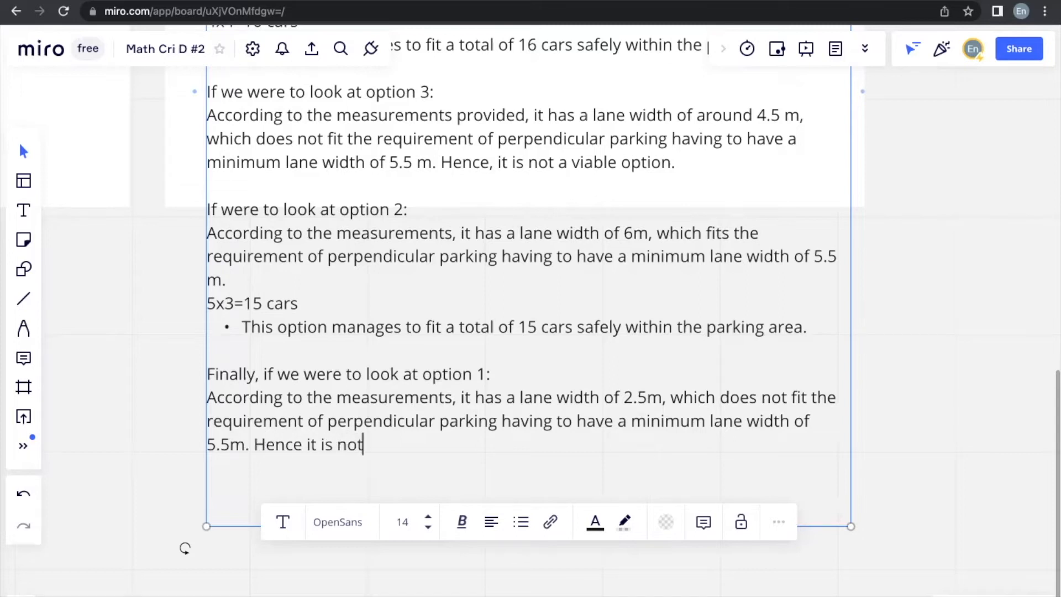
pyautogui.write('a viable opti')
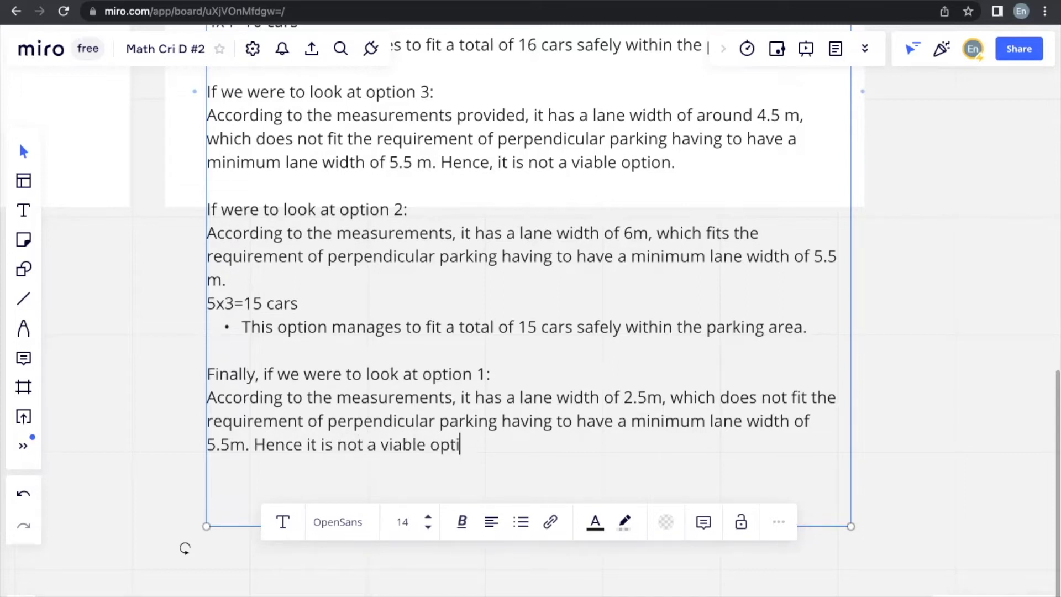
pyautogui.write('on as well.')
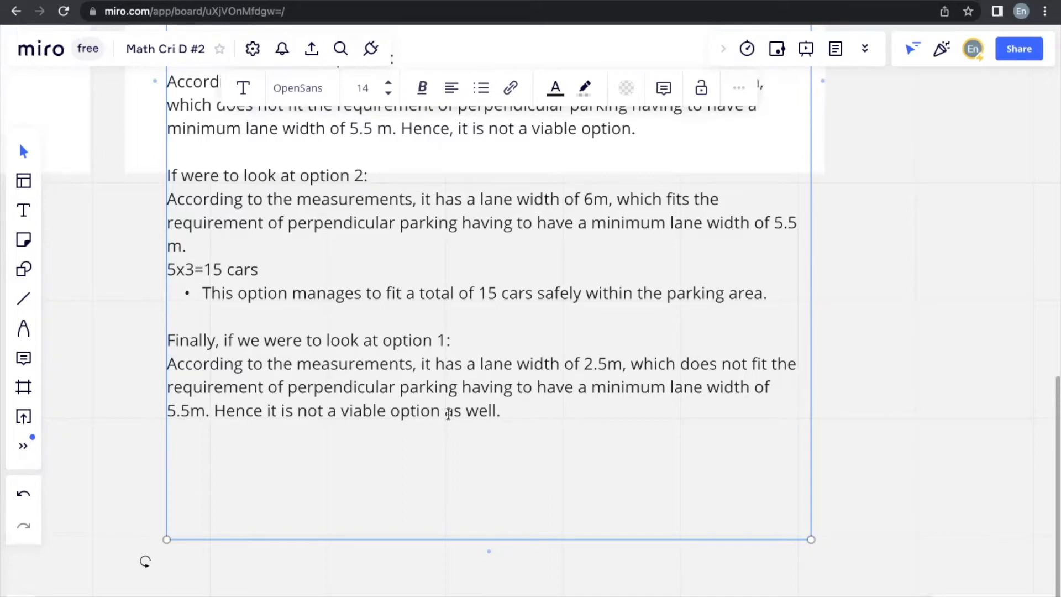
# Step: Write 'As a result, the options are narrowed down to option 2 and 4, in which'
pyautogui.write('As a result, the')
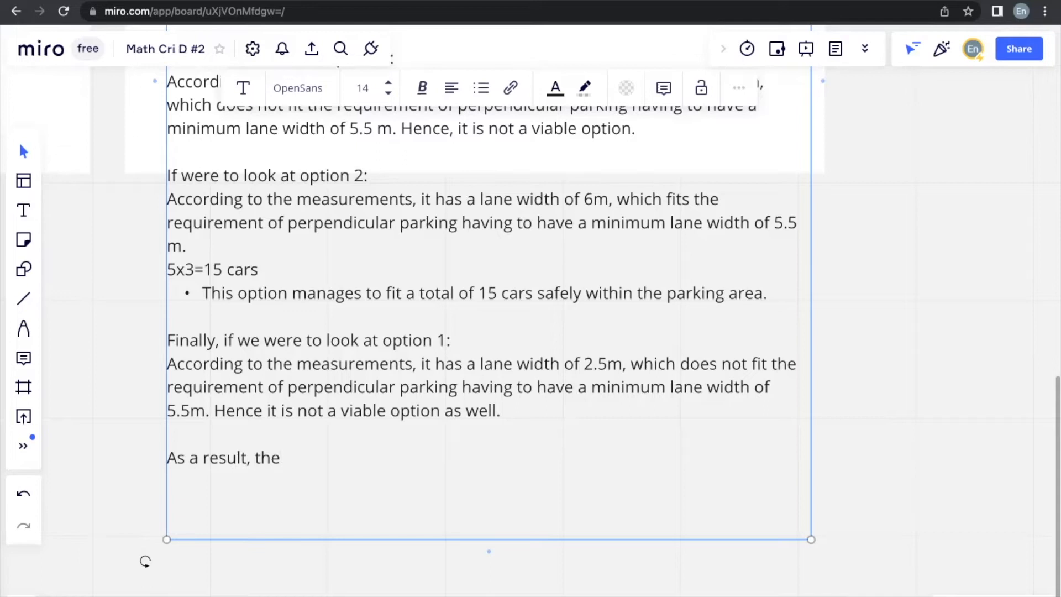
pyautogui.write('options are')
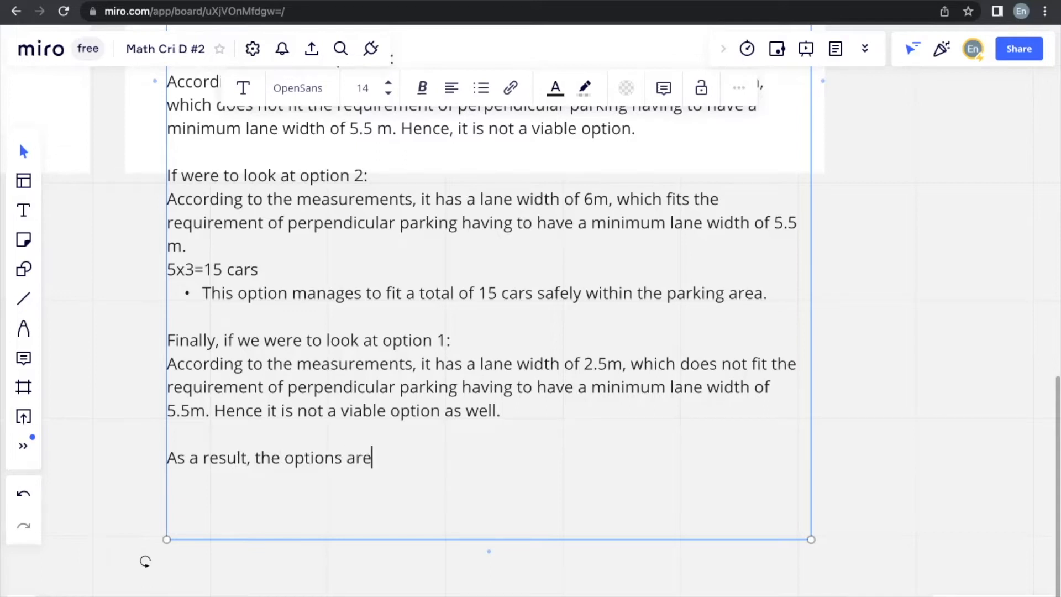
pyautogui.write('narrowed d')
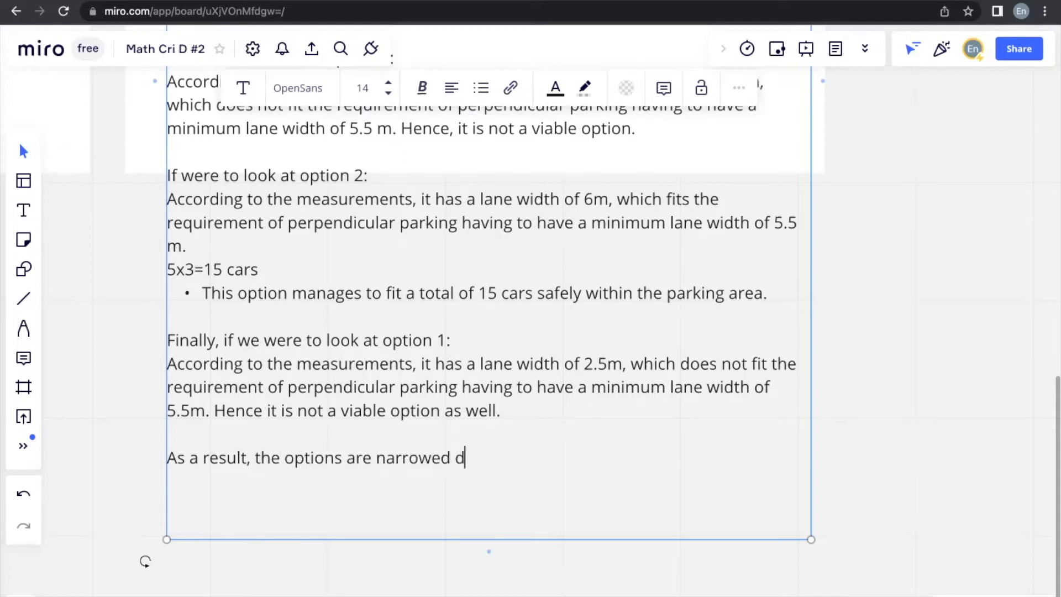
pyautogui.write('own t')
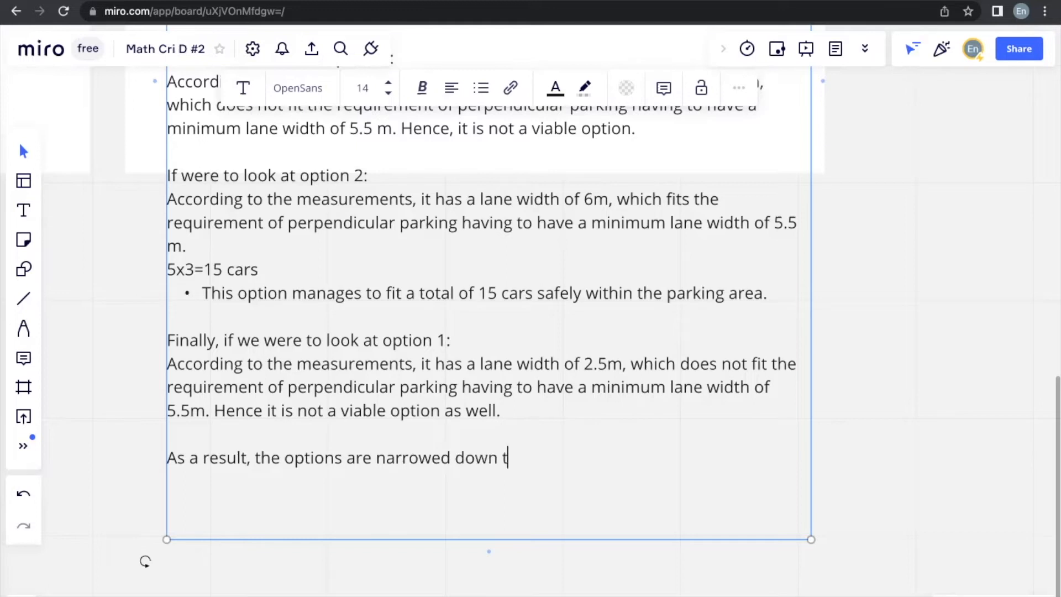
pyautogui.write('o option')
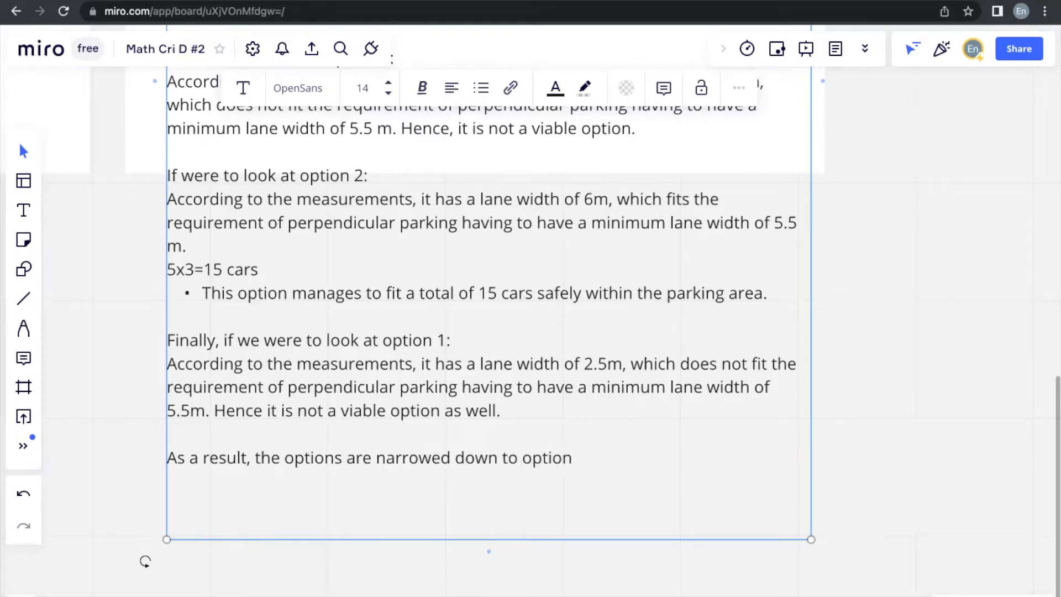
pyautogui.write('2 and 4, i')
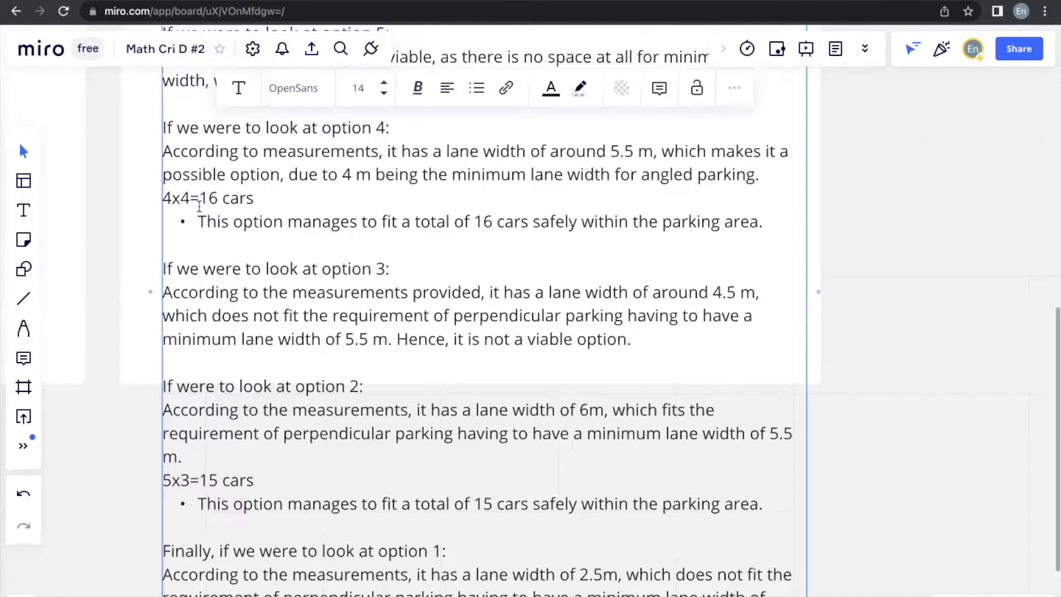
pyautogui.moveTo(247, 203)
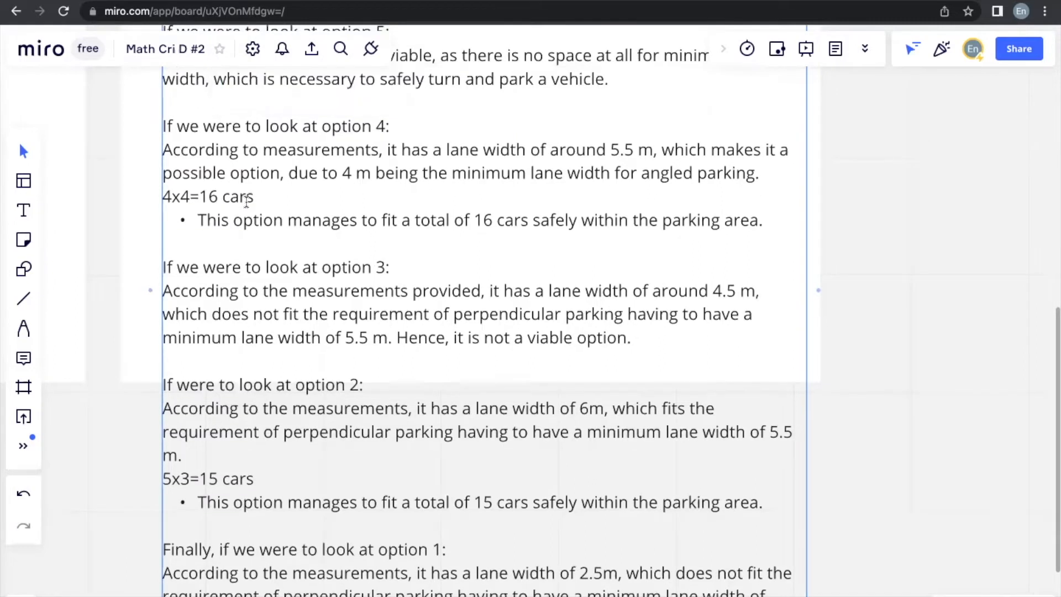
pyautogui.write('As a result, the options are narrowed down to option 2 and 4, in which')
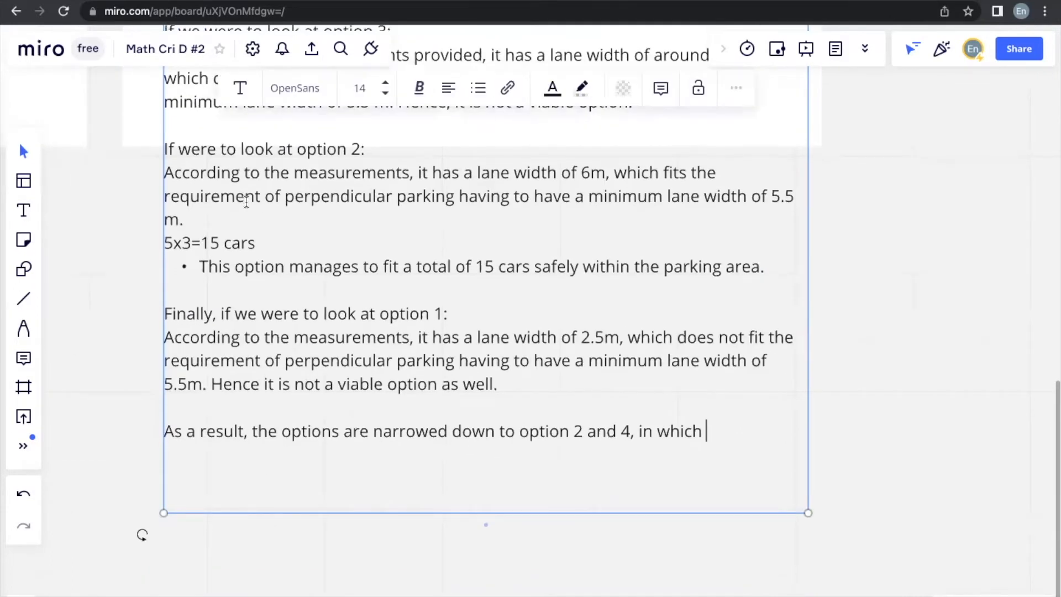
# Step: Conclude option 4 should be chosen, maximising parking spaces and best using the land and resources
pyautogui.write('option 4 should be chos')
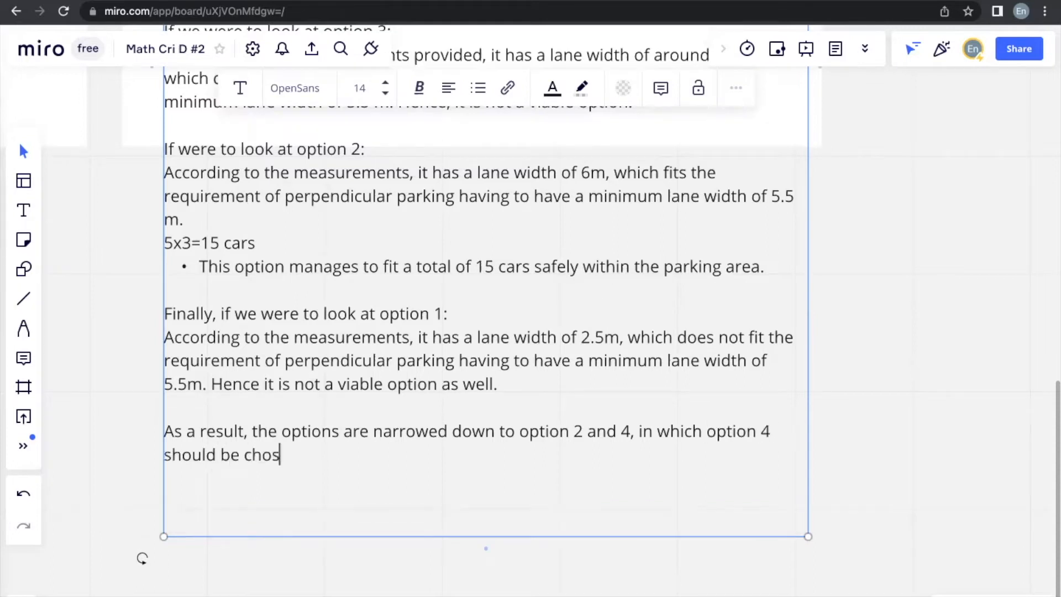
pyautogui.write('en, as it can m')
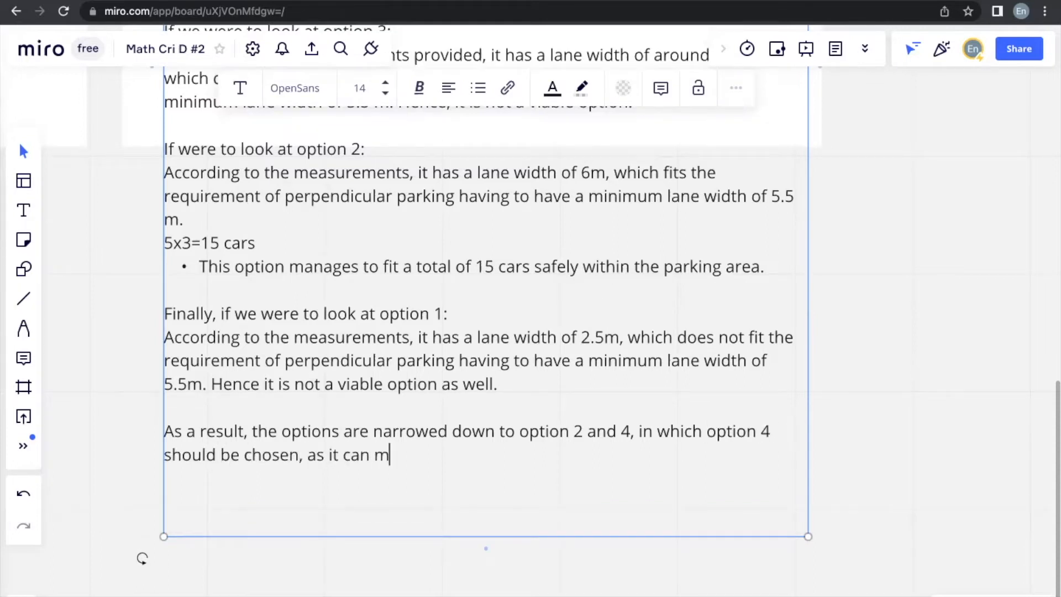
pyautogui.write('aximus')
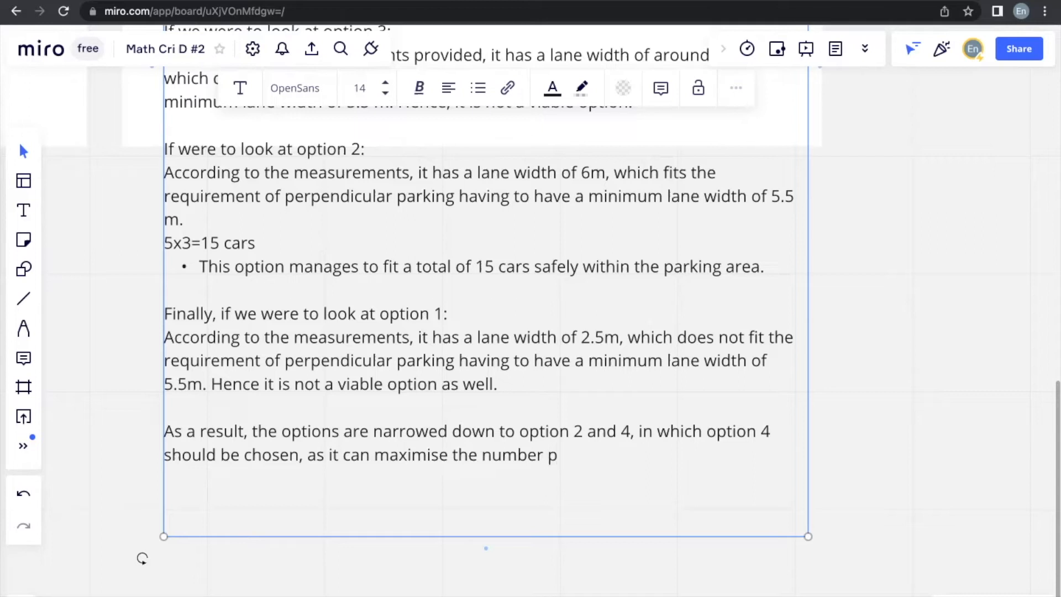
pyautogui.press('Backspace')
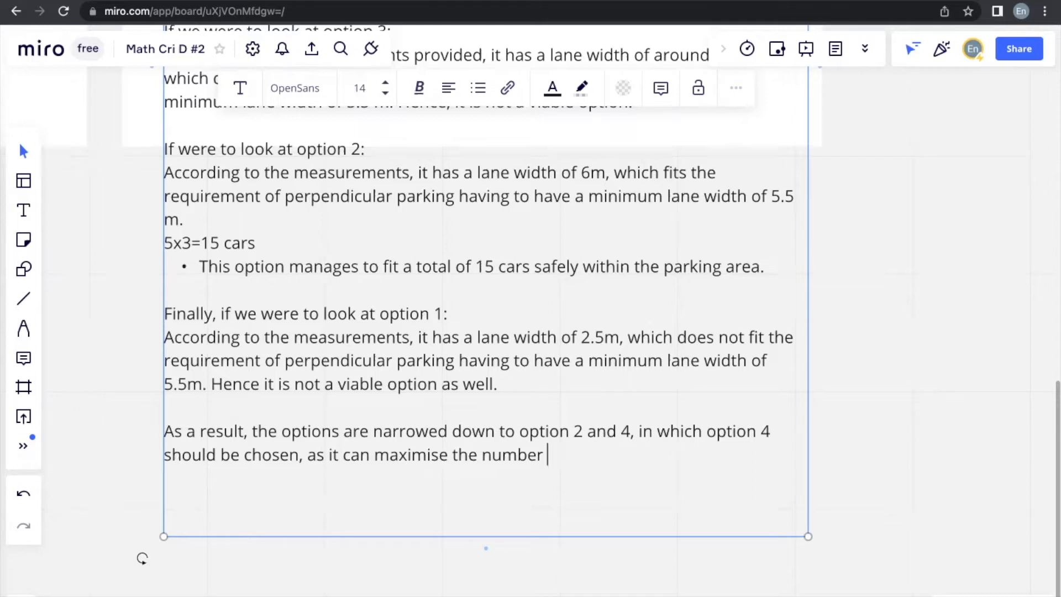
pyautogui.write('of parking')
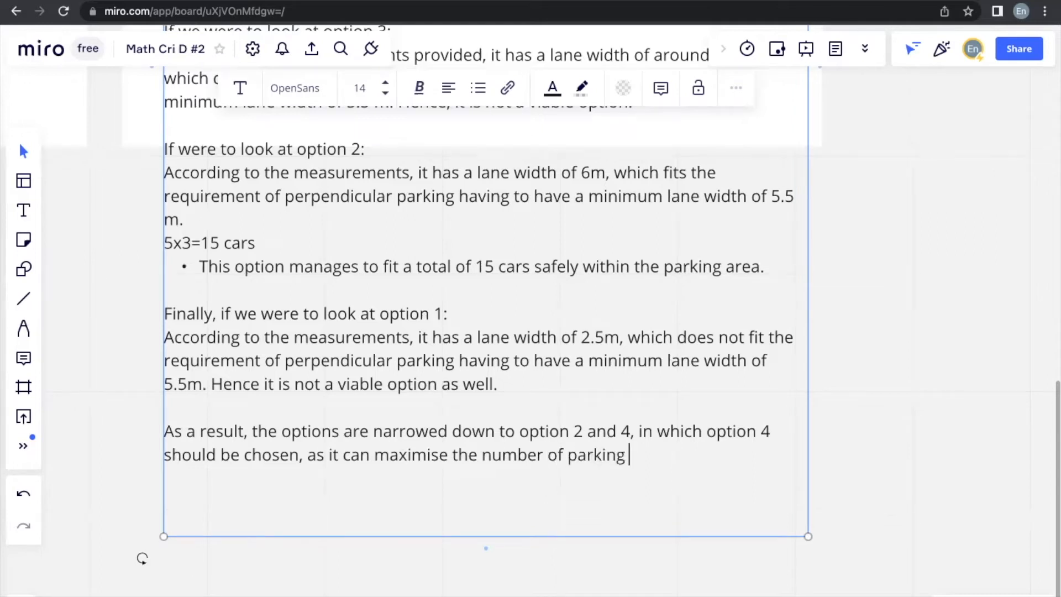
pyautogui.write('spaces,')
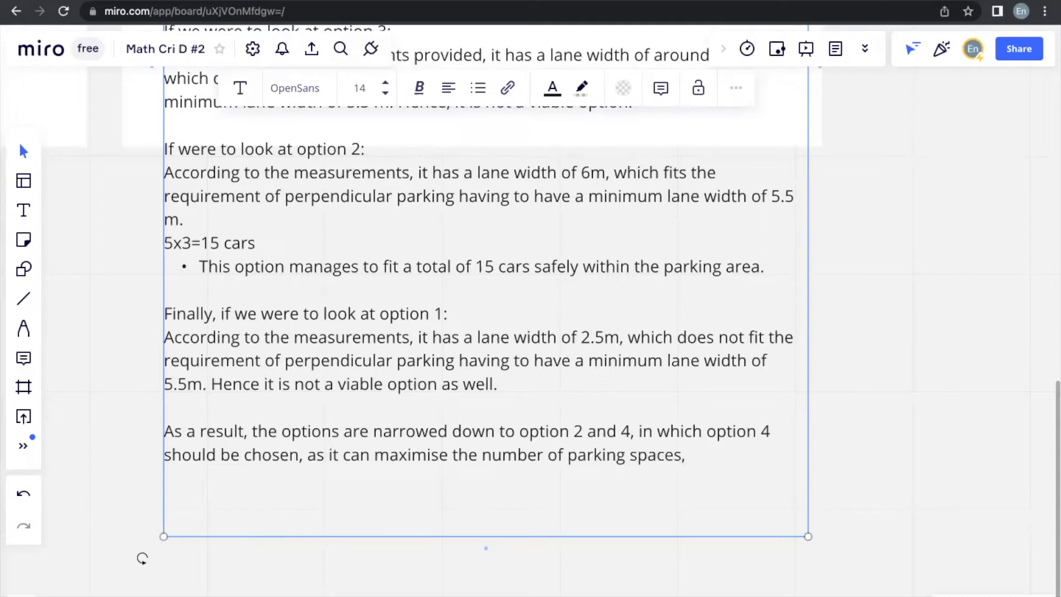
pyautogui.write('ma')
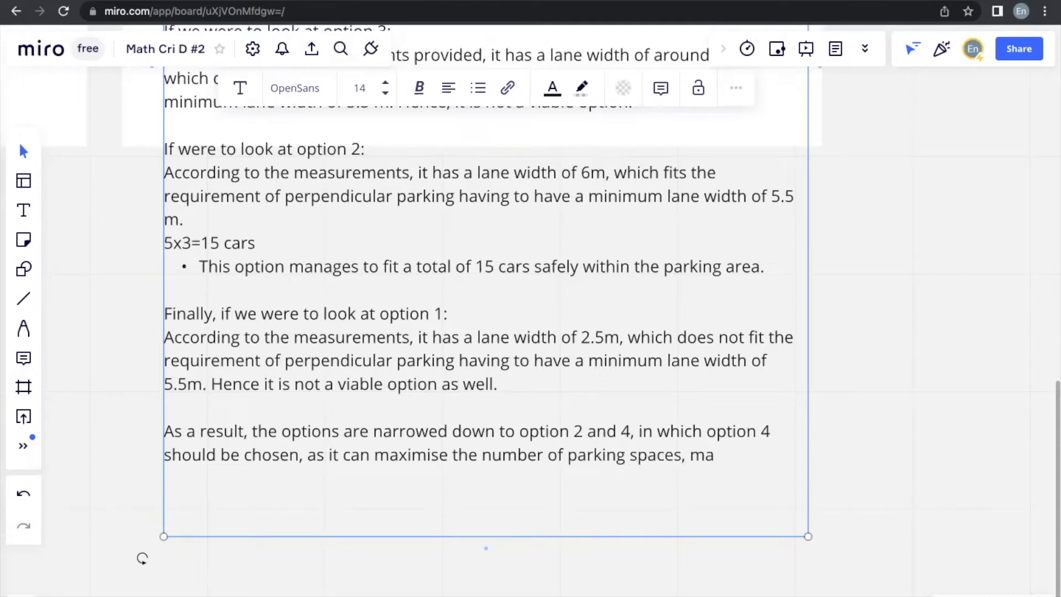
pyautogui.write('king the')
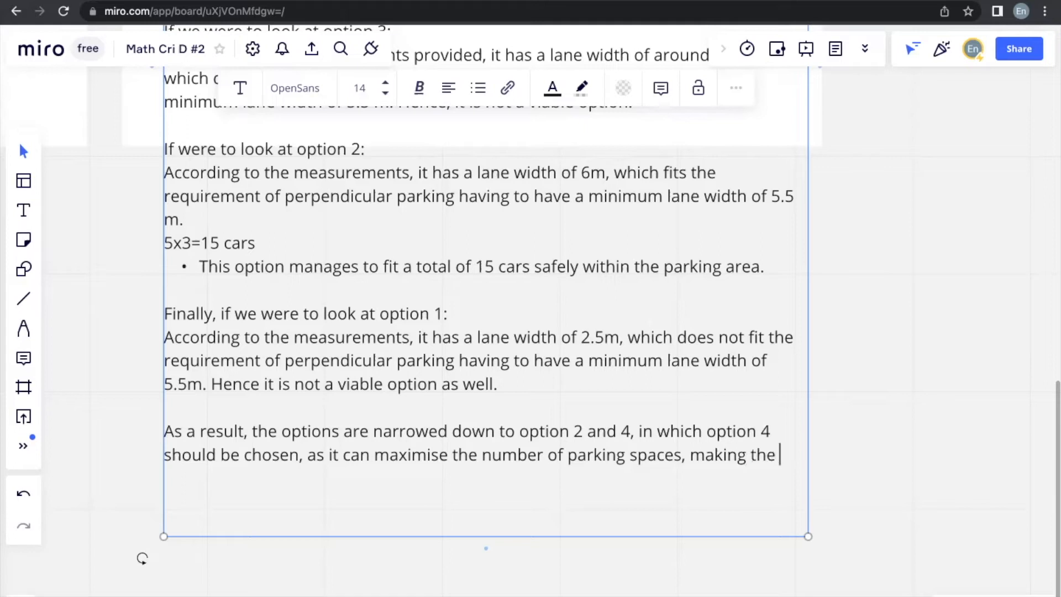
pyautogui.write('best usage of the land and re')
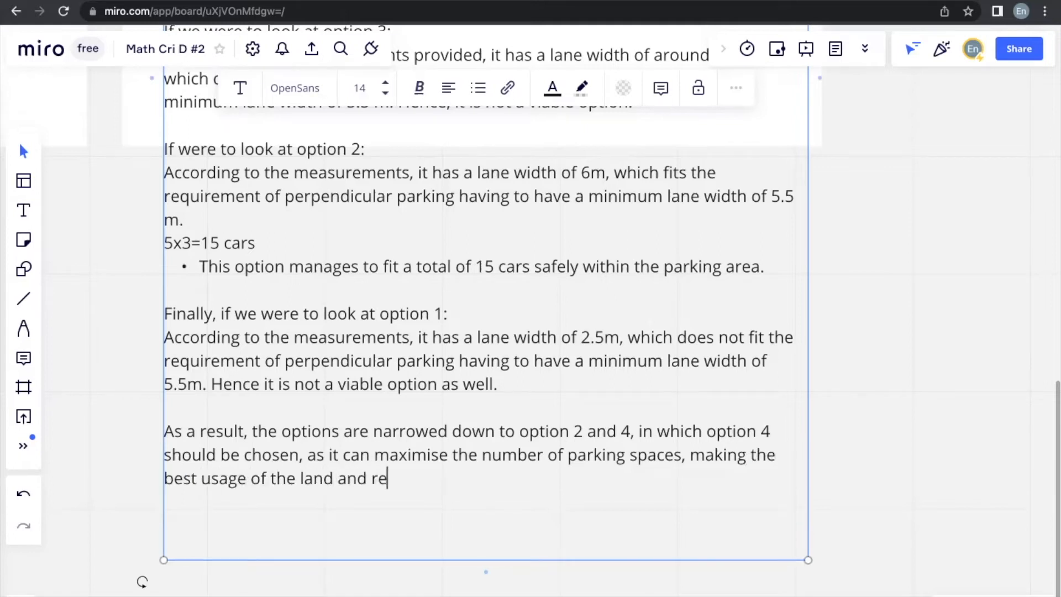
pyautogui.write('sources pr')
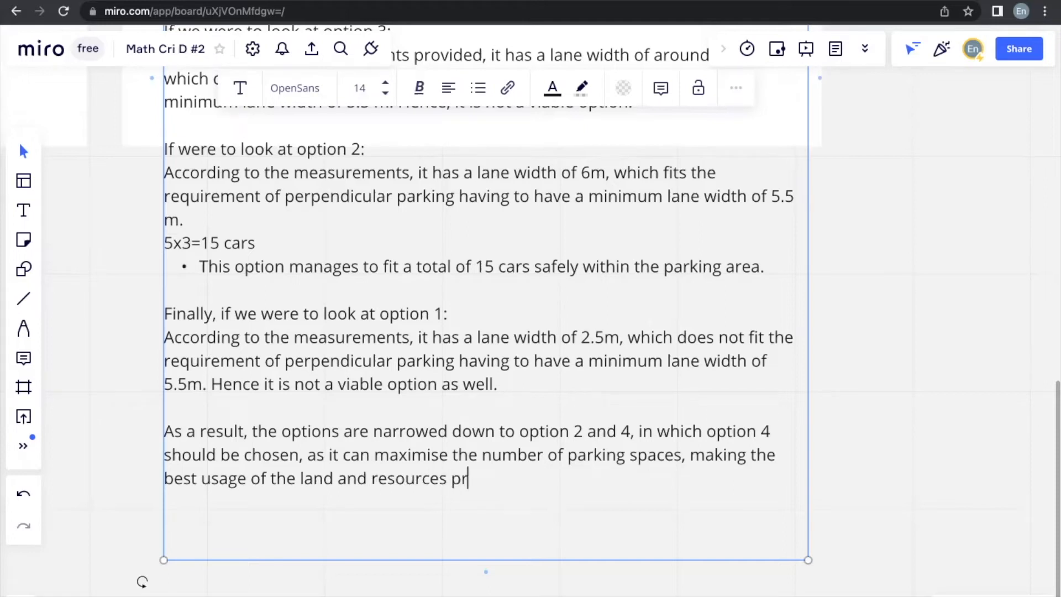
pyautogui.write('ovided.')
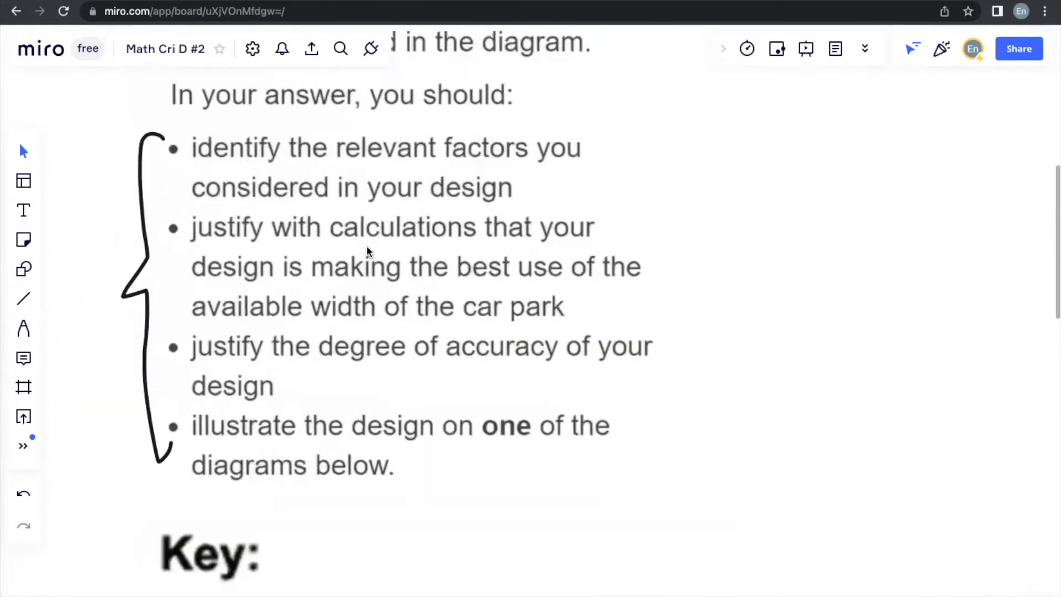
pyautogui.moveTo(86, 280)
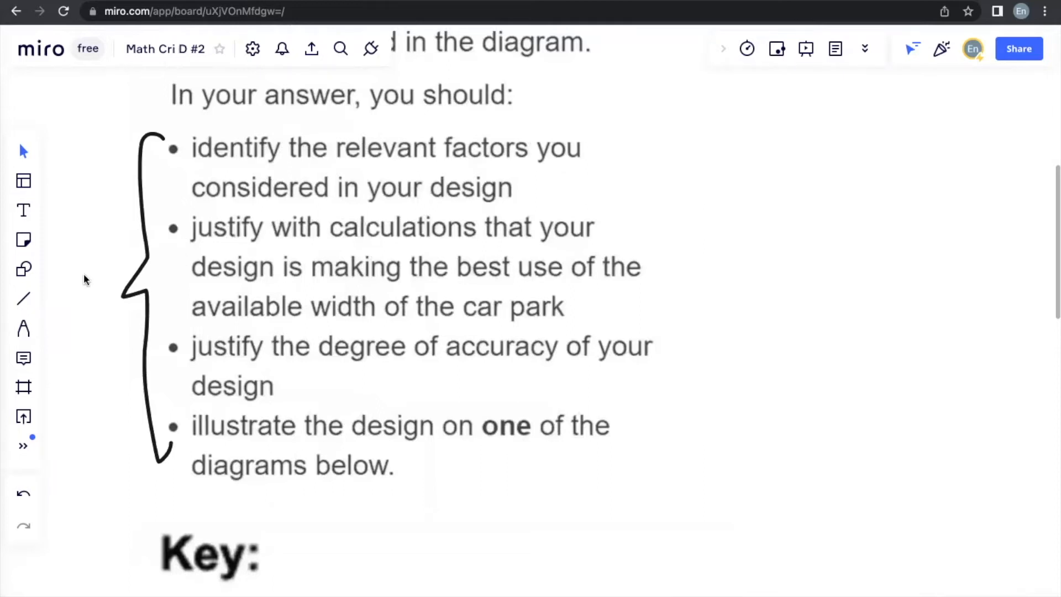
# Step: Tick the first two brief requirements, circle the accuracy bullet, and handwrite 'Option 4'
pyautogui.click(23, 330)
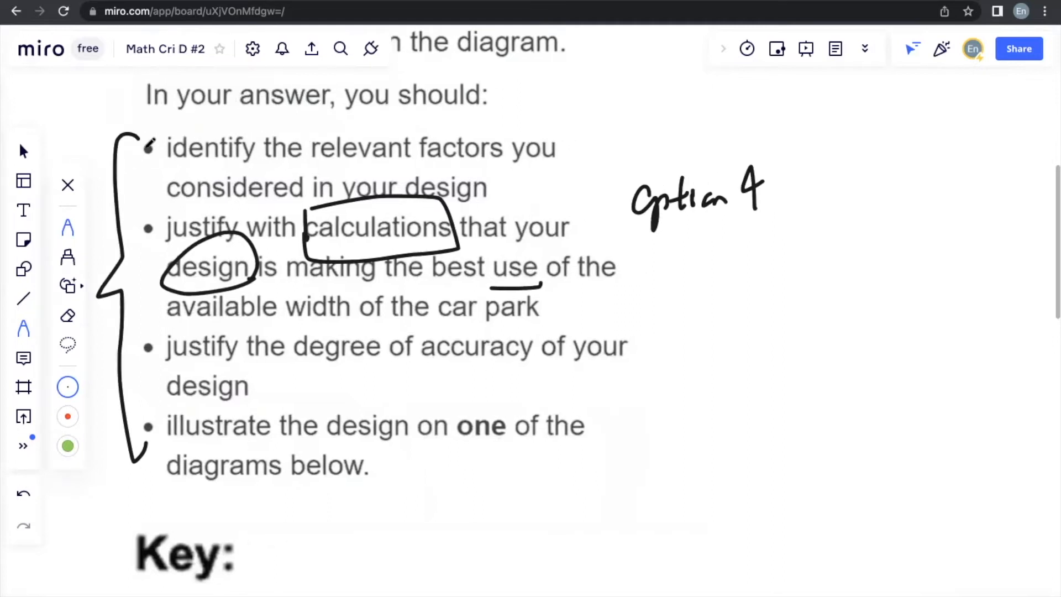
pyautogui.moveTo(146, 129); pyautogui.dragTo(166, 159)
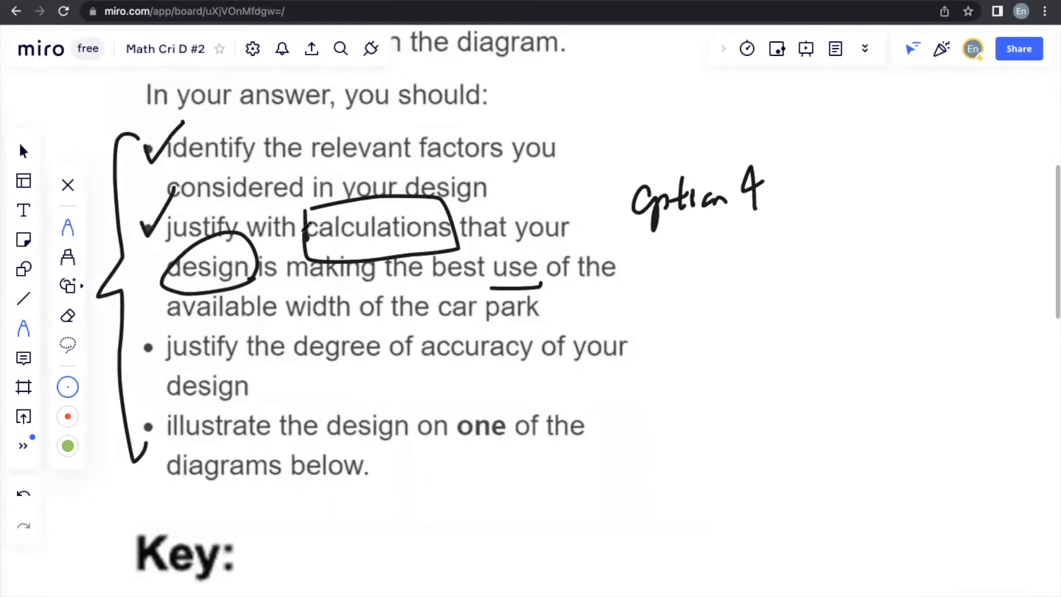
pyautogui.scroll(-3)
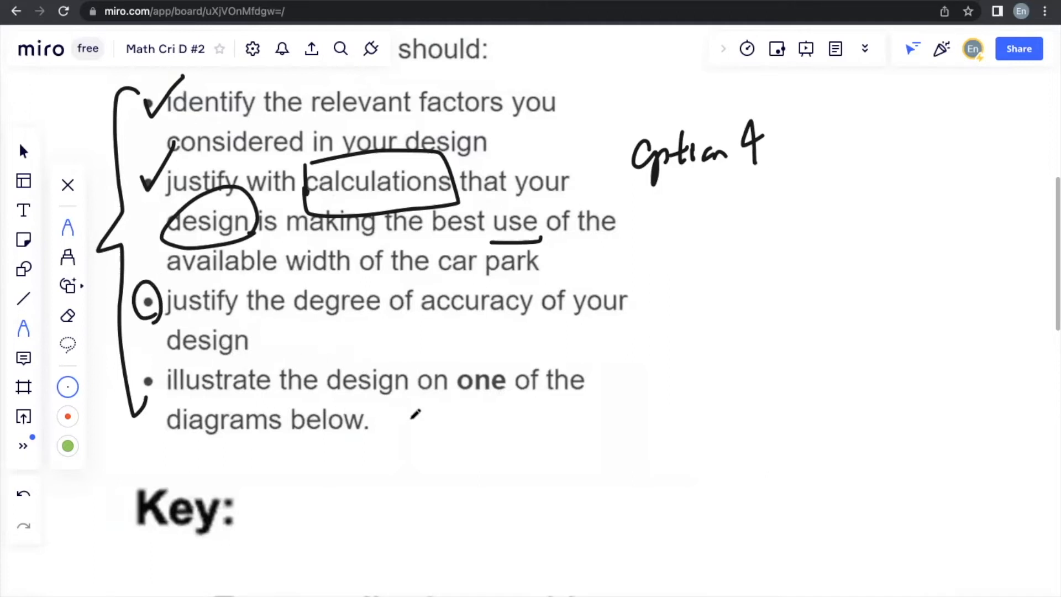
pyautogui.scroll(-3)
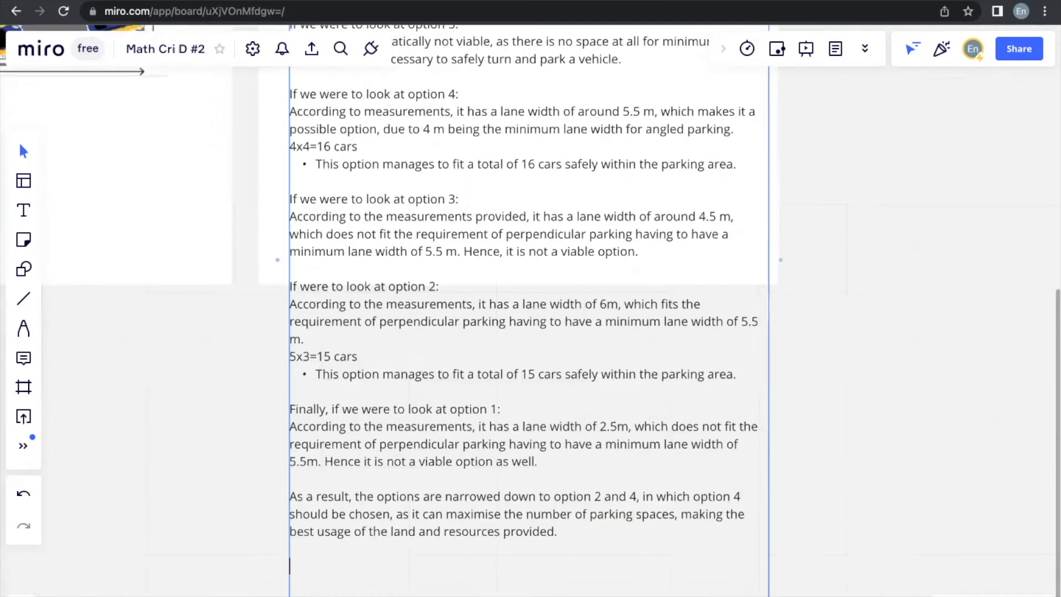
# Step: Scroll down from the analysis text to the annotated Option 4 layout diagram
pyautogui.scroll(-3)
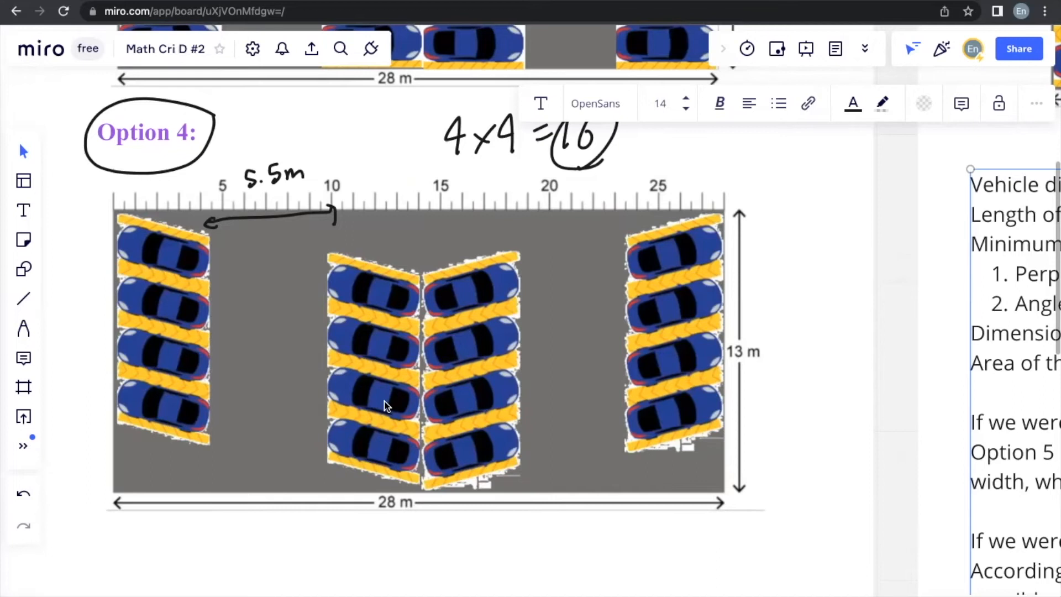
pyautogui.moveTo(434, 203)
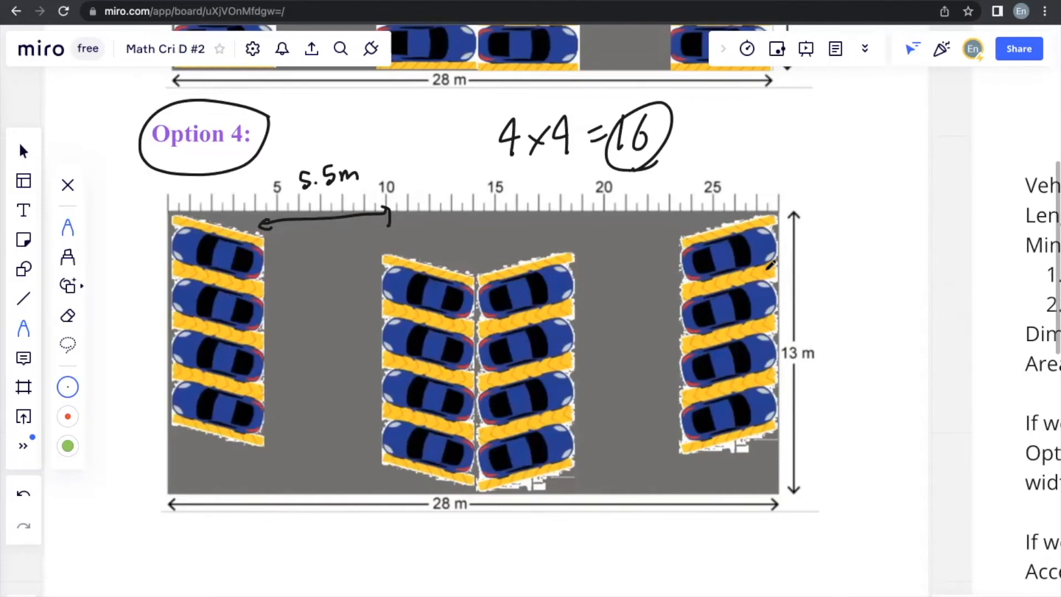
pyautogui.moveTo(626, 213)
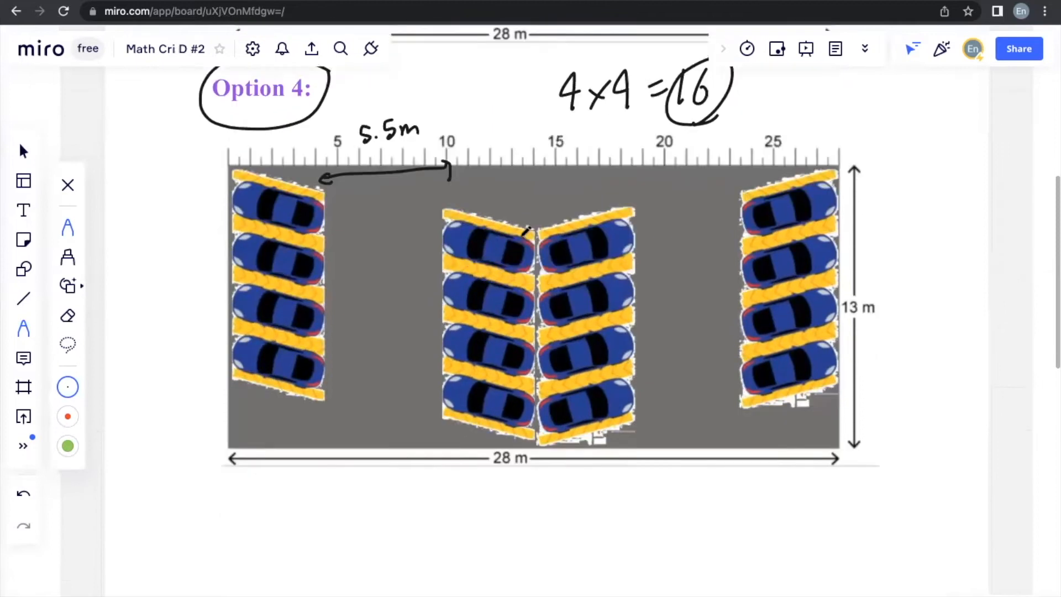
# Step: Handwrite the lane calculation (4.5×4)+(4×2)=26m below the Option 4 diagram
pyautogui.scroll(-3)
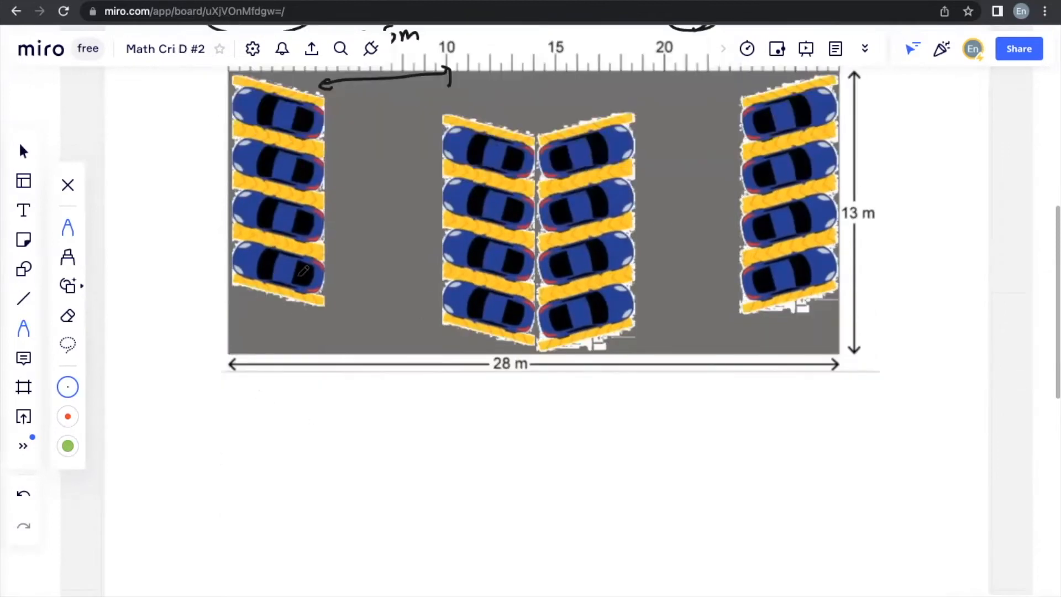
pyautogui.scroll(-3)
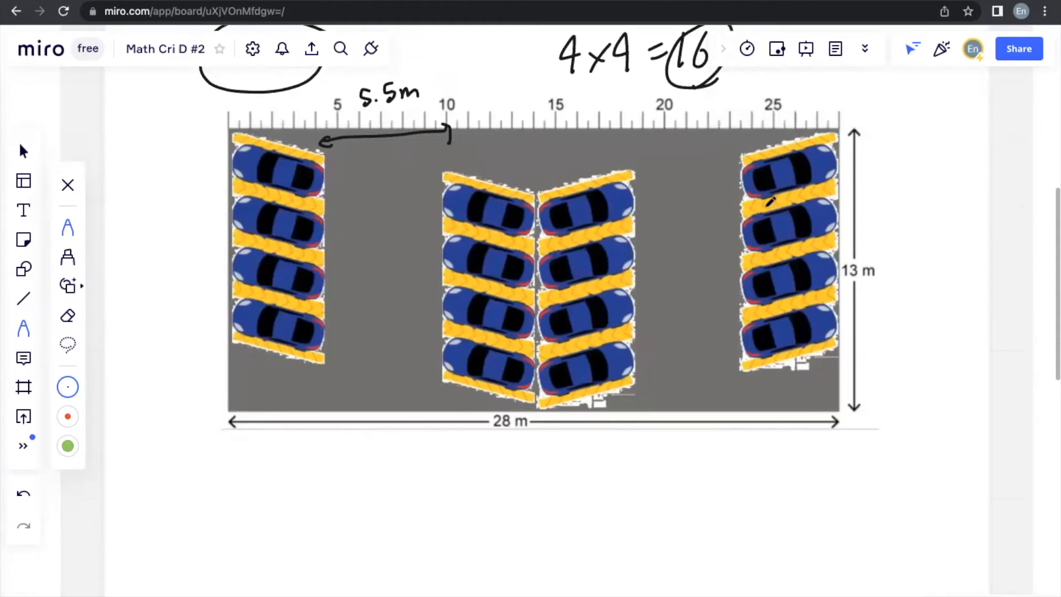
pyautogui.moveTo(410, 344)
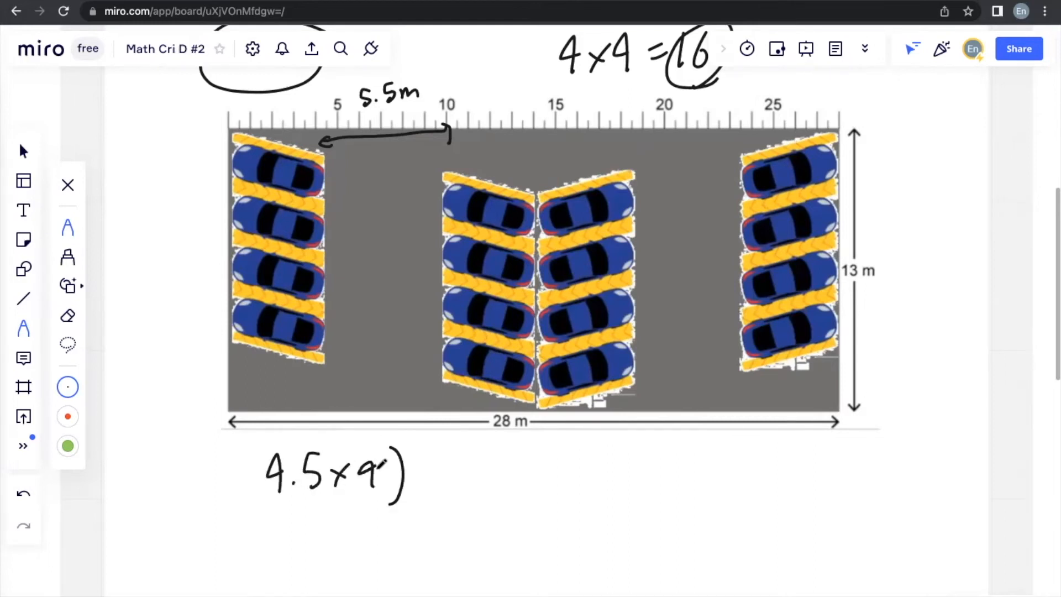
pyautogui.click(67, 315)
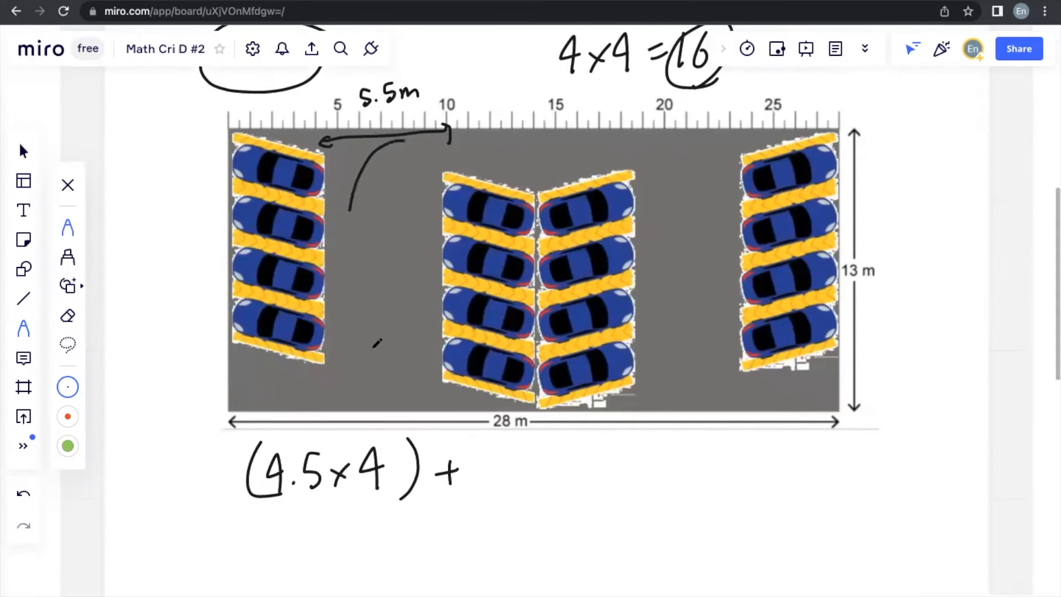
pyautogui.moveTo(379, 163); pyautogui.dragTo(386, 352)
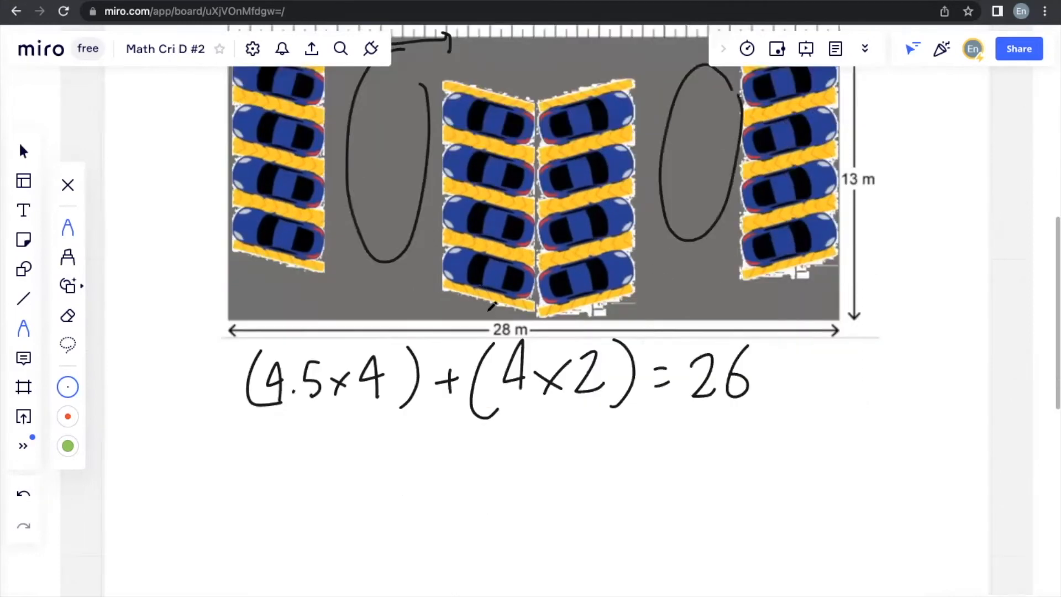
# Step: Circle the 28 m and 13 m measurements and handwrite (1.8×4)+(0.7×5)=10.7m
pyautogui.moveTo(488, 319); pyautogui.dragTo(535, 338)
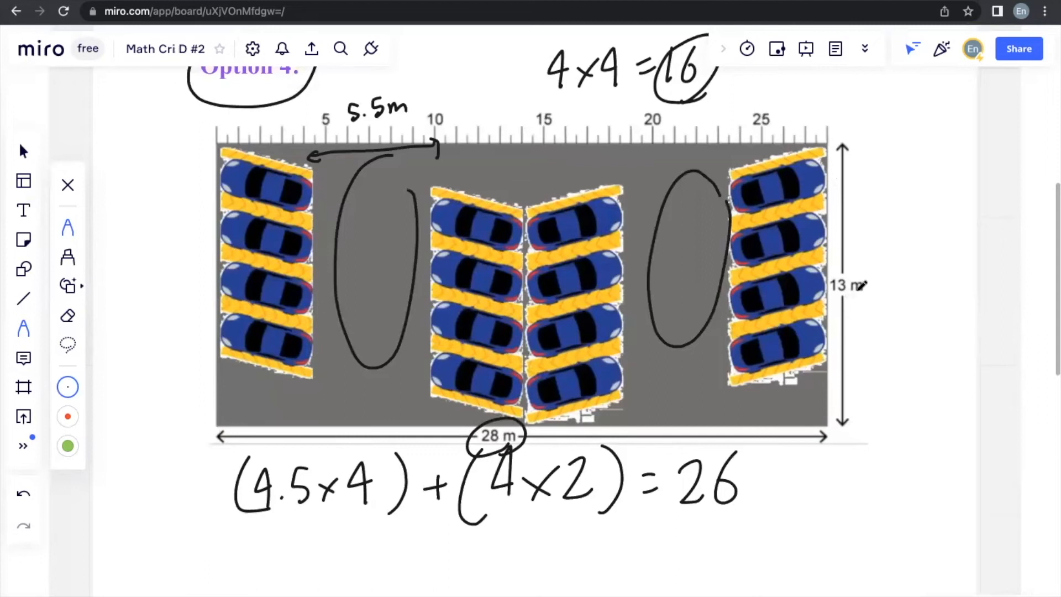
pyautogui.moveTo(829, 270); pyautogui.dragTo(860, 298)
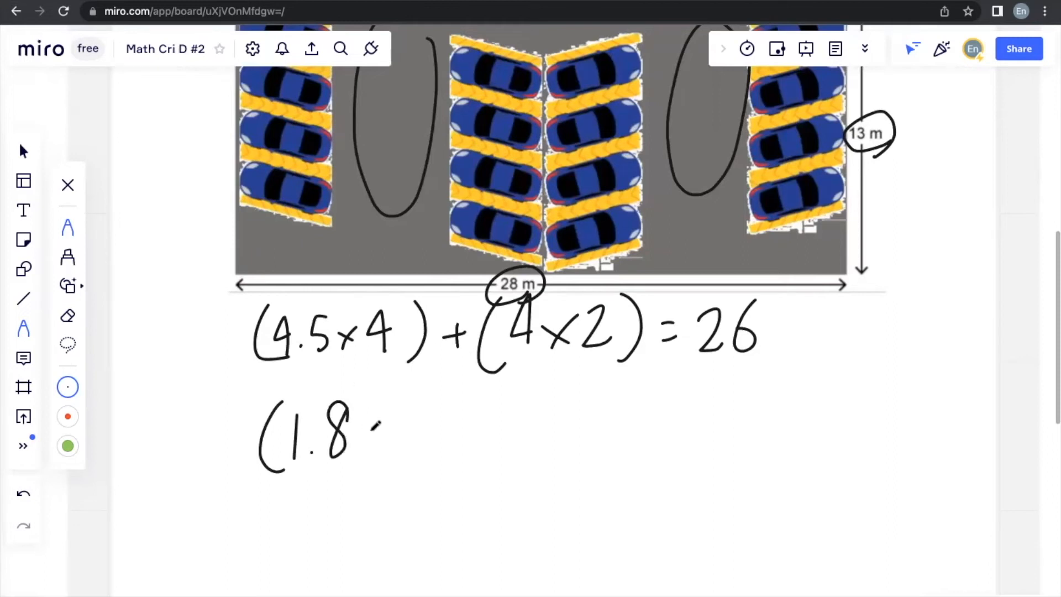
pyautogui.moveTo(369, 434); pyautogui.dragTo(460, 440)
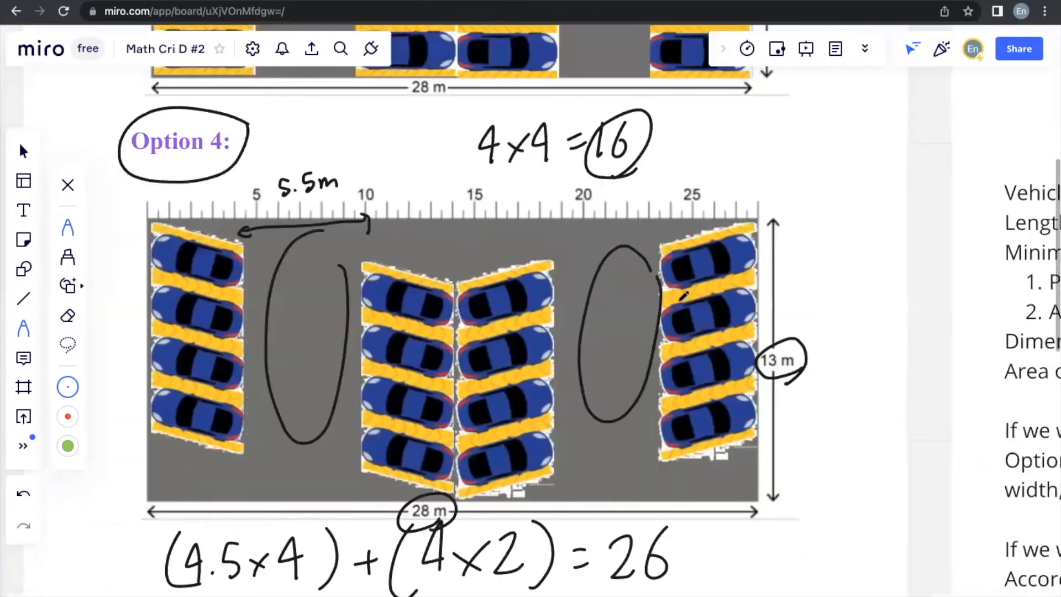
pyautogui.scroll(-3)
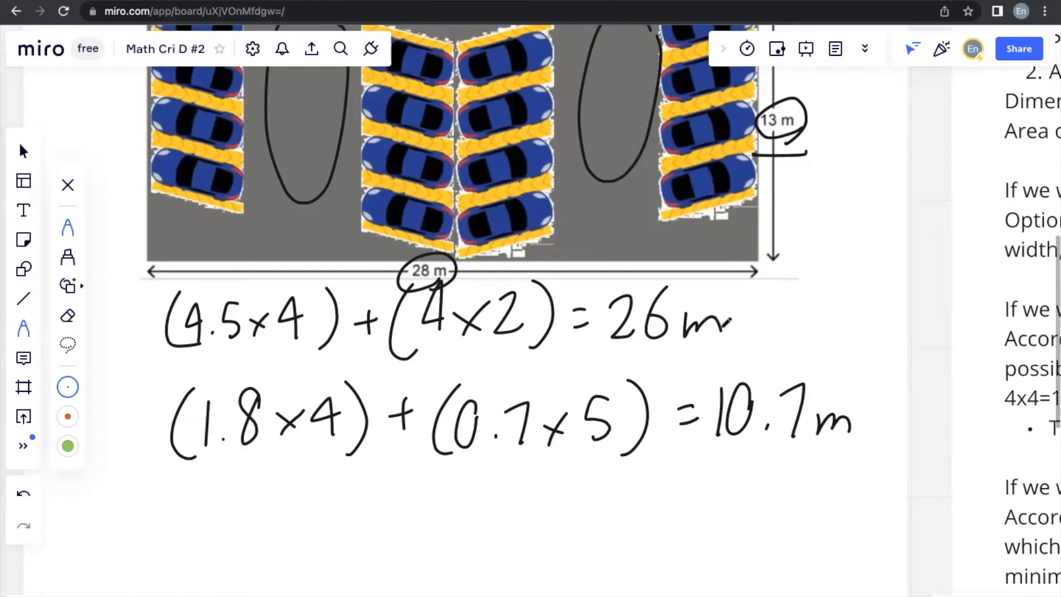
pyautogui.scroll(-3)
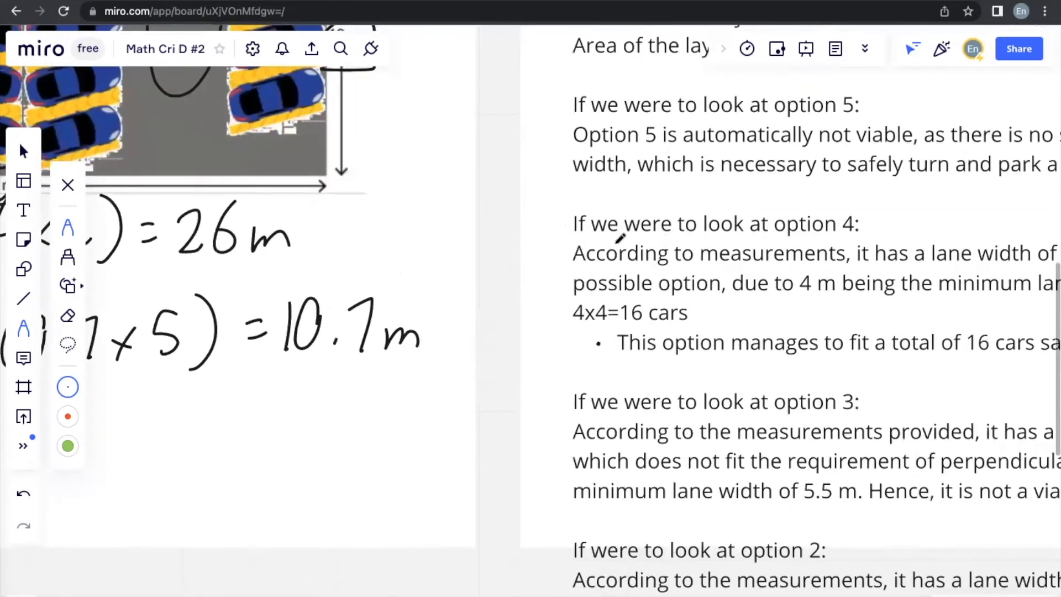
# Step: Type that the degree of accuracy of my chosen design can be justified by the calculations
pyautogui.scroll(-3)
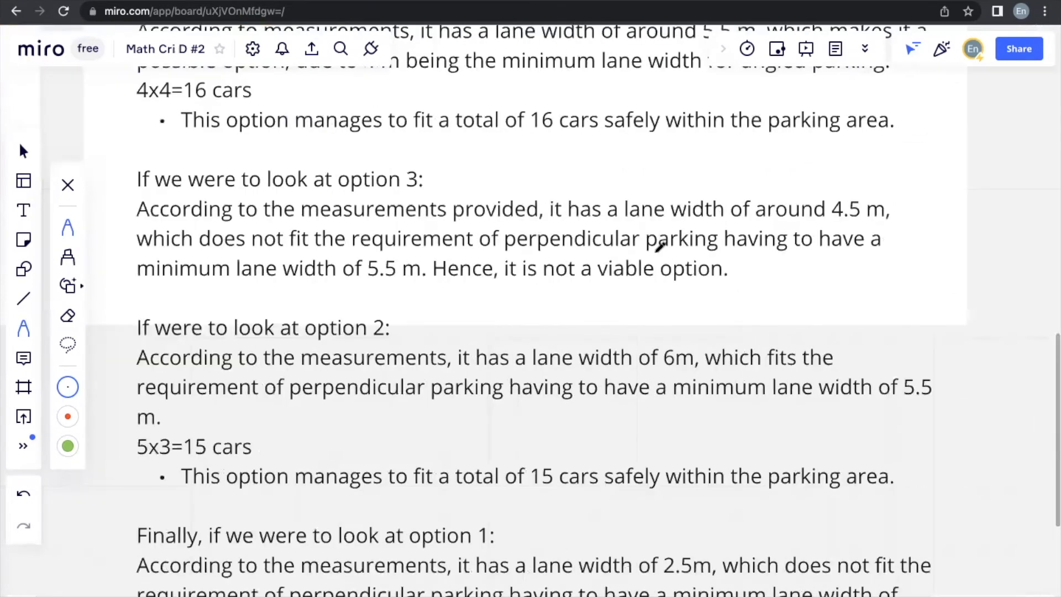
pyautogui.scroll(-3)
pyautogui.write('The')
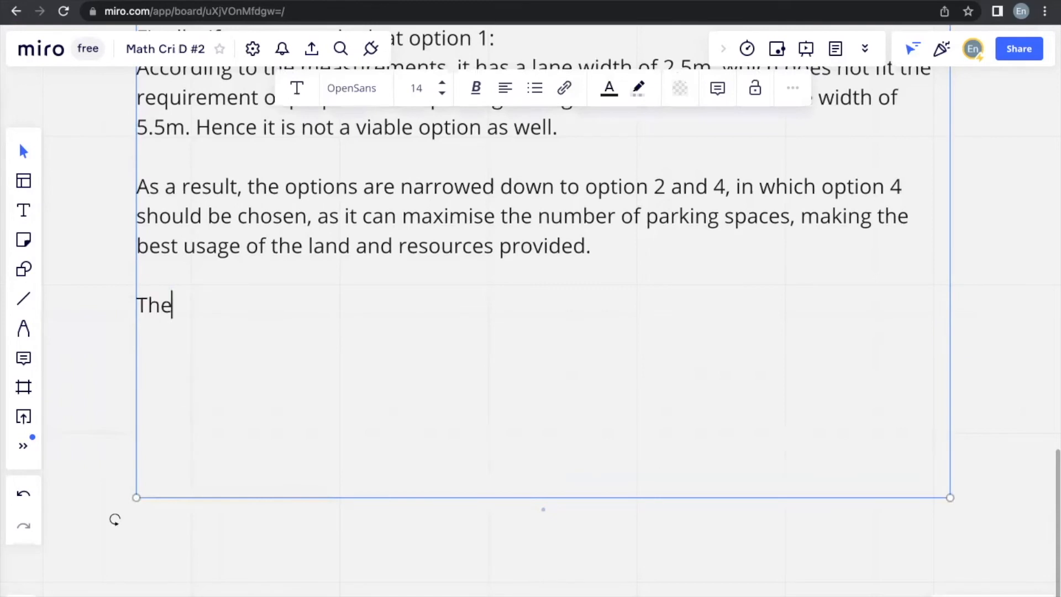
pyautogui.write('degree of a')
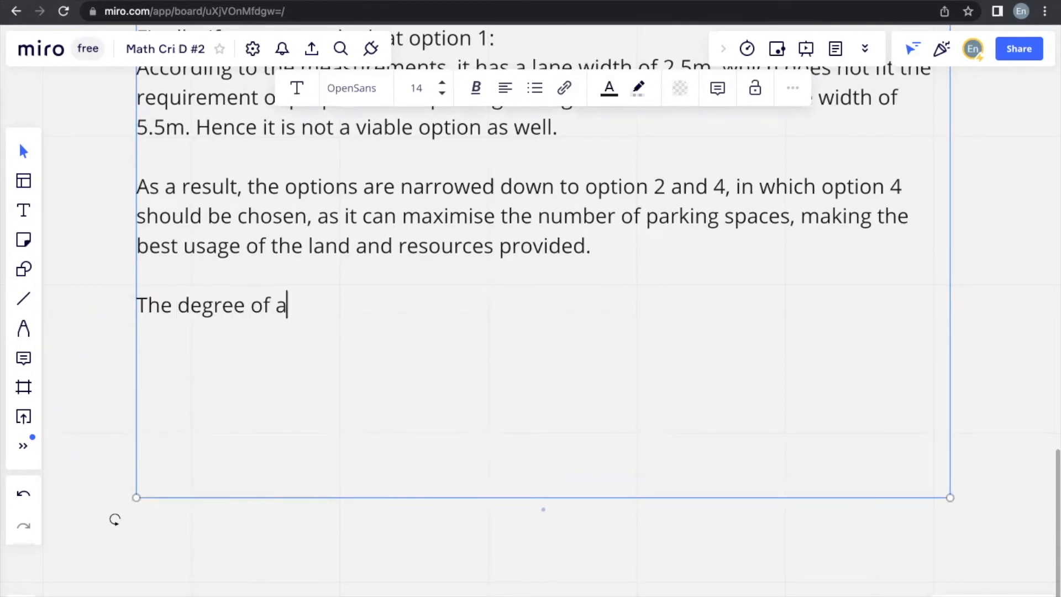
pyautogui.write('ccuracy o')
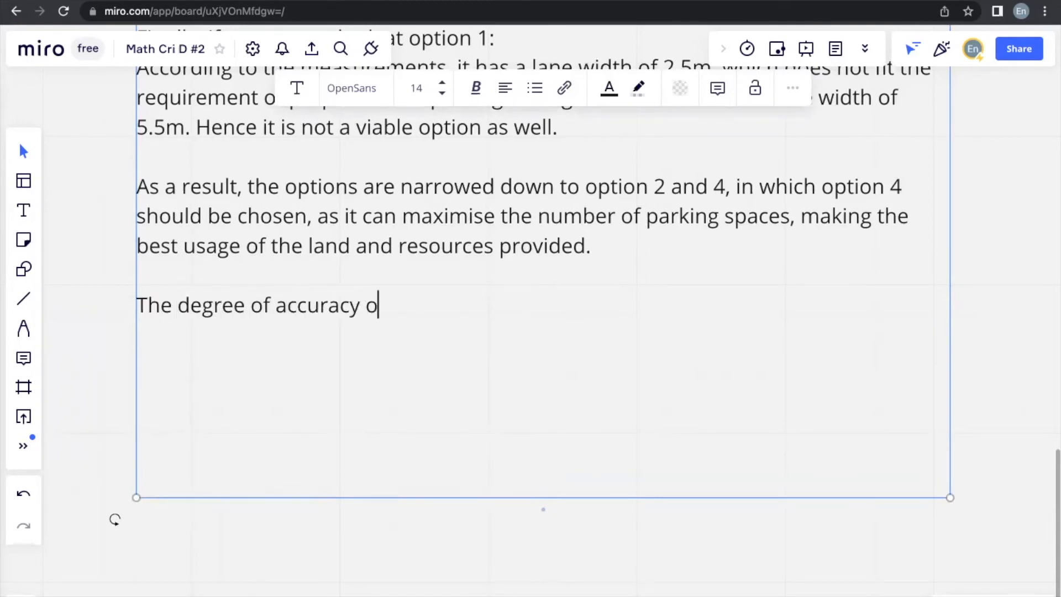
pyautogui.write('f my chos')
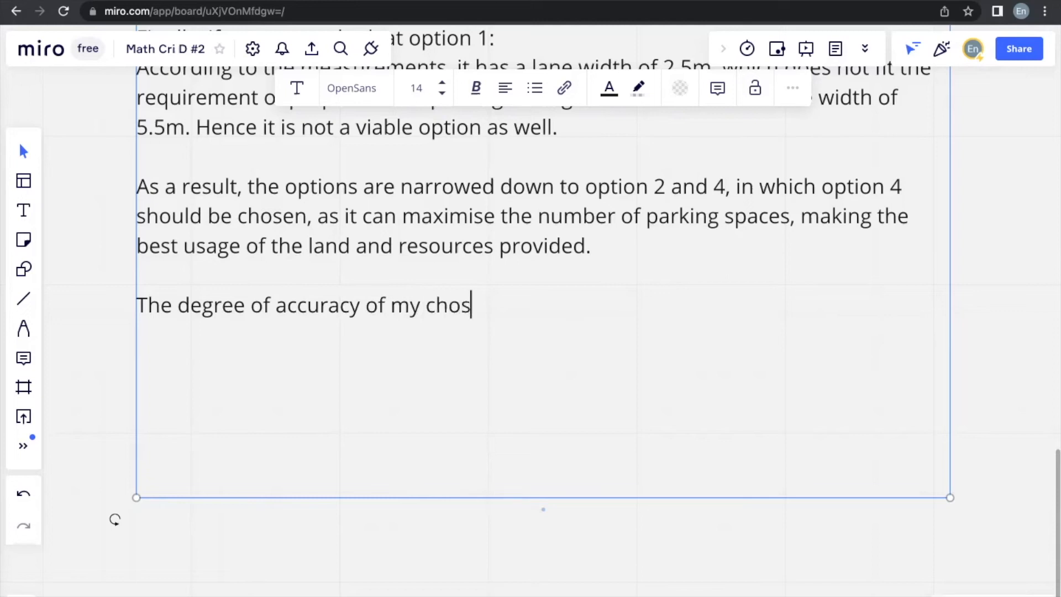
pyautogui.write('en design can')
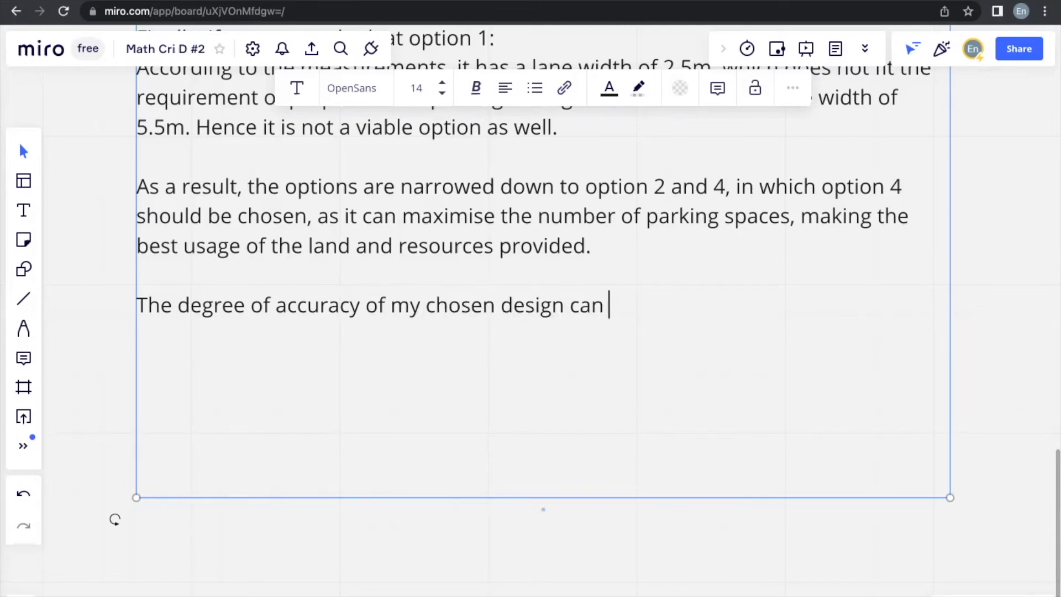
pyautogui.write('be justified')
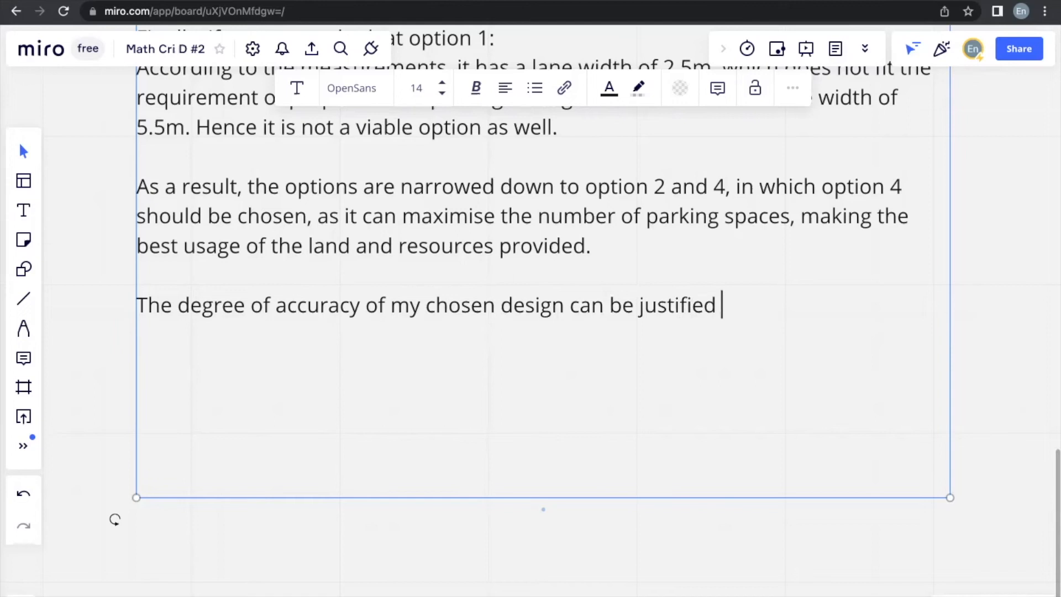
pyautogui.write('consie')
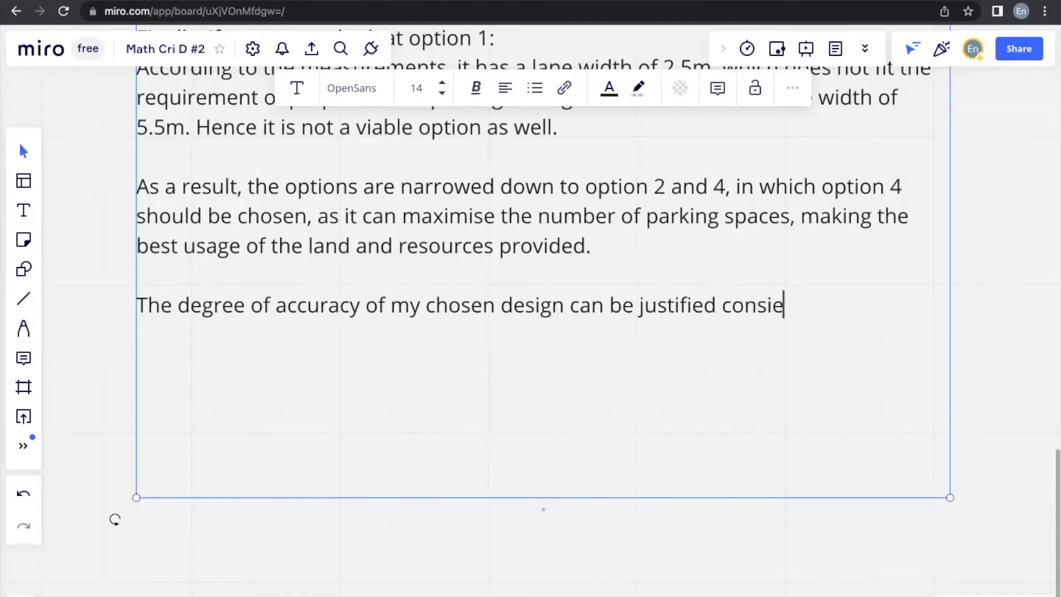
pyautogui.write('dering the')
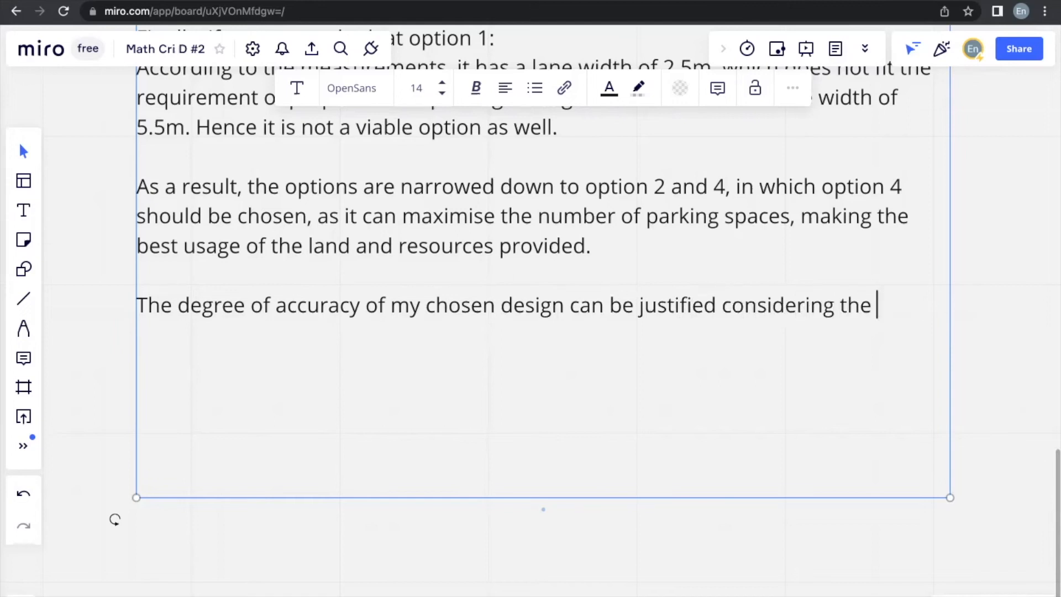
pyautogui.write('calculations below:')
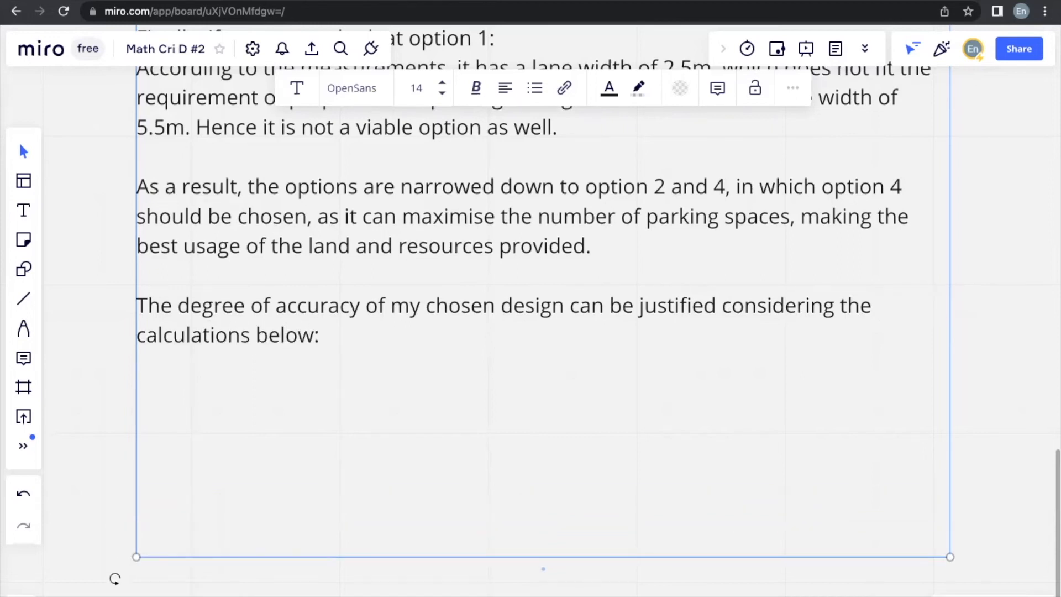
# Step: Type the calculation lines (4.5x4)+(4x2)=26 m and (0.7x5)+(1.8x4)=10.7 m
pyautogui.write('(4.')
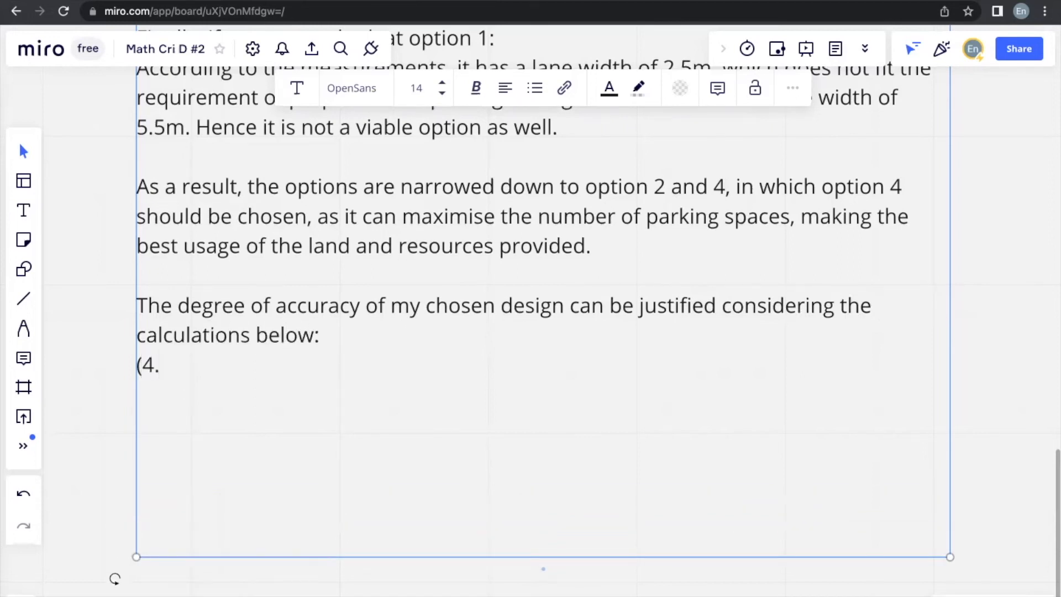
pyautogui.write('5x4)')
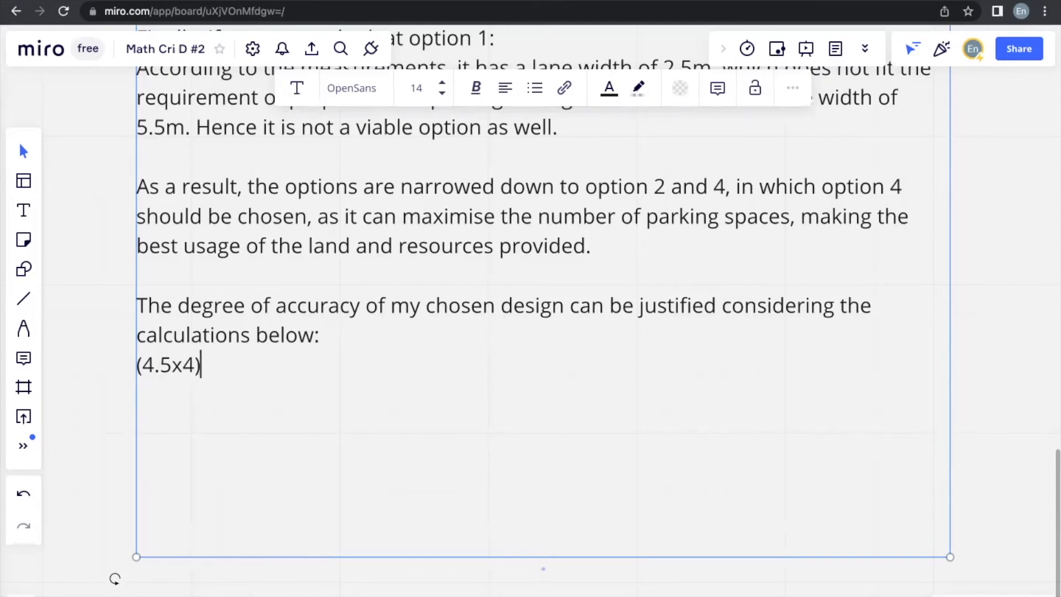
pyautogui.write('+(4x')
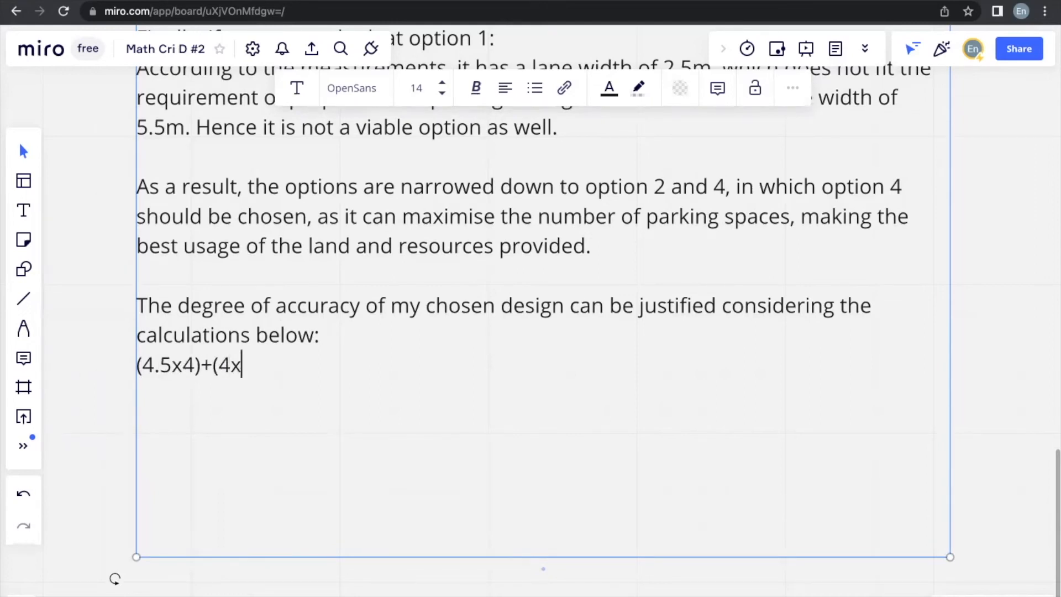
pyautogui.write('2)')
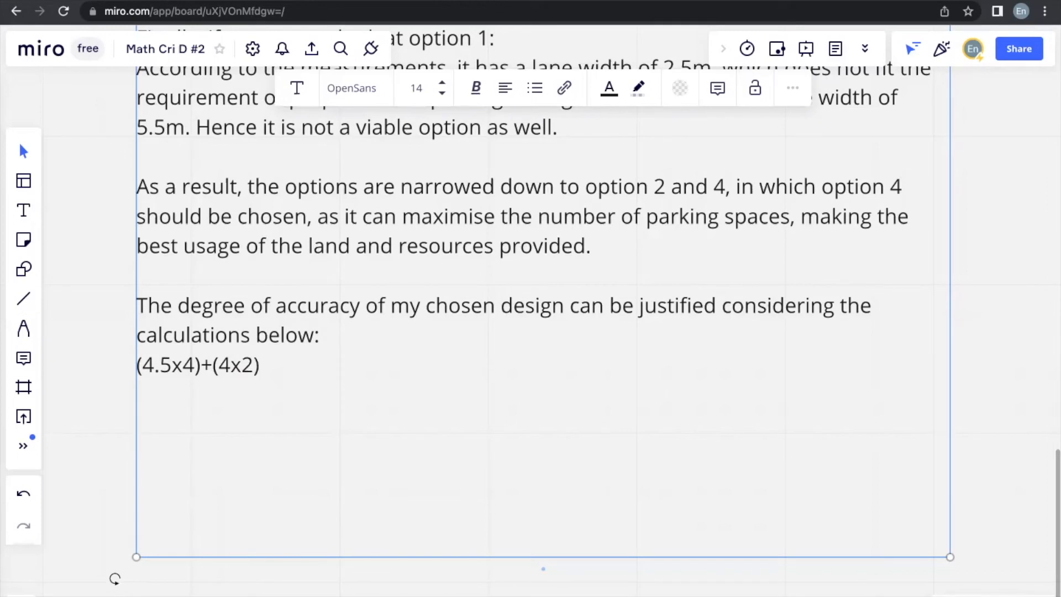
pyautogui.write('=26 m')
pyautogui.write('(0.')
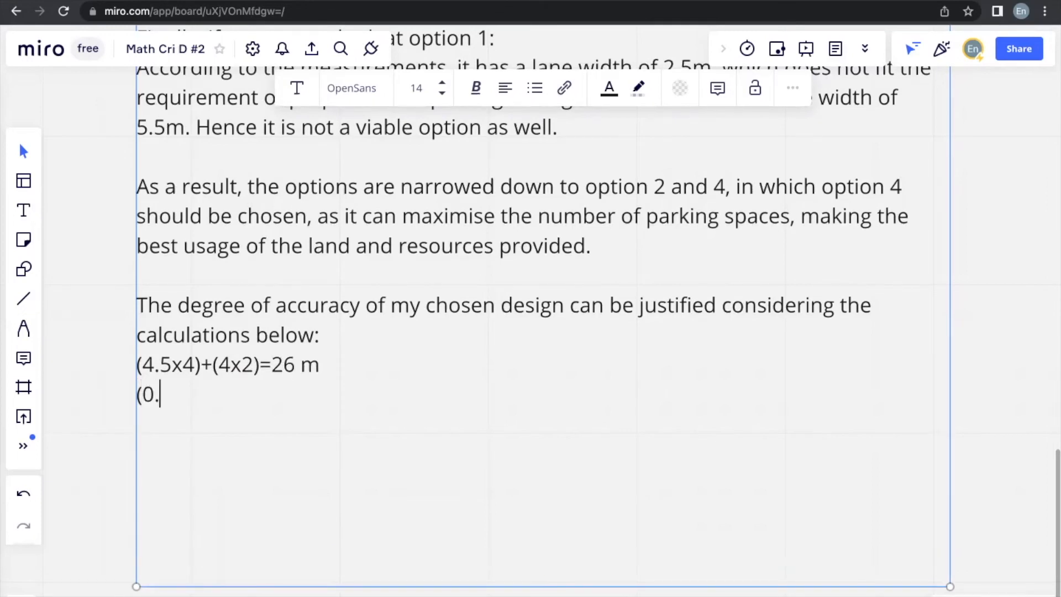
pyautogui.write('7x5')
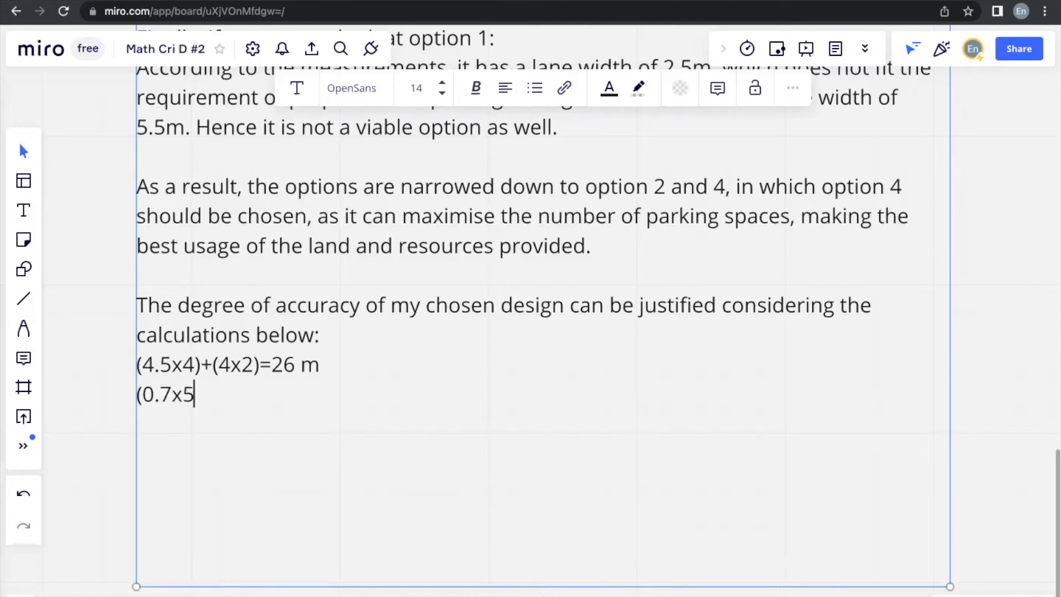
pyautogui.write(')+(1.')
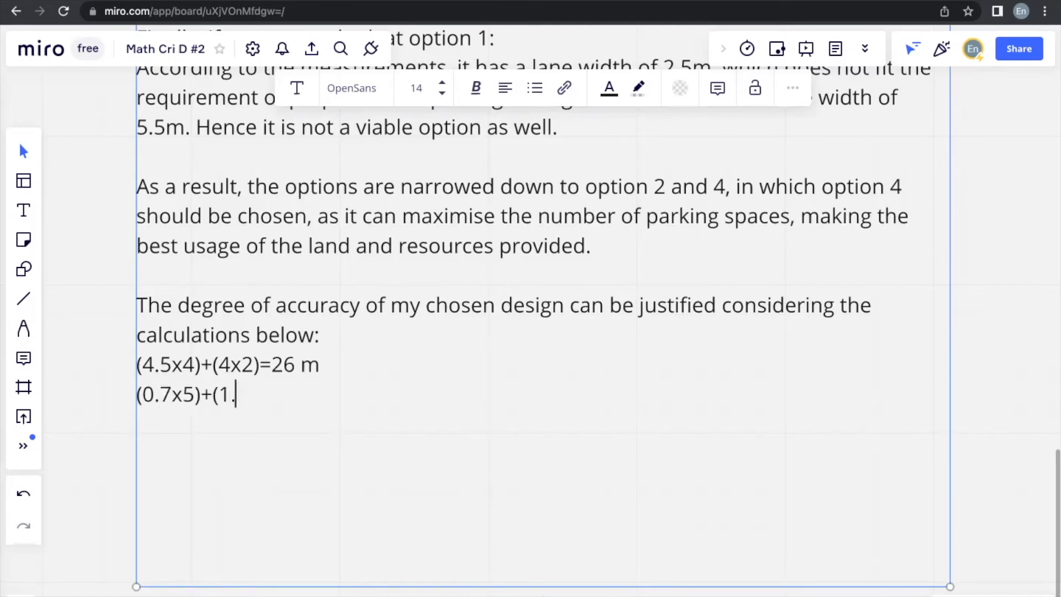
pyautogui.write('8x4')
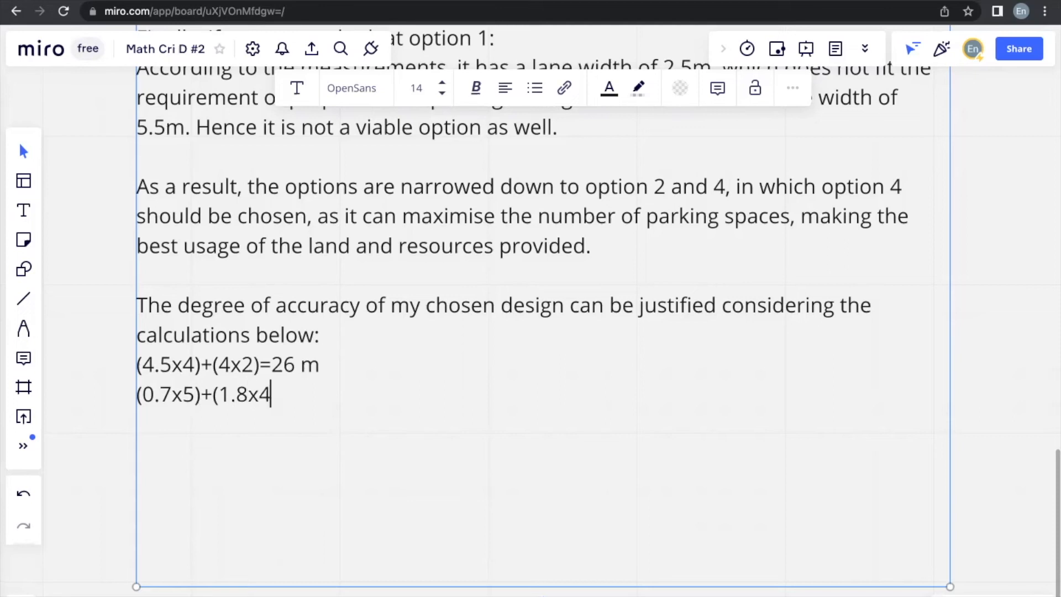
pyautogui.write(')=10/')
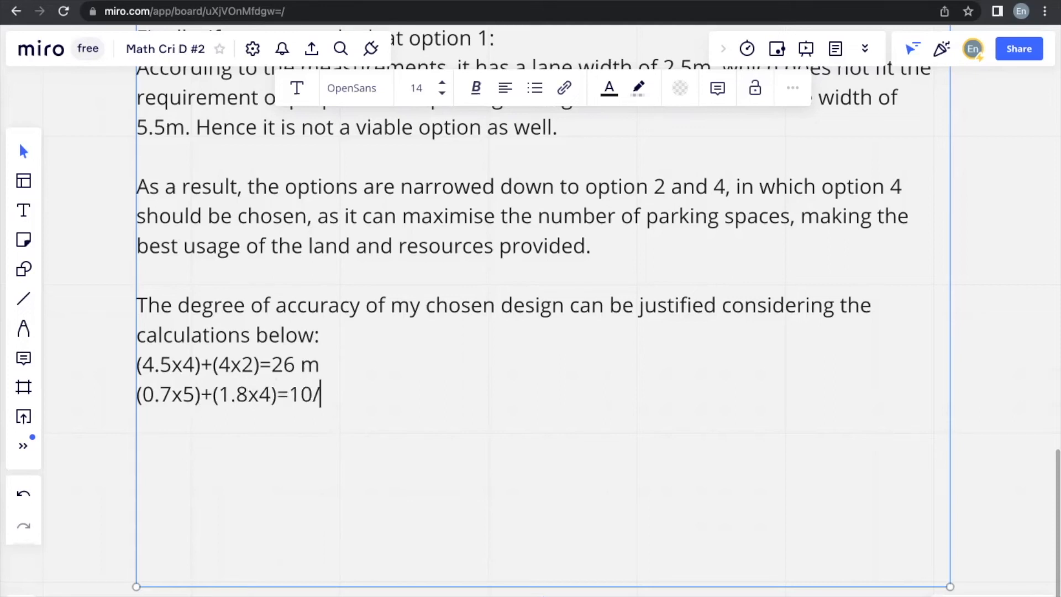
pyautogui.write('7 m')
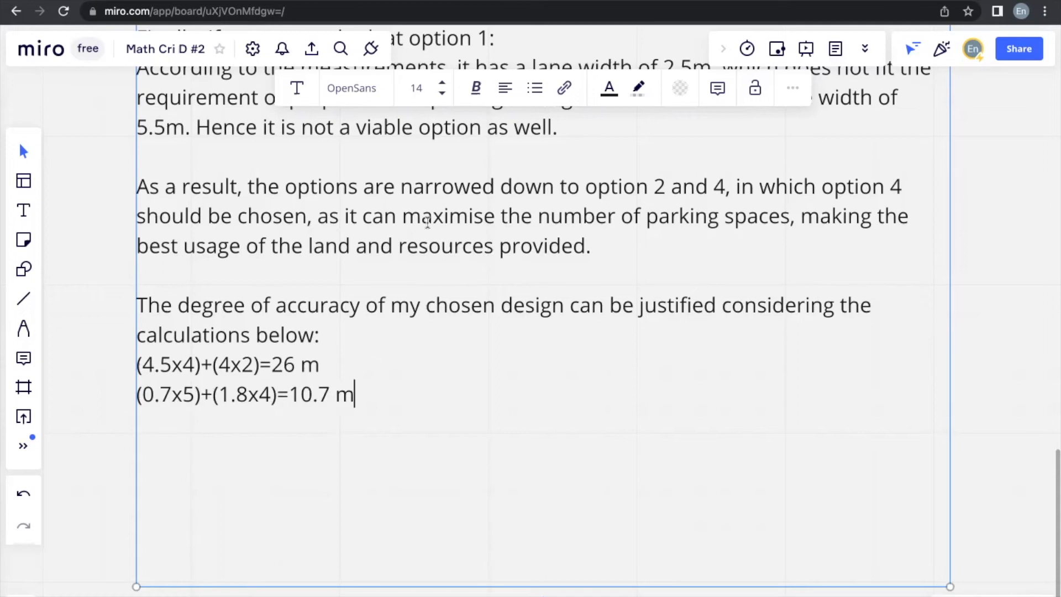
# Step: Add notes that the results are lesser than the car park's 28 m length and 13 m width
pyautogui.write('(')
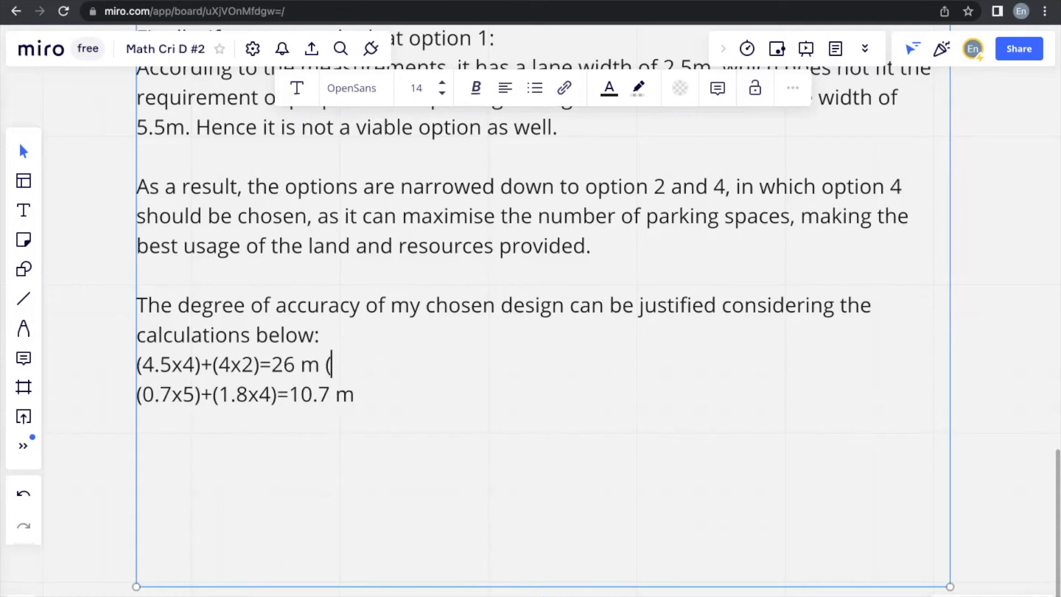
pyautogui.write('Lesser')
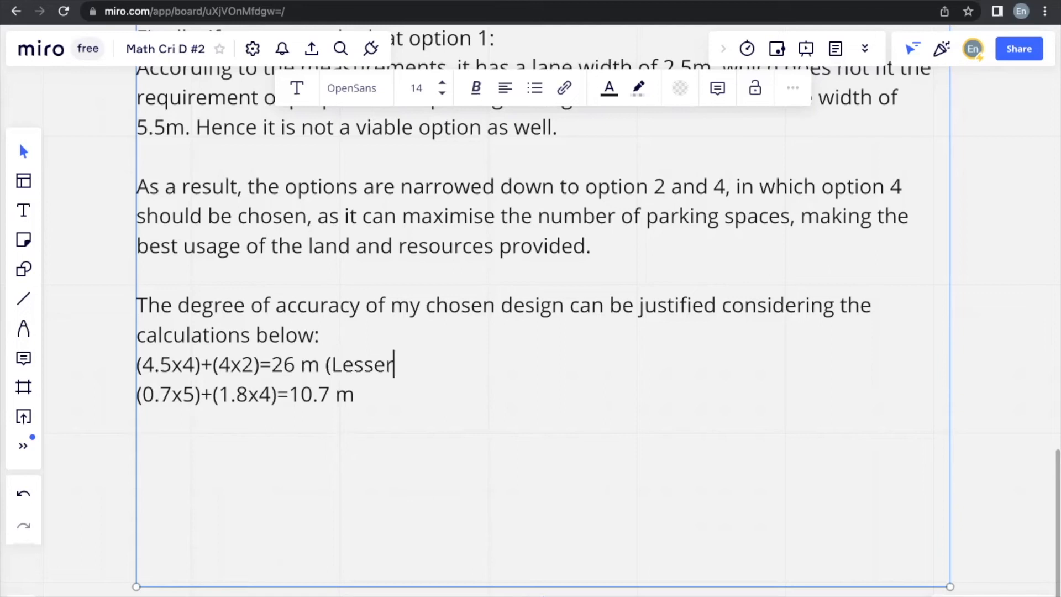
pyautogui.write('than the')
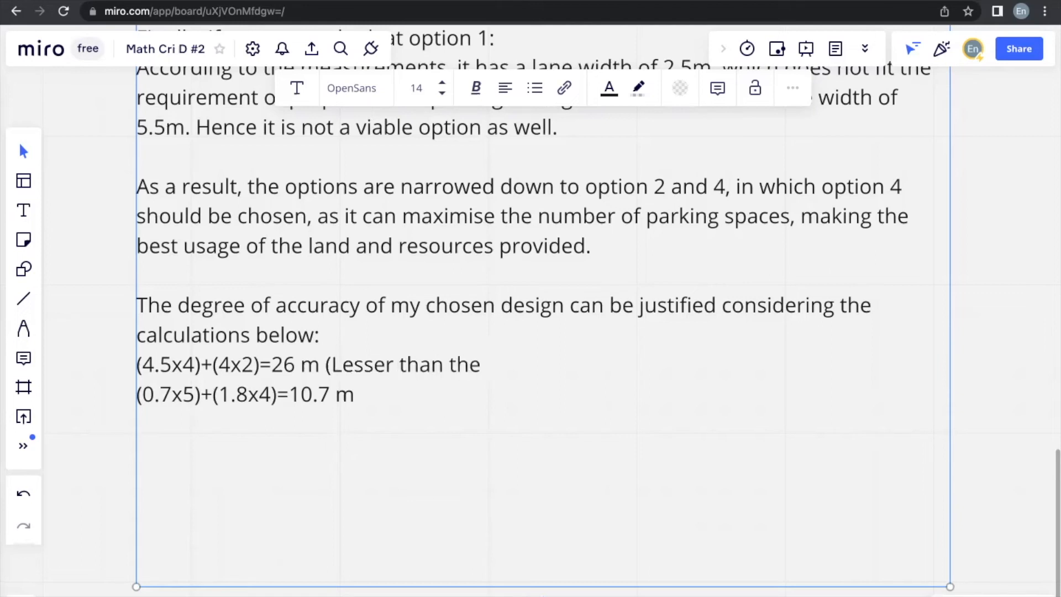
pyautogui.write('length of')
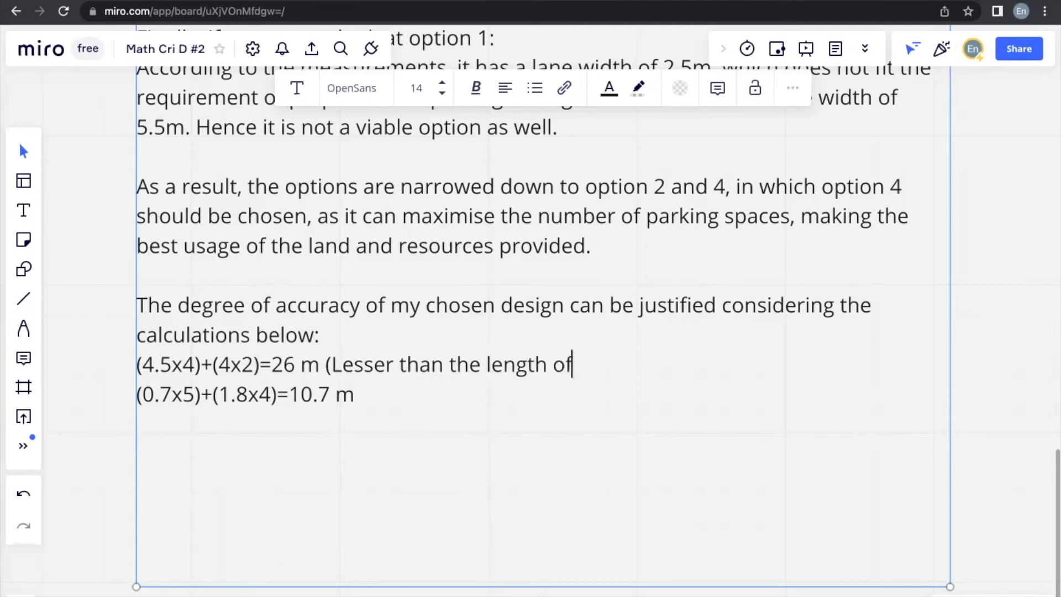
pyautogui.write('the car park -')
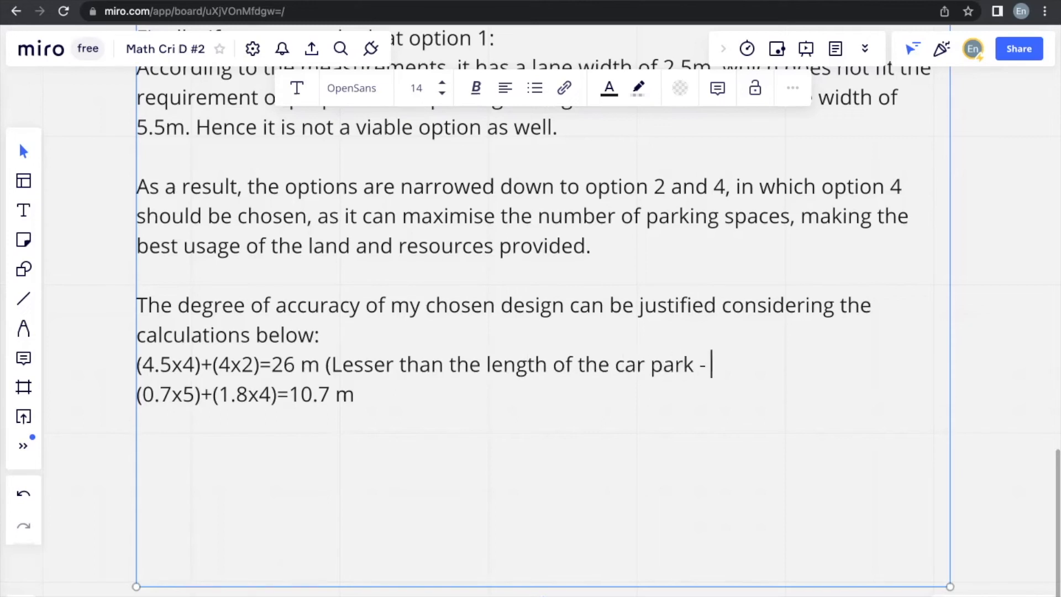
pyautogui.write('28 m)')
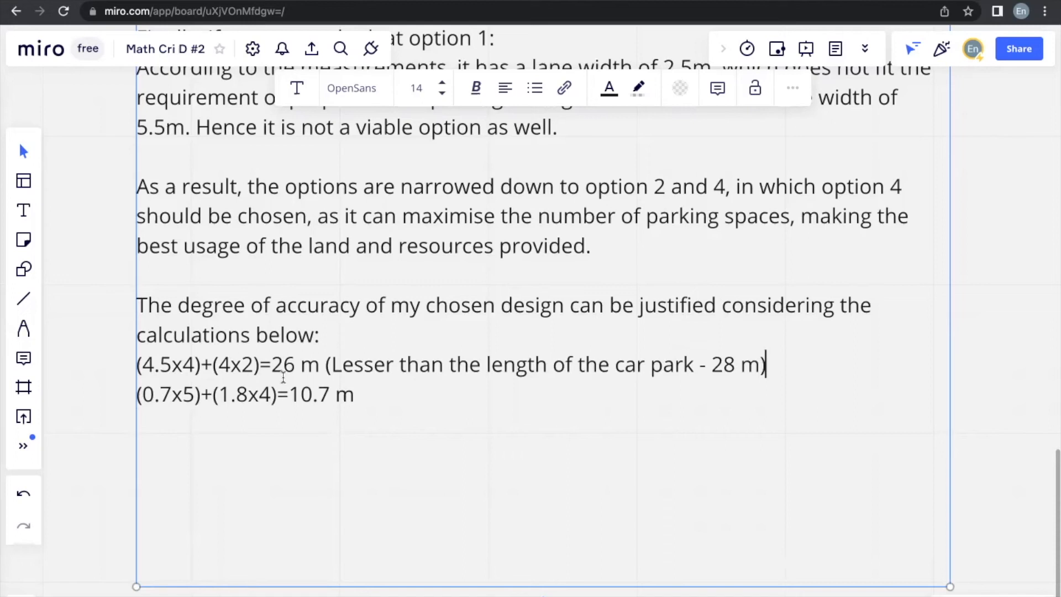
pyautogui.write('(')
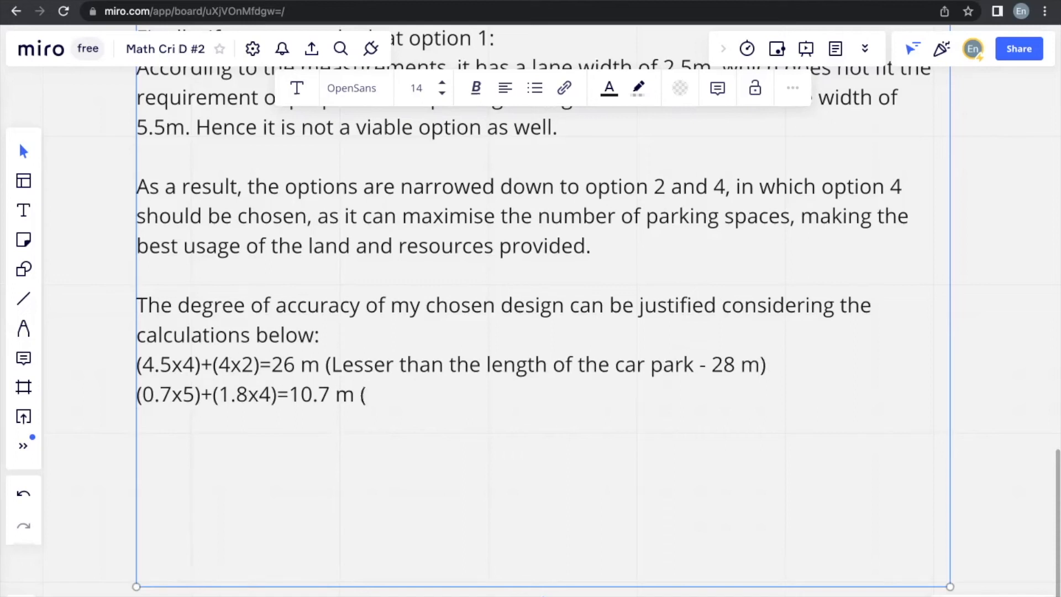
pyautogui.write('Lesser than')
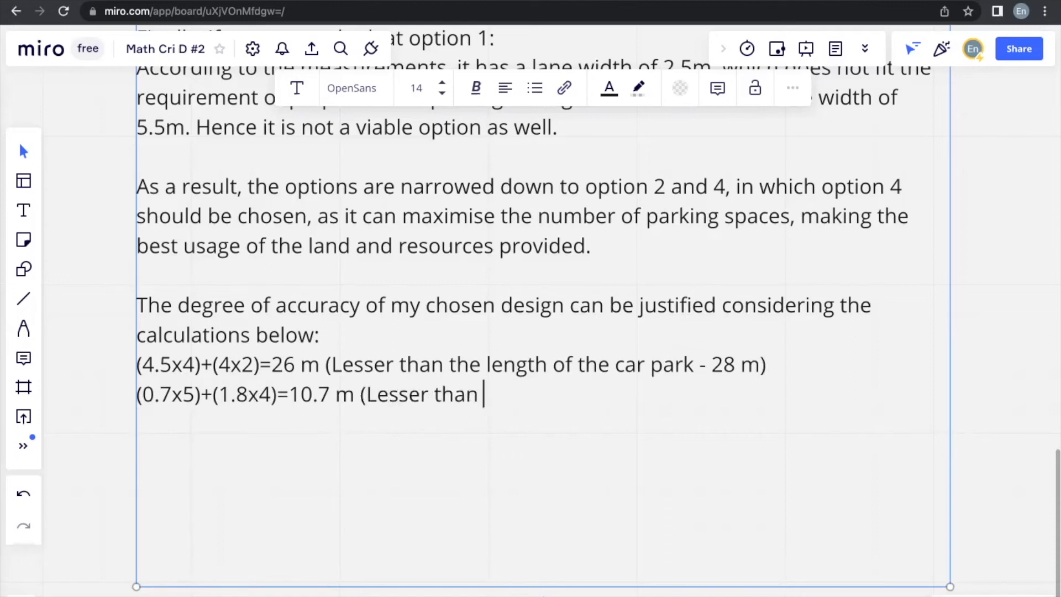
pyautogui.write('the width of the c')
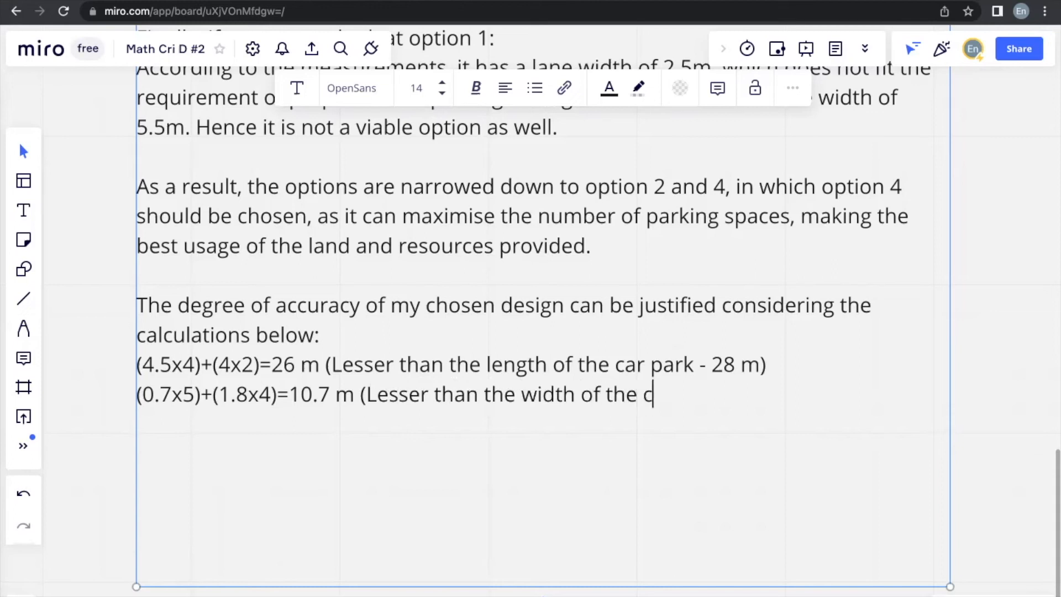
pyautogui.write('ar park - 1')
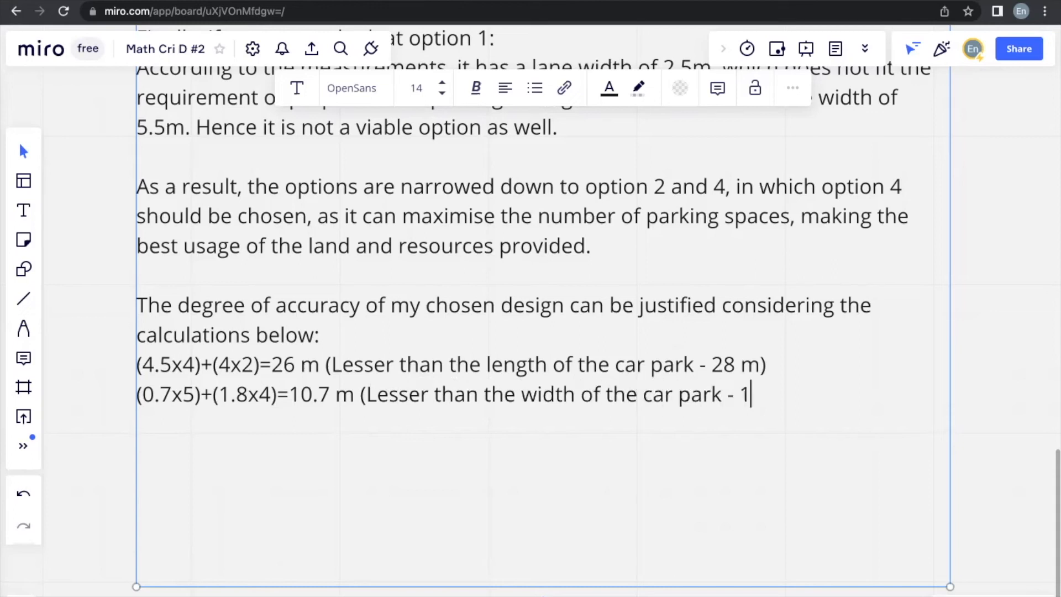
pyautogui.write('3 m)')
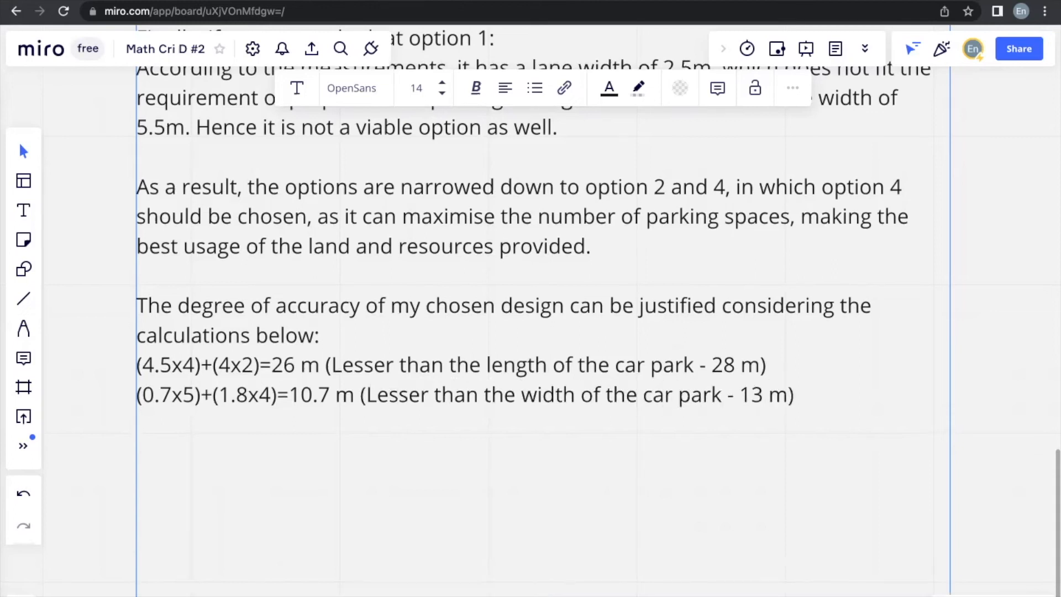
# Step: Type that 26 m is required, while the car park's 28 m length is even longer
pyautogui.write('Based')
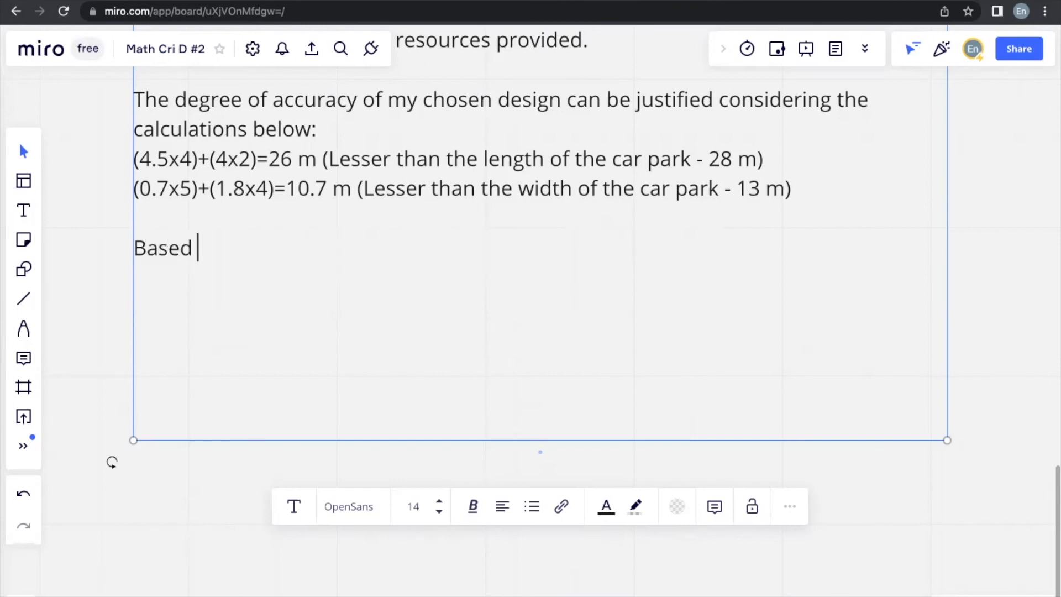
pyautogui.write('on the calcul')
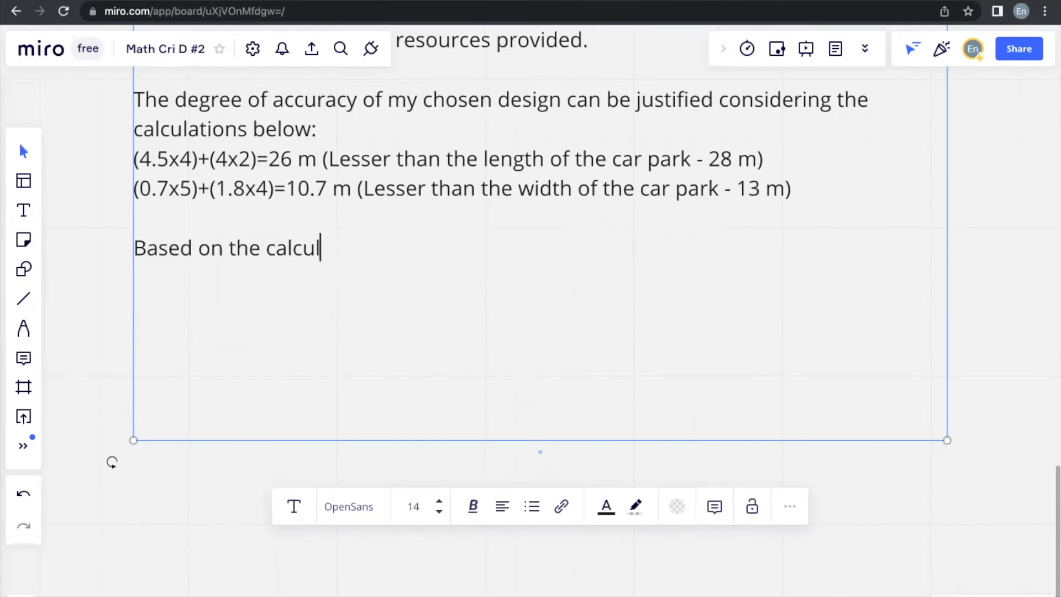
pyautogui.write('ations shown')
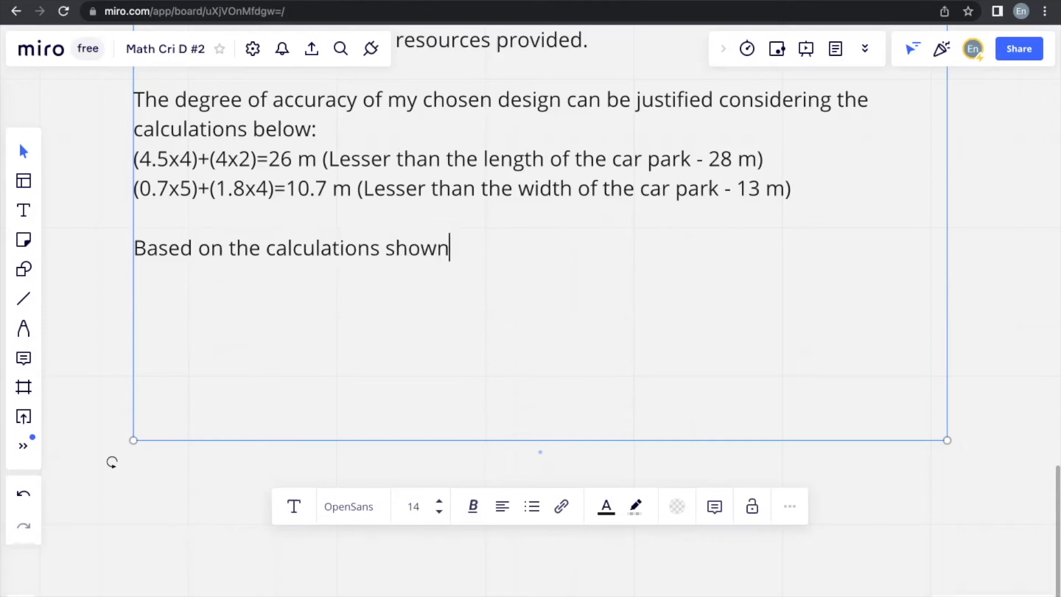
pyautogui.write(', if we were to con')
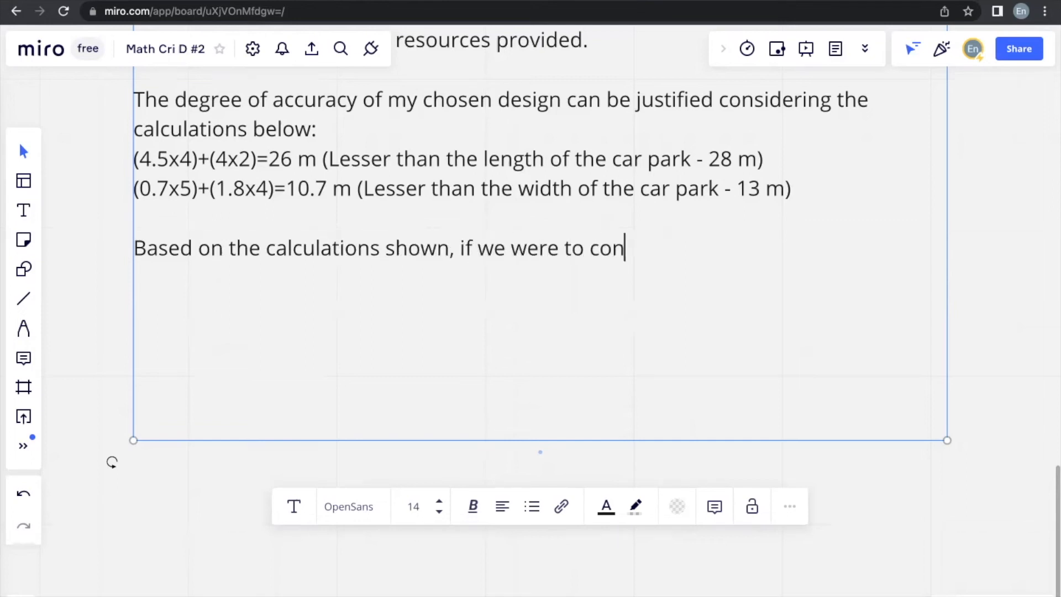
pyautogui.write('sider the leng')
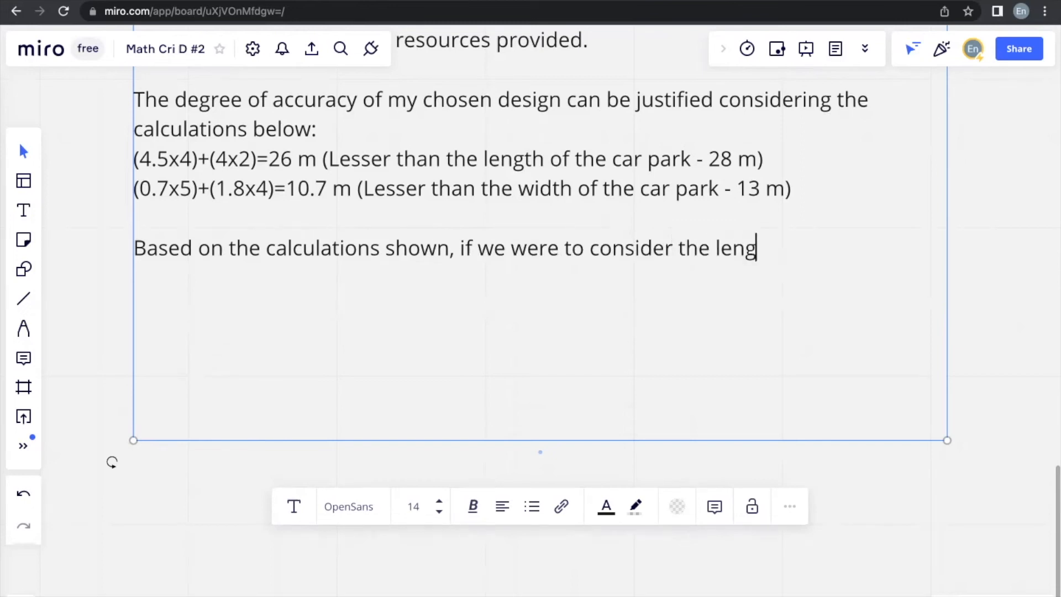
pyautogui.write('ths of the')
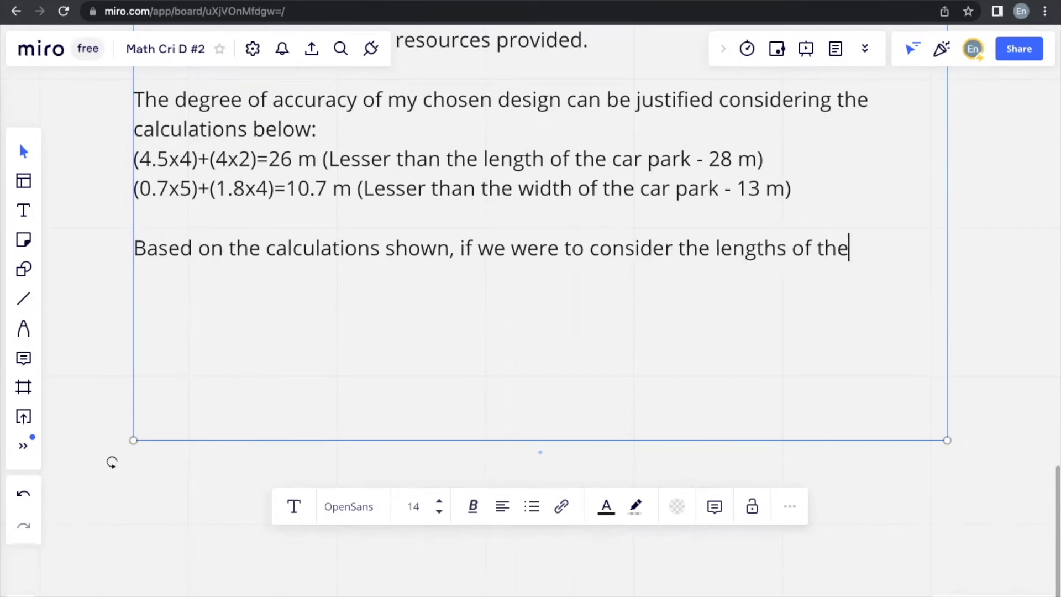
pyautogui.write('cars as w')
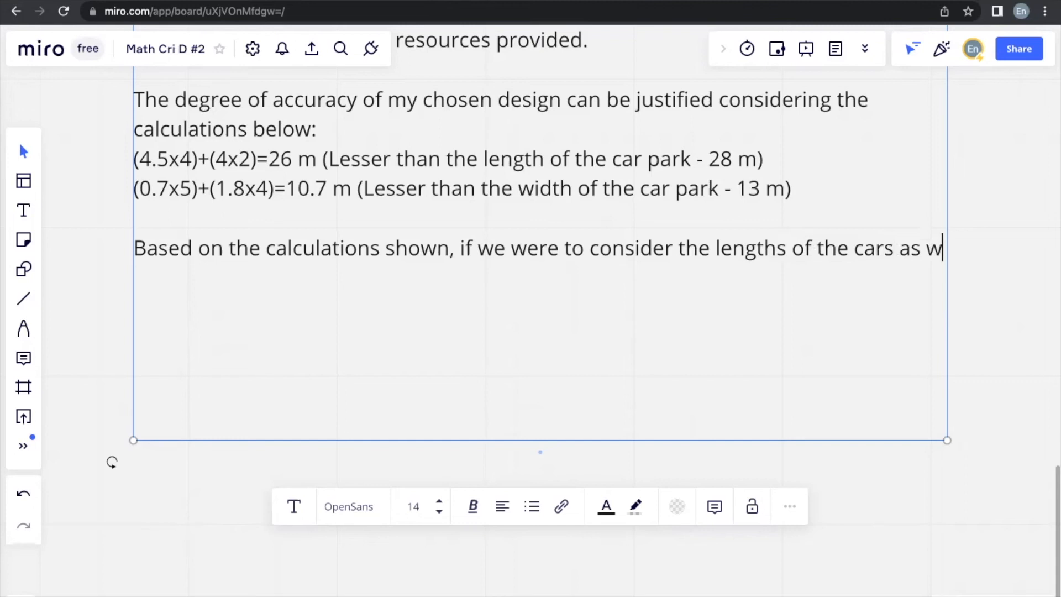
pyautogui.write('ell as the mini')
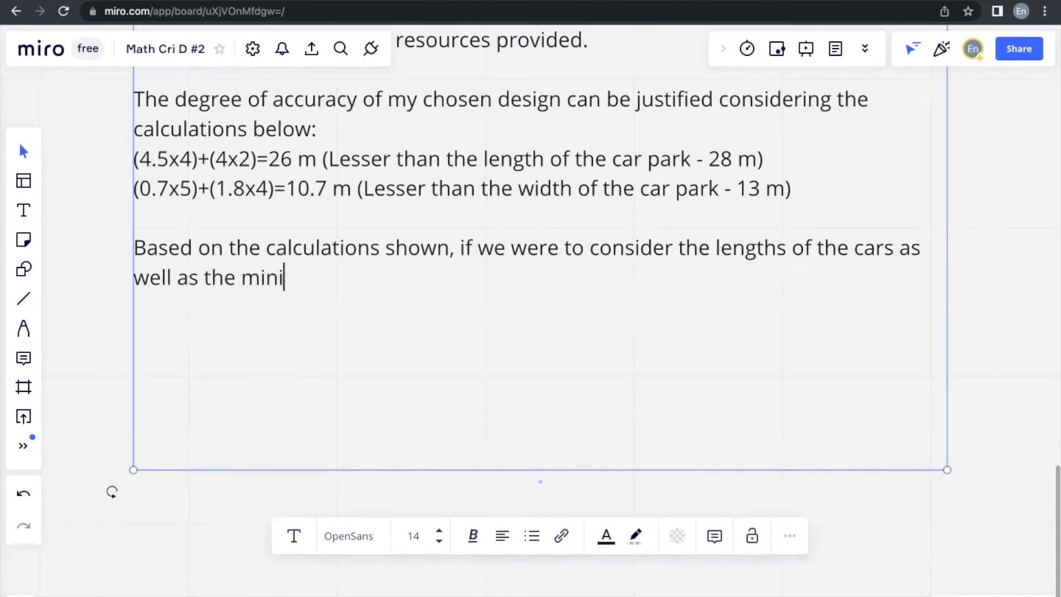
pyautogui.write('mum lane widt')
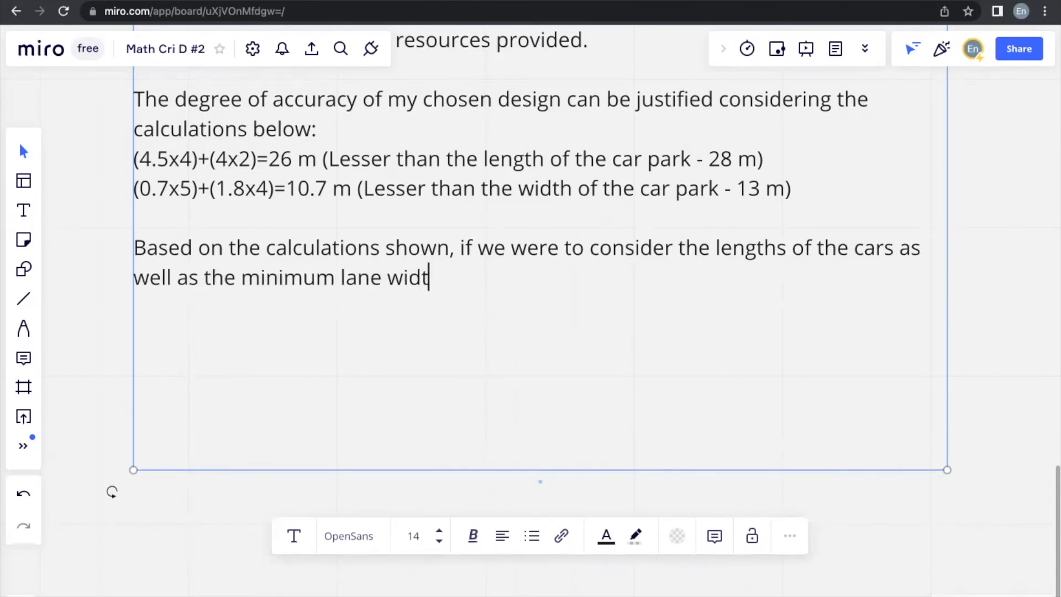
pyautogui.write('hs required,')
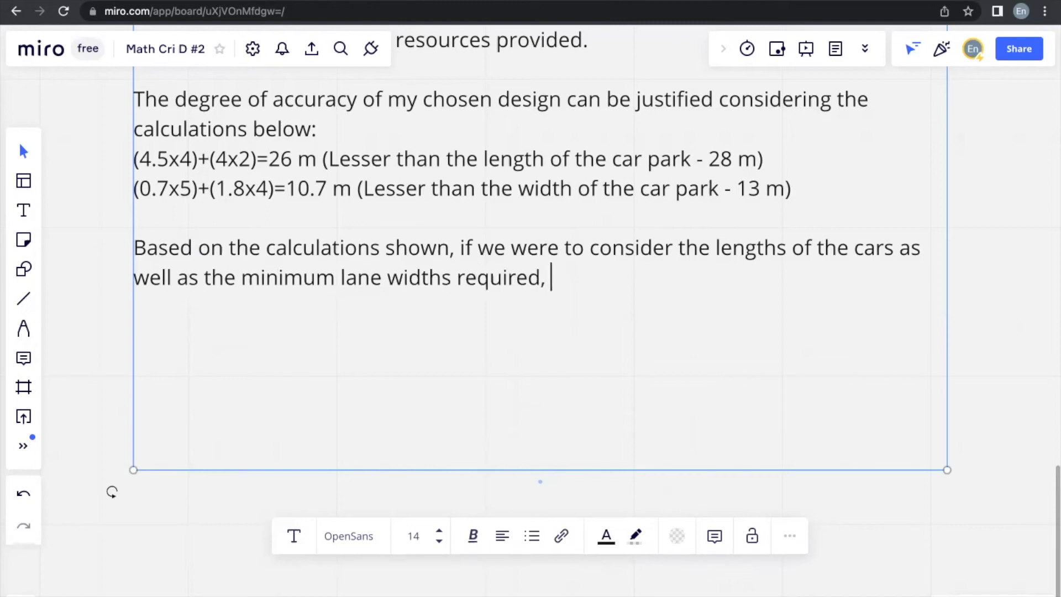
pyautogui.write('a total of')
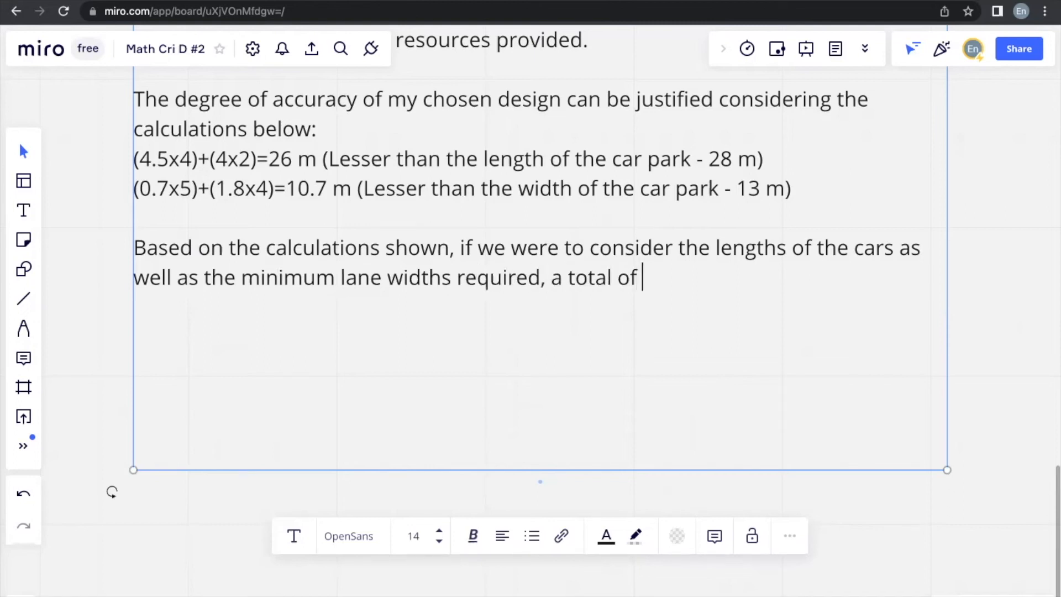
pyautogui.write('26 m w')
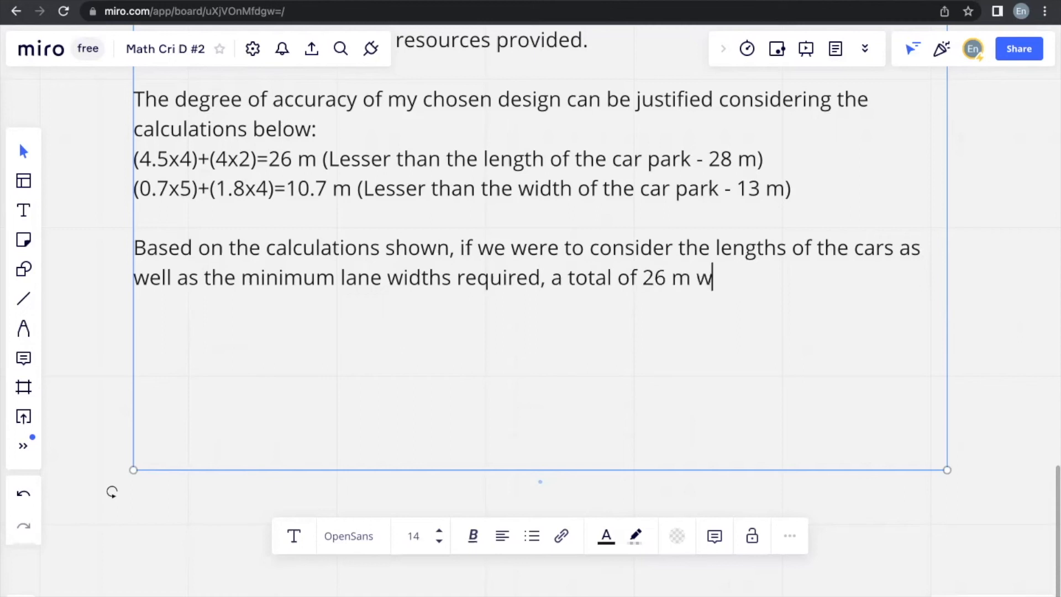
pyautogui.write('ould be required in the par')
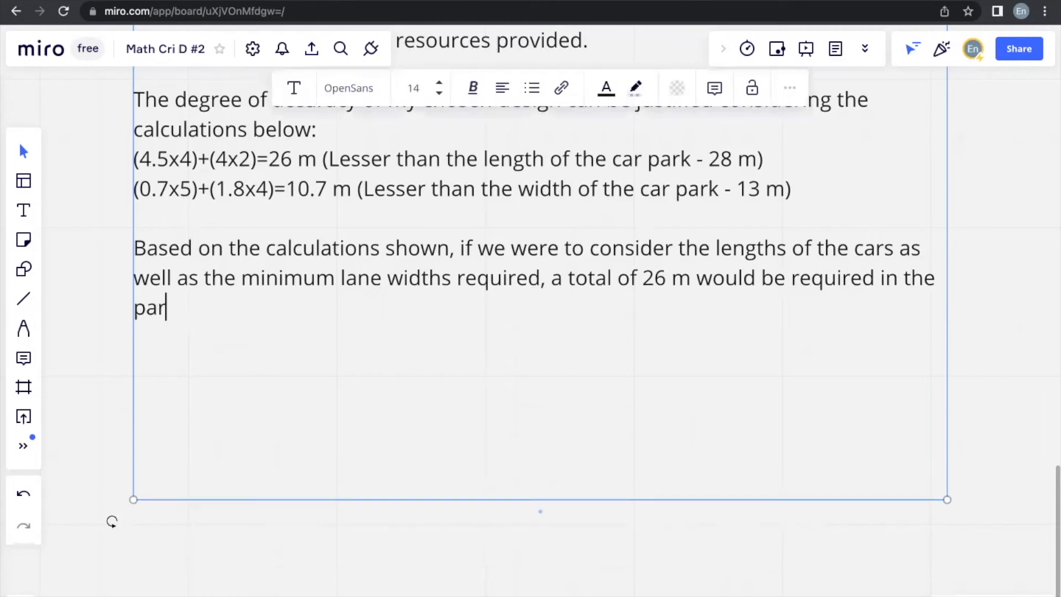
pyautogui.write('king space.')
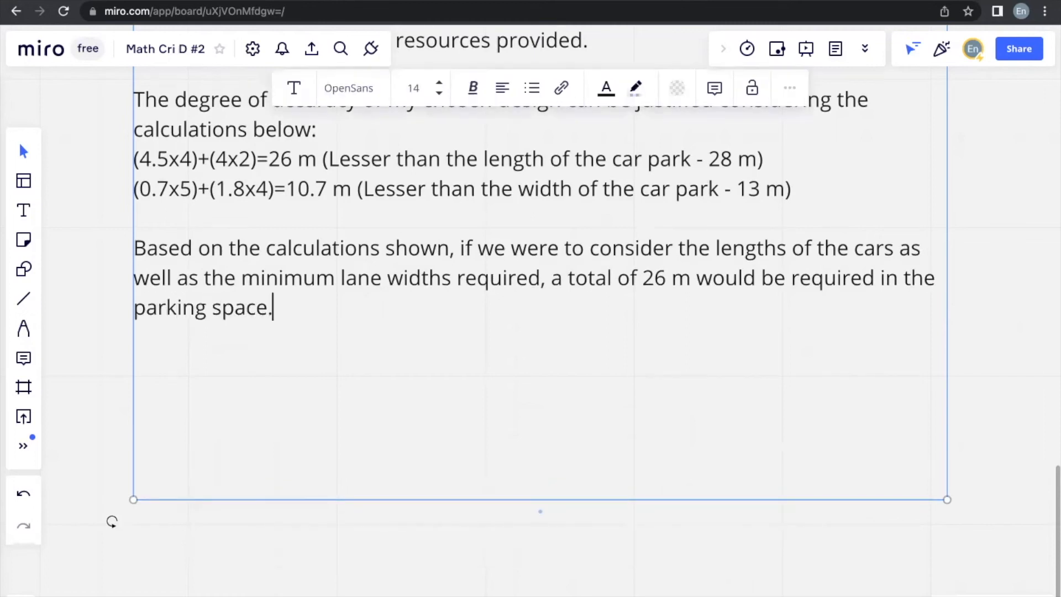
pyautogui.write('The parking space has')
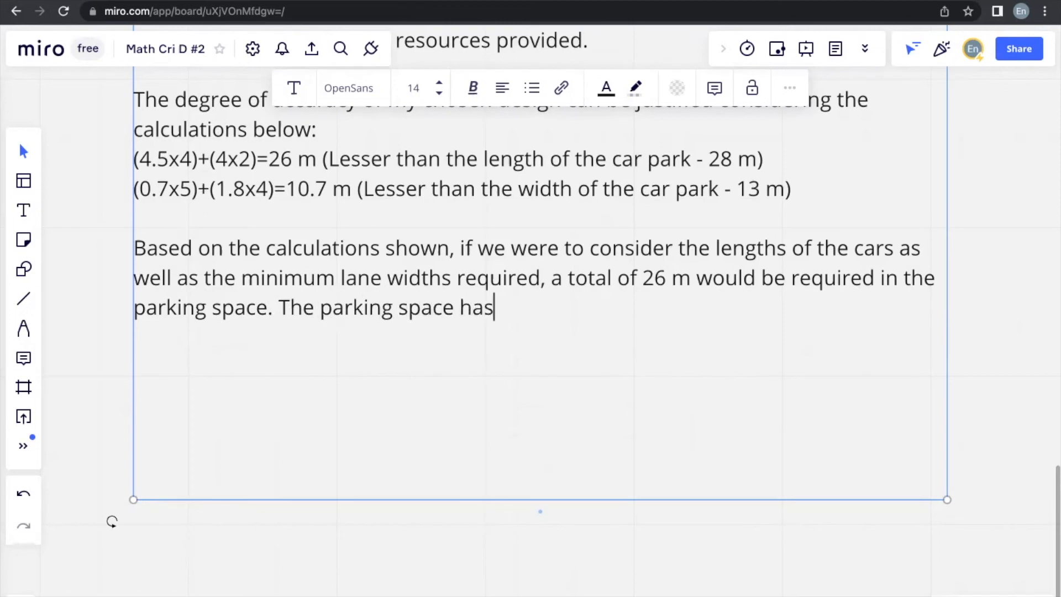
pyautogui.write('a leng')
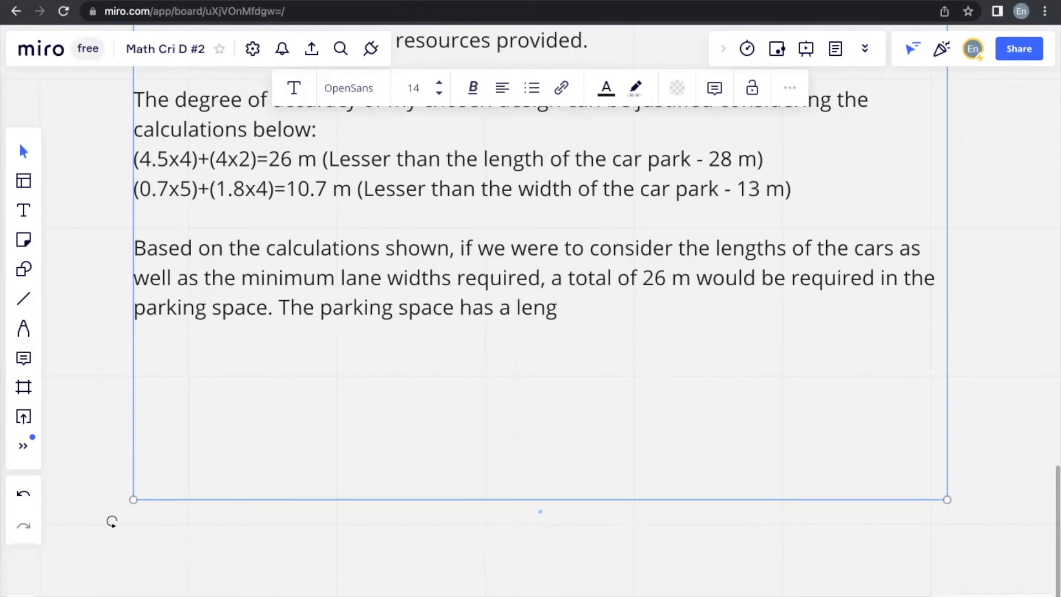
pyautogui.write('th of 28 m')
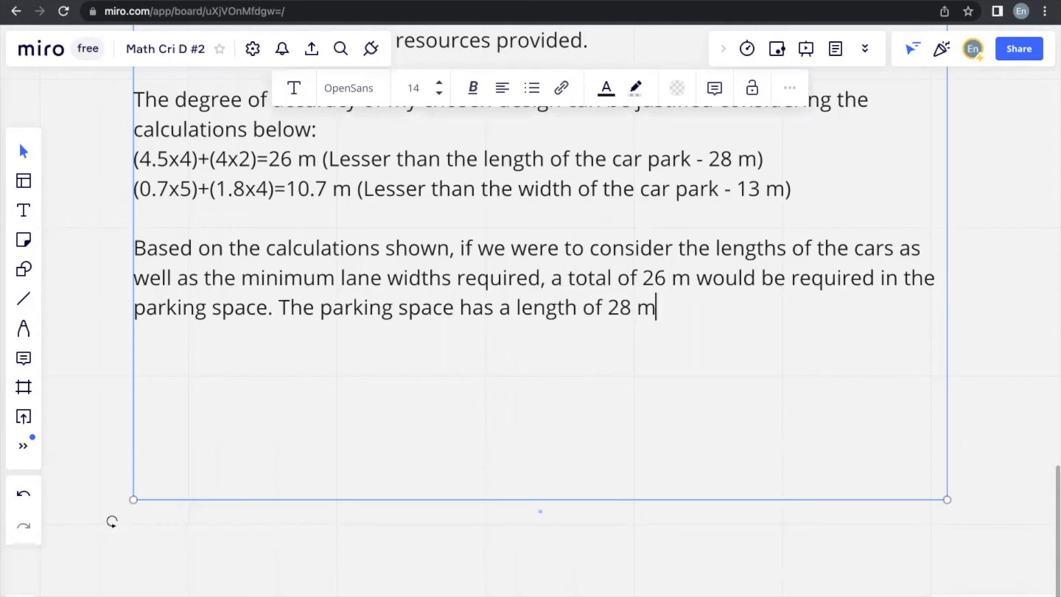
pyautogui.write(', which is even')
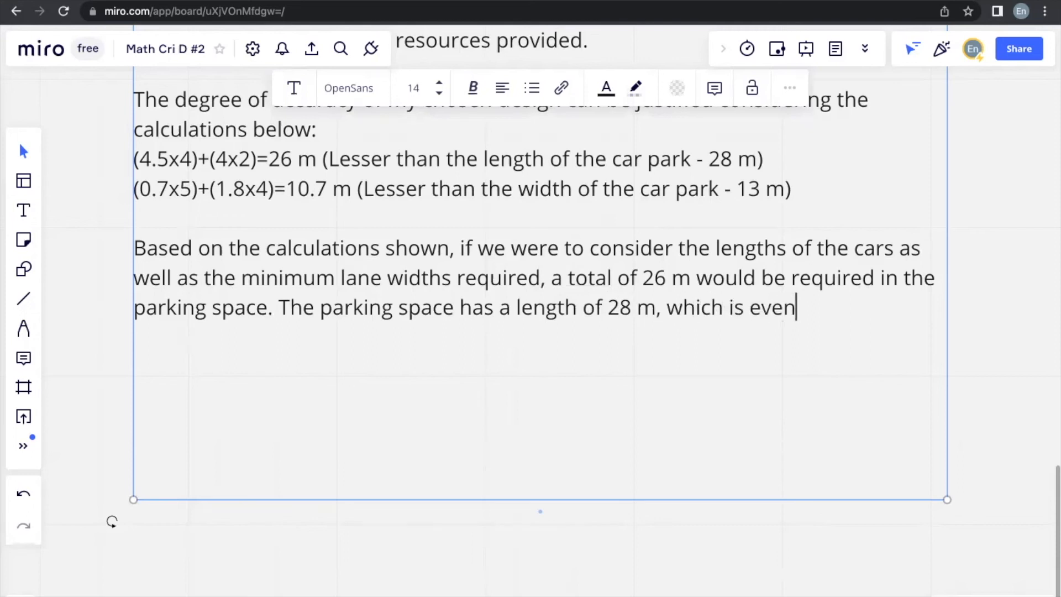
pyautogui.write('longer than')
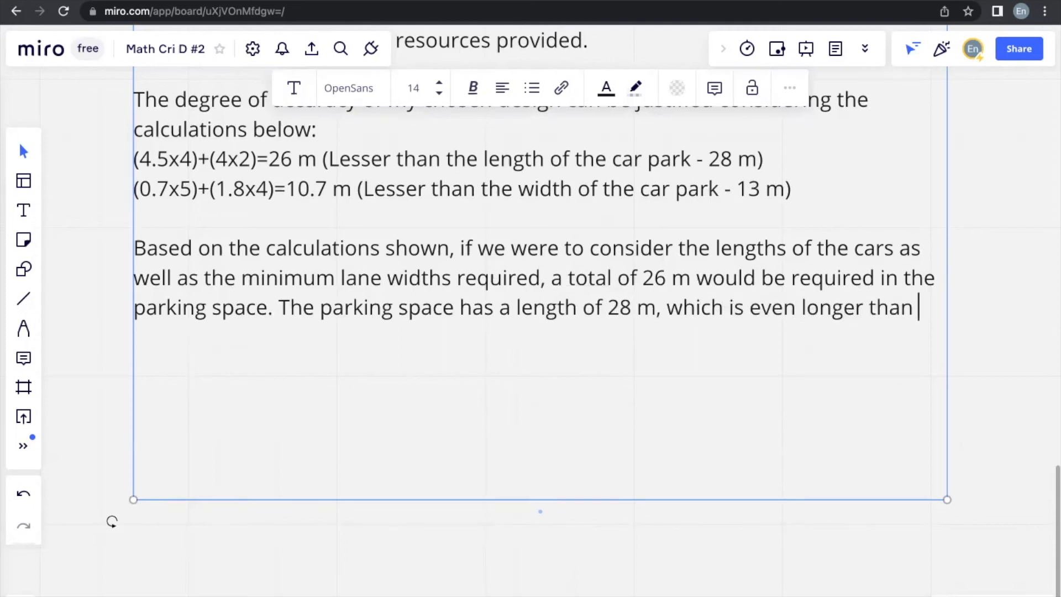
pyautogui.write('the needed l')
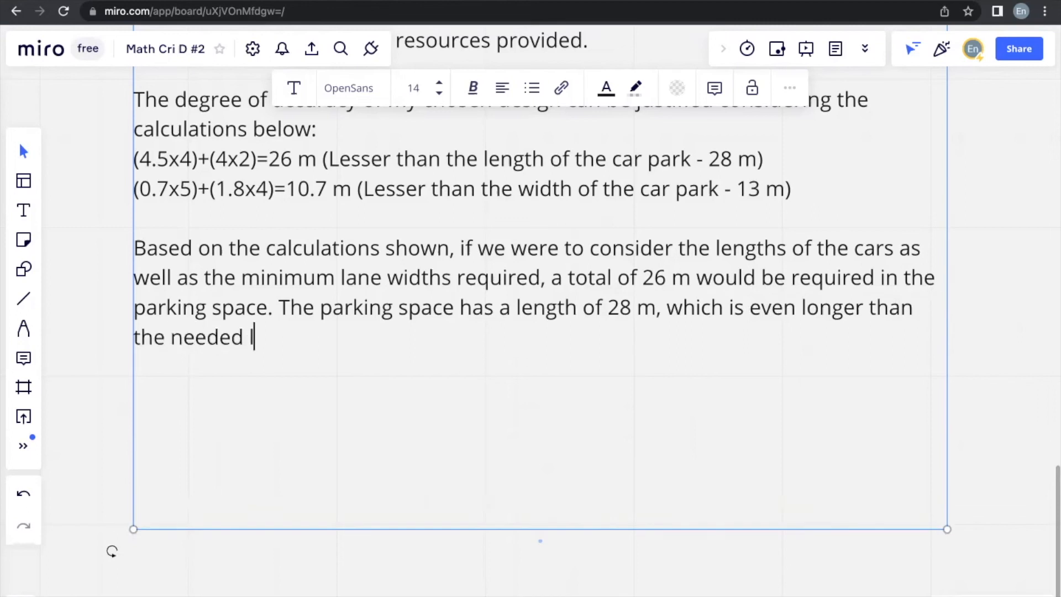
pyautogui.write('ength. At th')
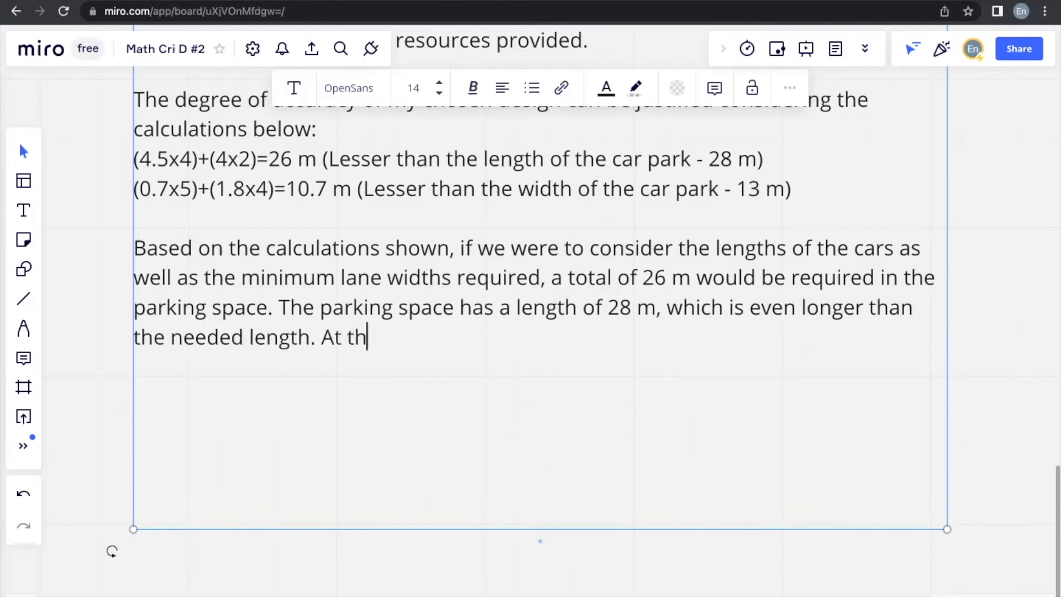
# Step: Type that car and yellow-space widths need 10.7 m, under the park's 13 m width
pyautogui.write('e same time,')
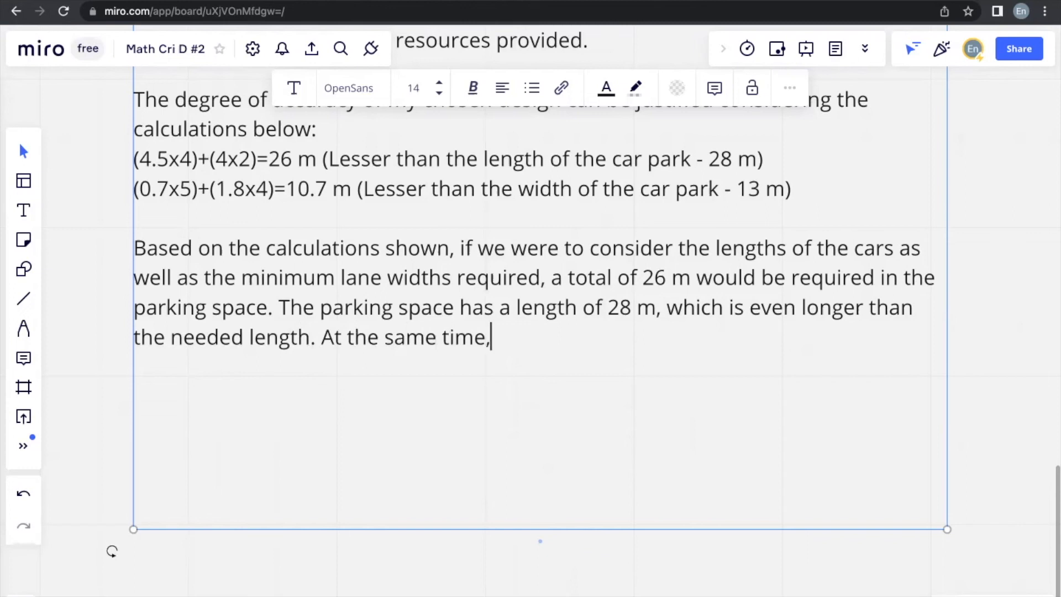
pyautogui.write('if we')
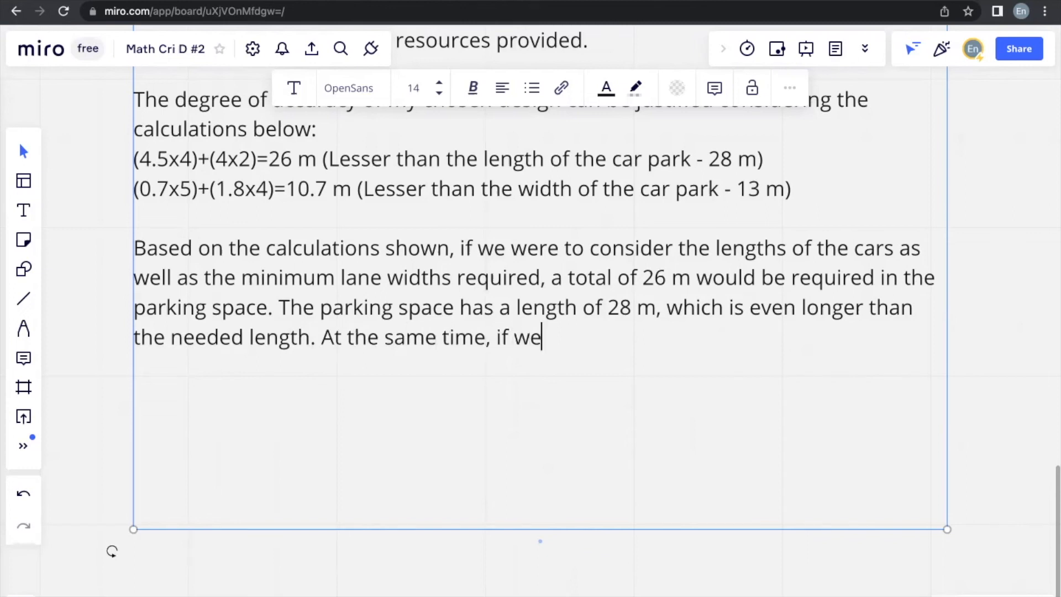
pyautogui.write('were to c')
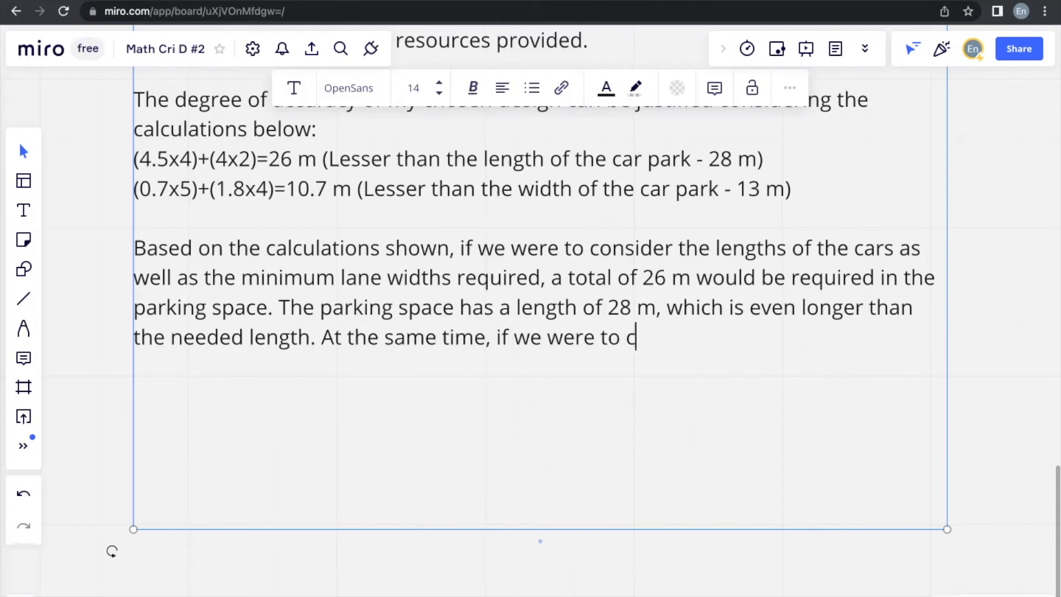
pyautogui.write('onsider the w')
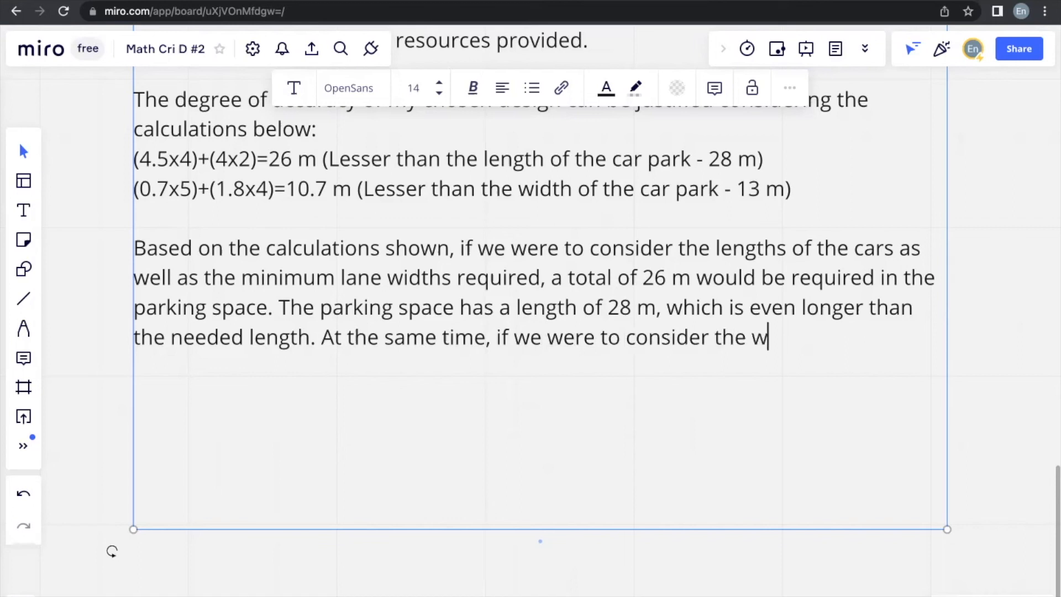
pyautogui.write('idths of the ca')
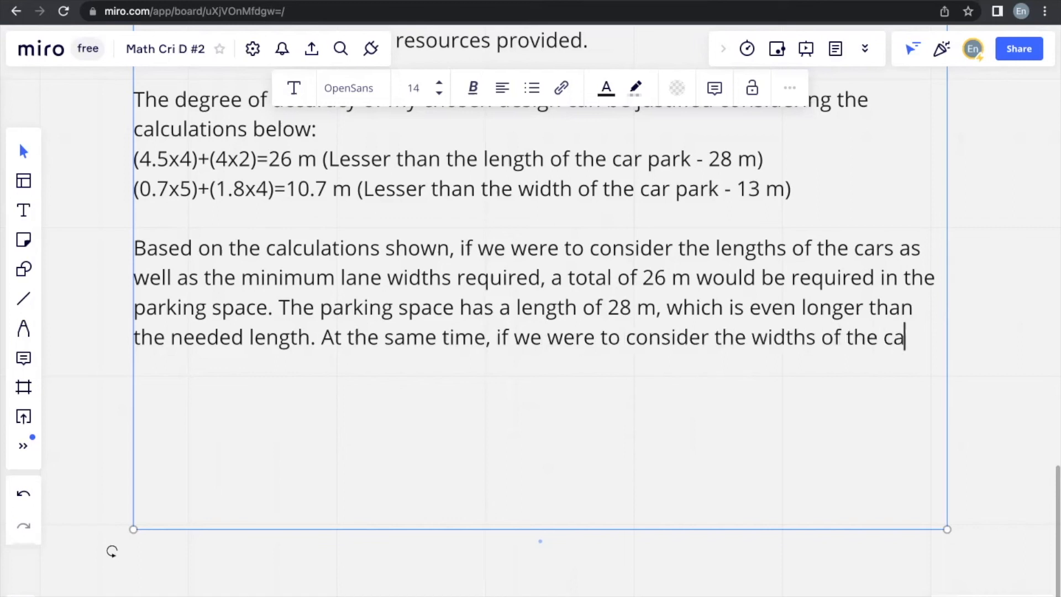
pyautogui.write('rs and the y')
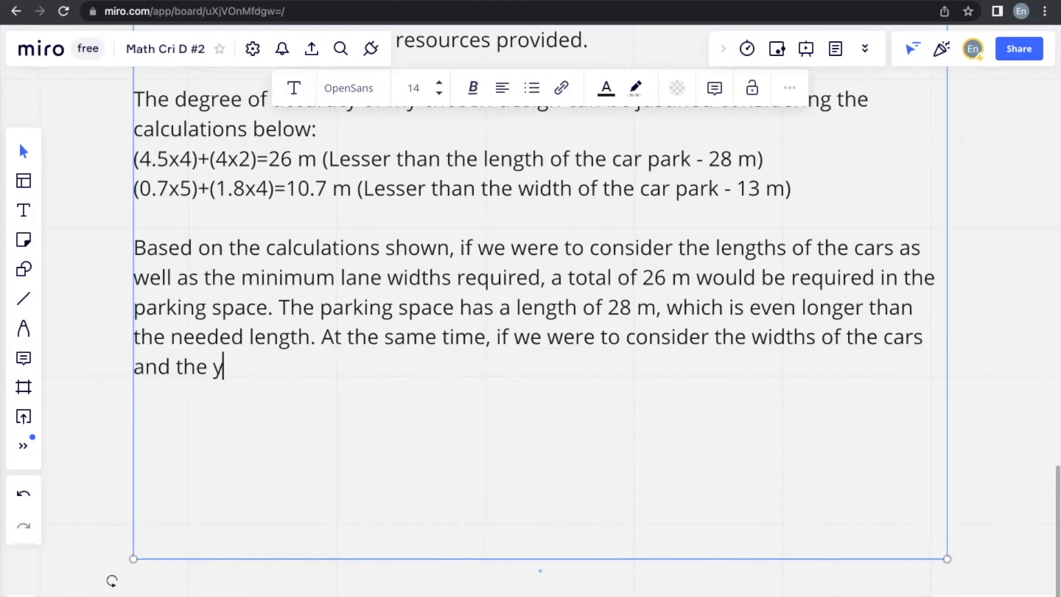
pyautogui.write('ellow spaces,')
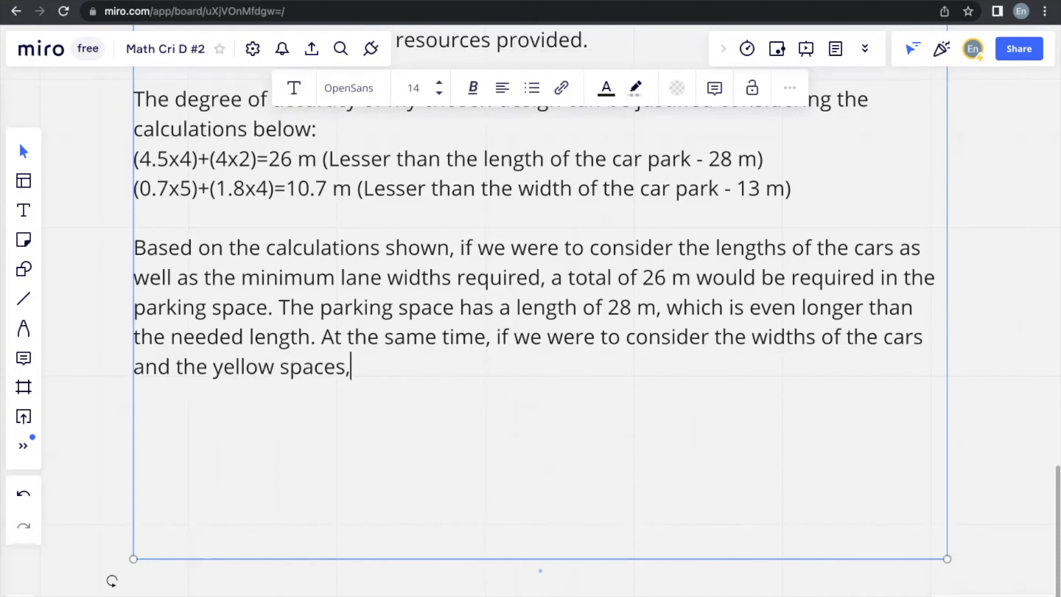
pyautogui.write('the minimum')
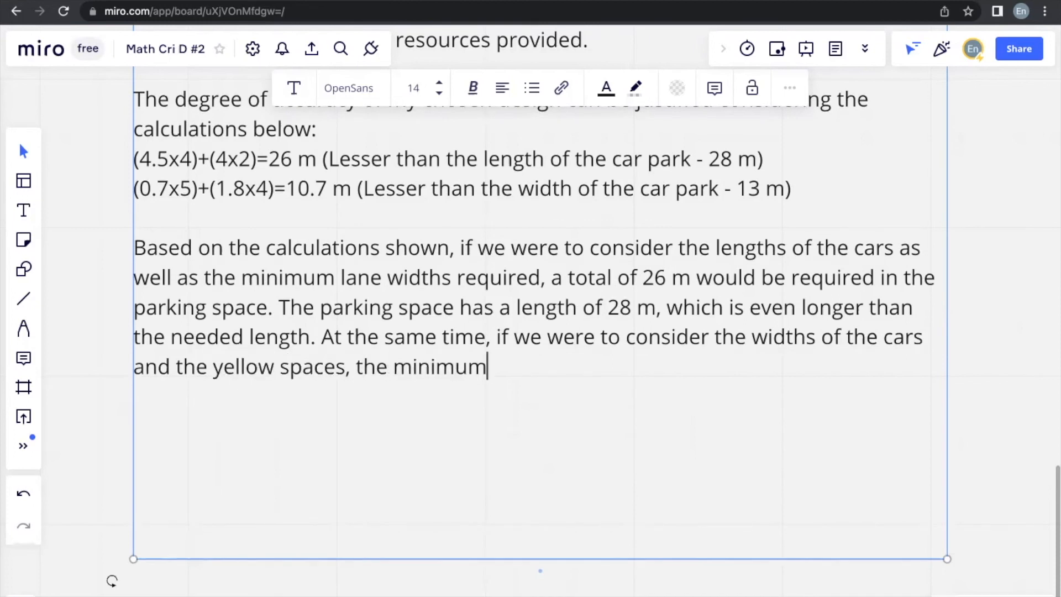
pyautogui.write('width of the')
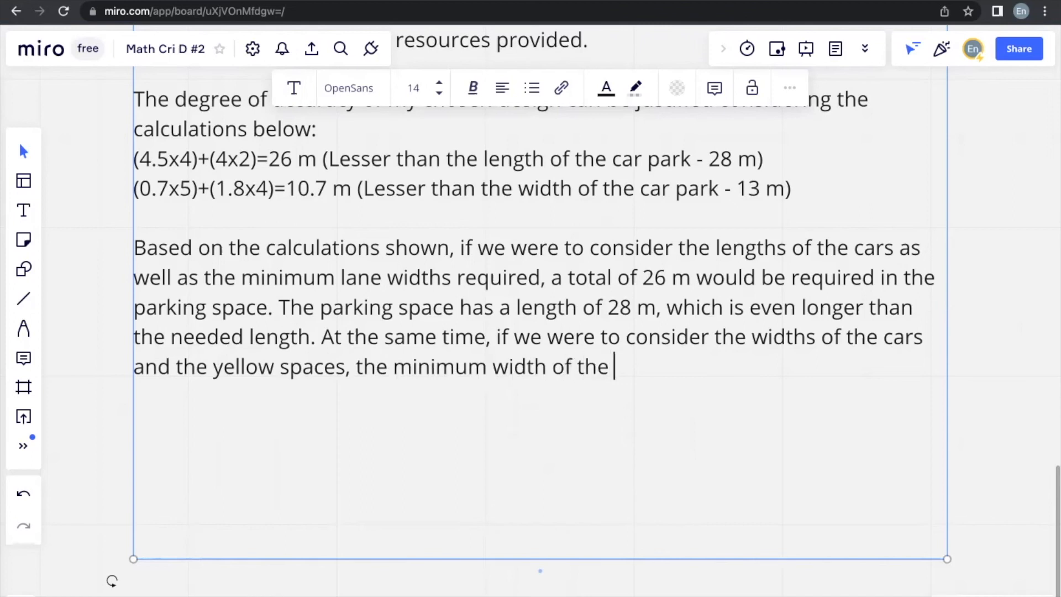
pyautogui.write('parking space needed would be 1')
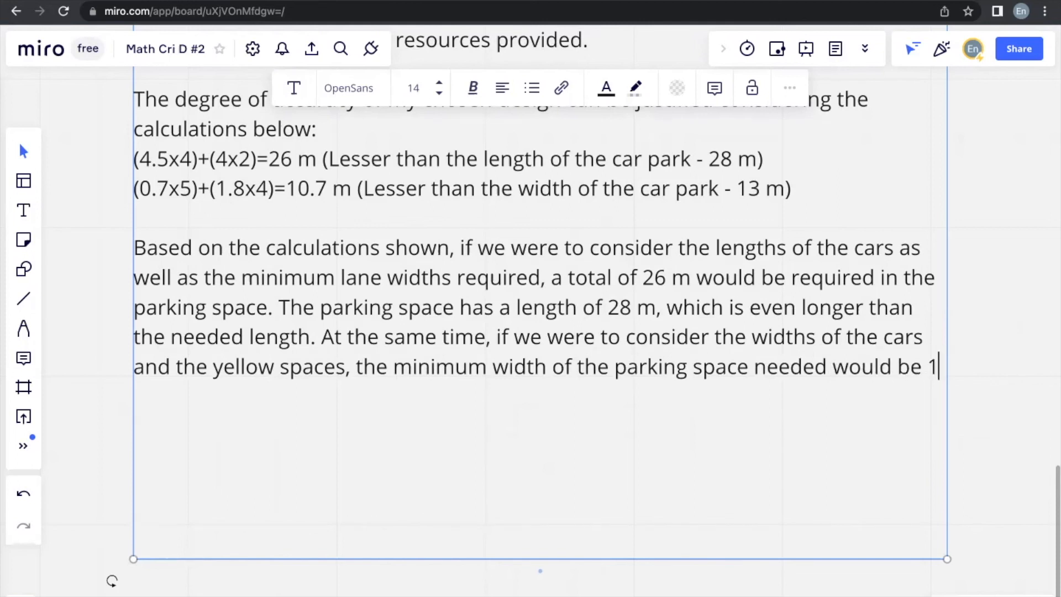
pyautogui.write('0.7 m')
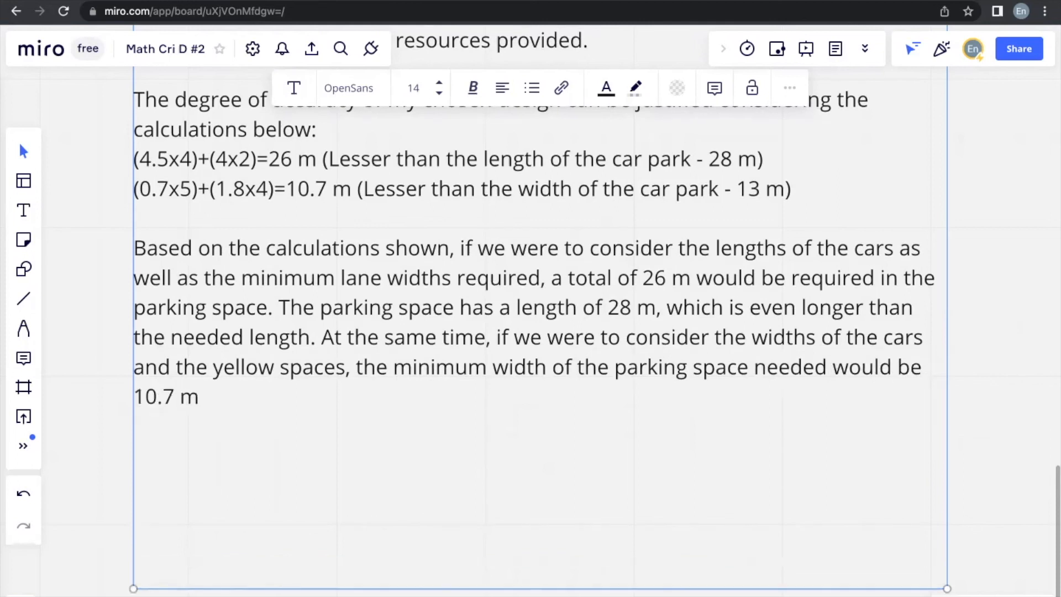
pyautogui.write('However, t')
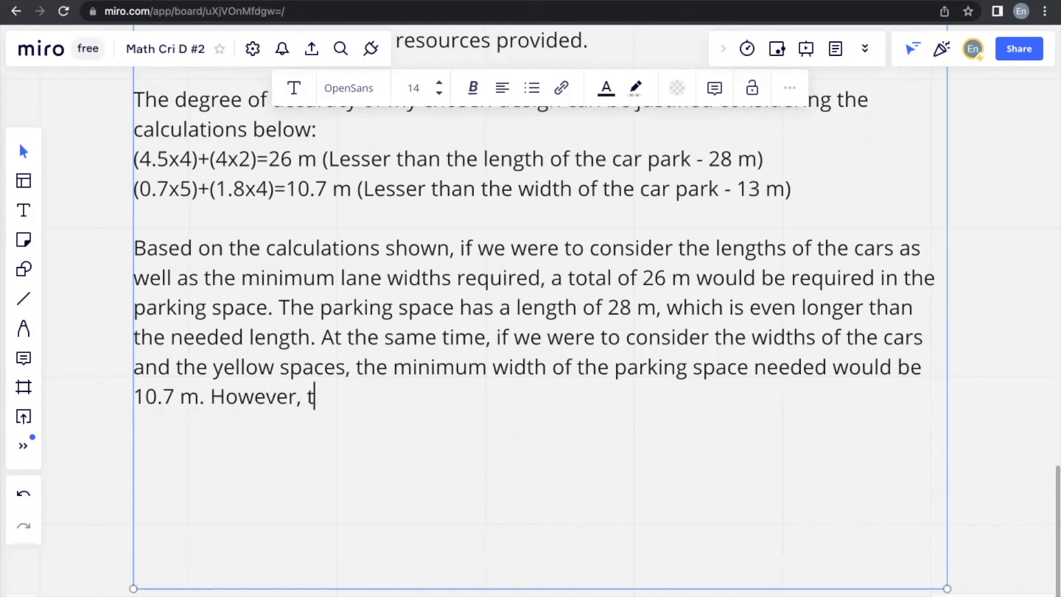
pyautogui.write('he parking space has a')
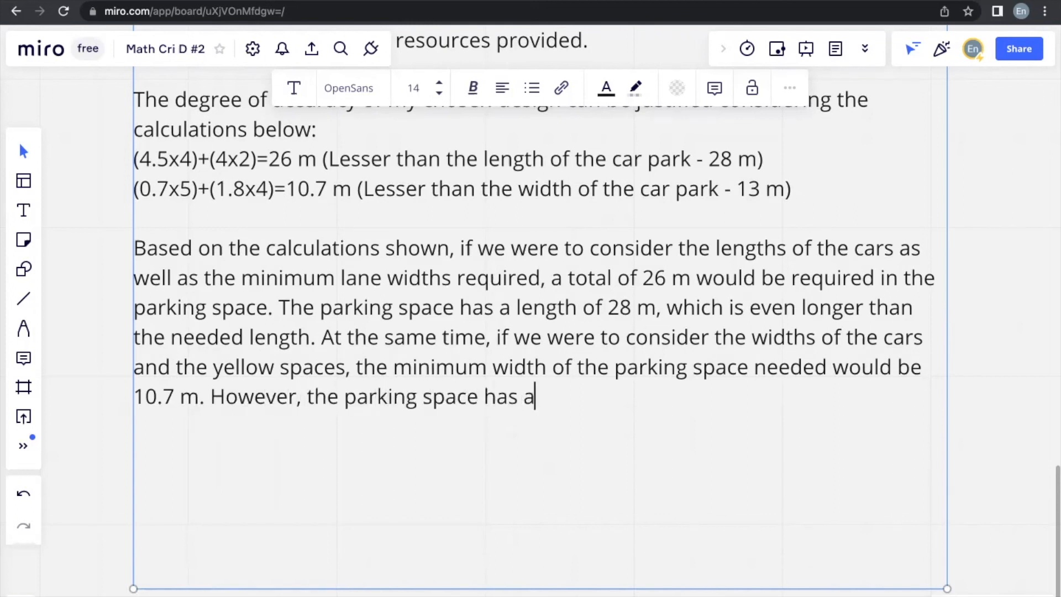
pyautogui.write('n even longer')
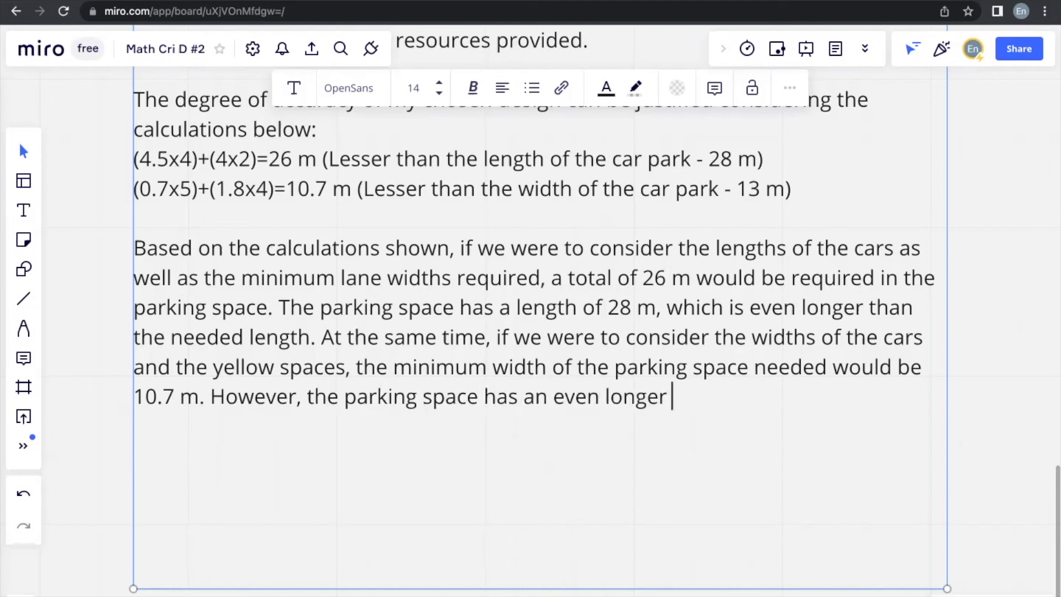
pyautogui.write('width of')
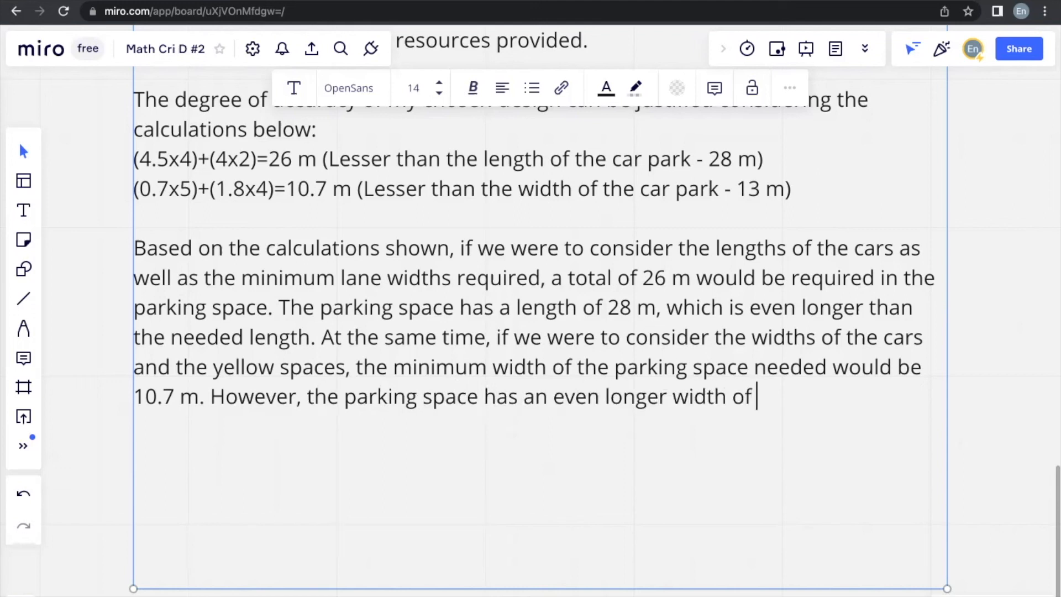
pyautogui.write('13 m. a')
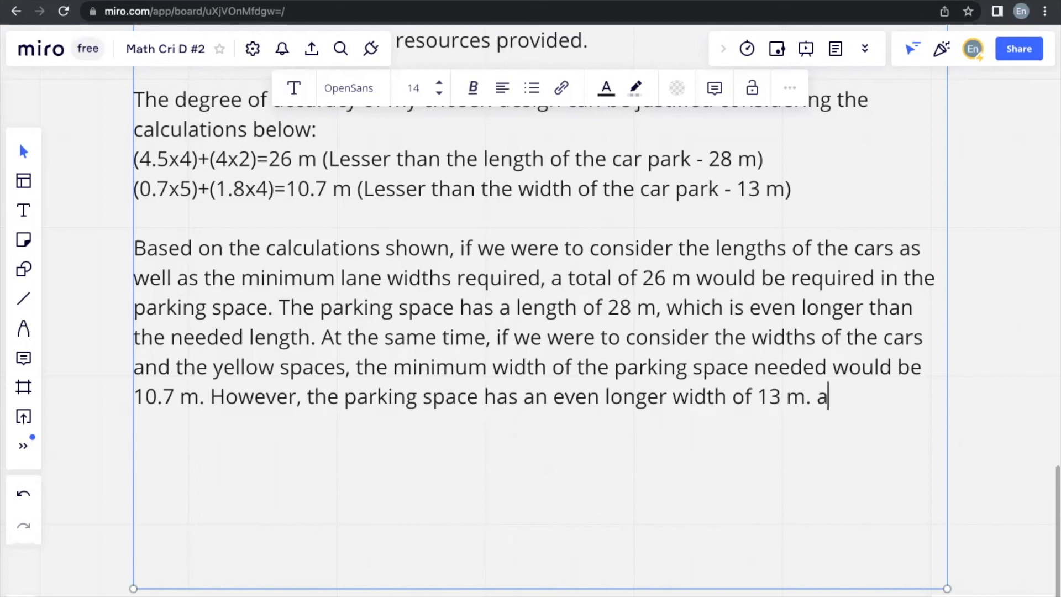
pyautogui.write('ll')
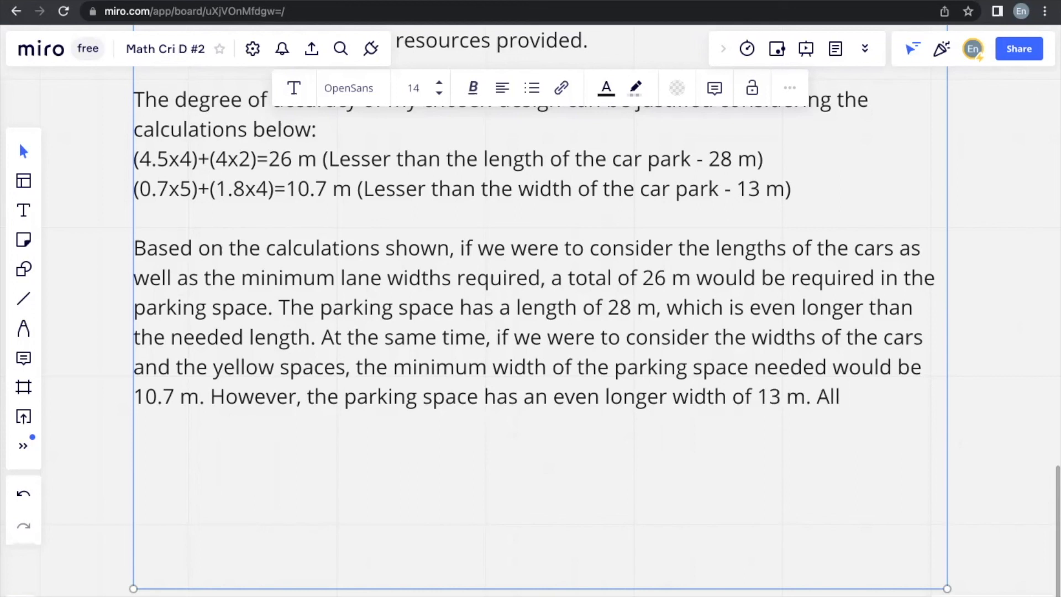
# Step: Conclude that option 4 is an accurate, viable design fitting the most cars
pyautogui.write('of this shows')
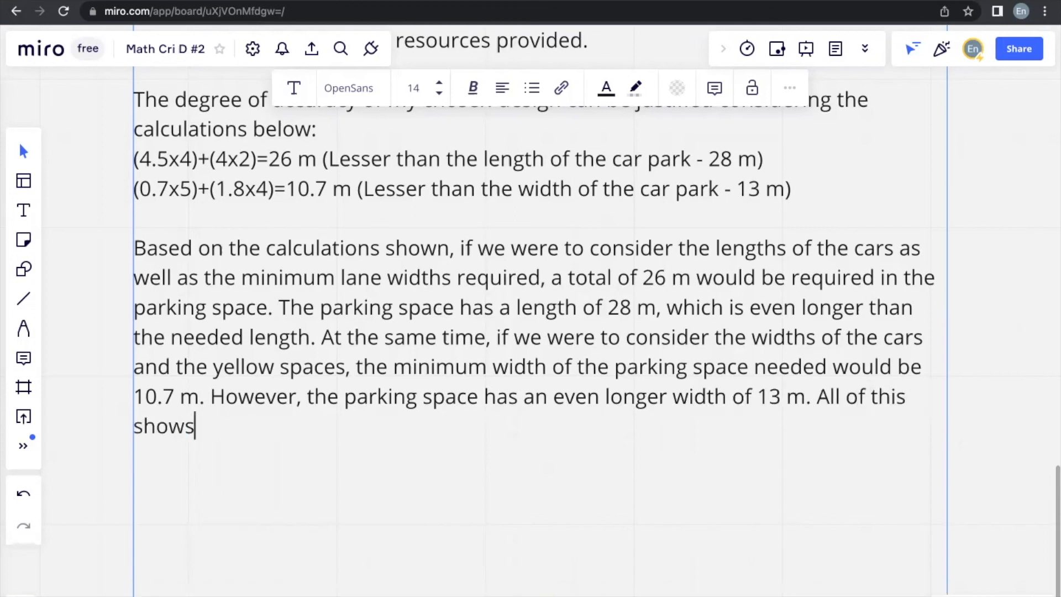
pyautogui.write('that when co')
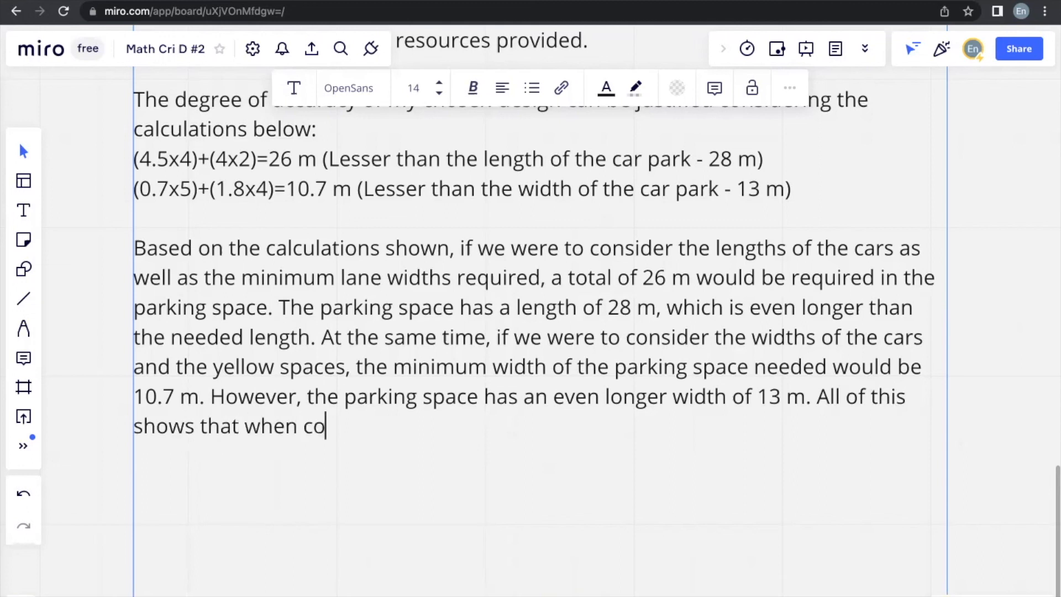
pyautogui.write('nsidering the')
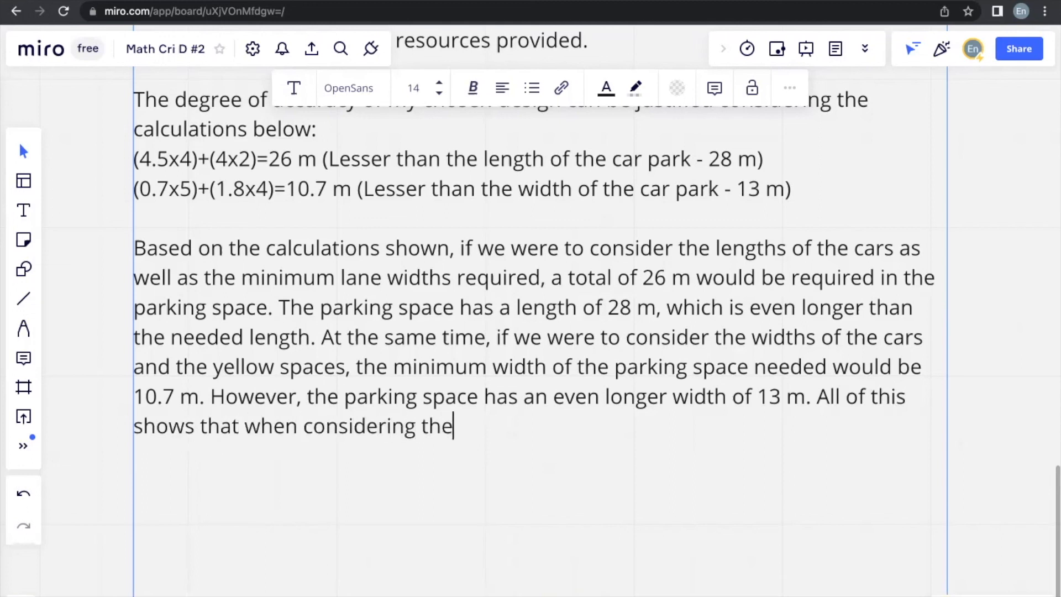
pyautogui.write('available spac')
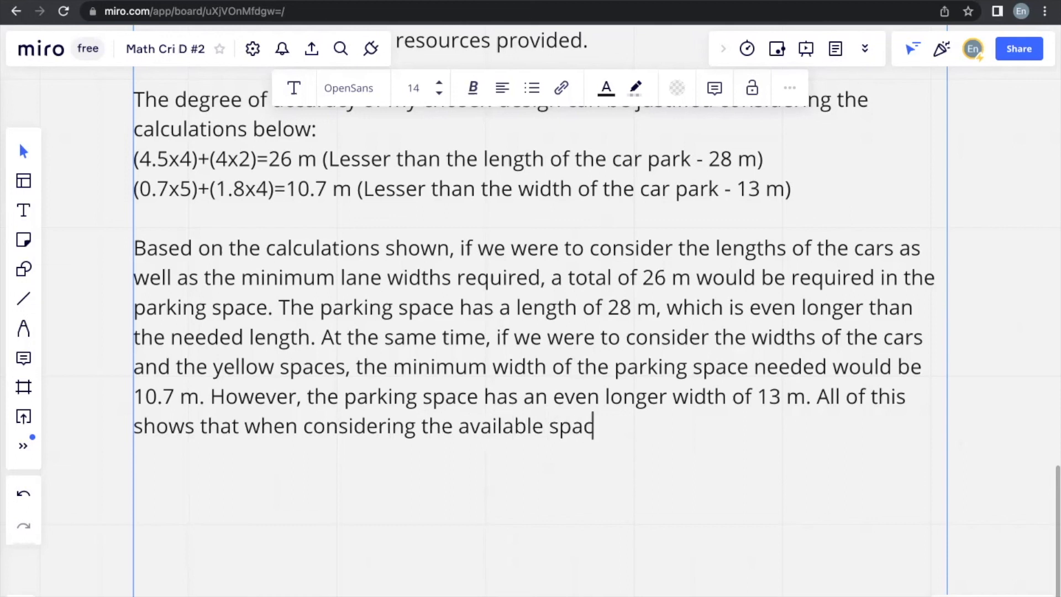
pyautogui.write('e, the si')
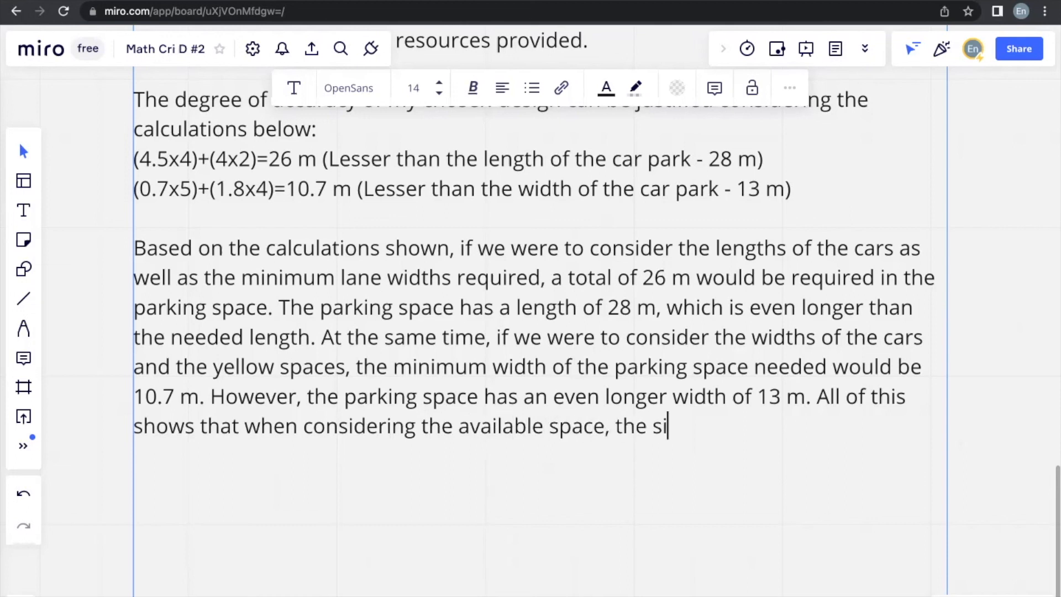
pyautogui.write('ze of the')
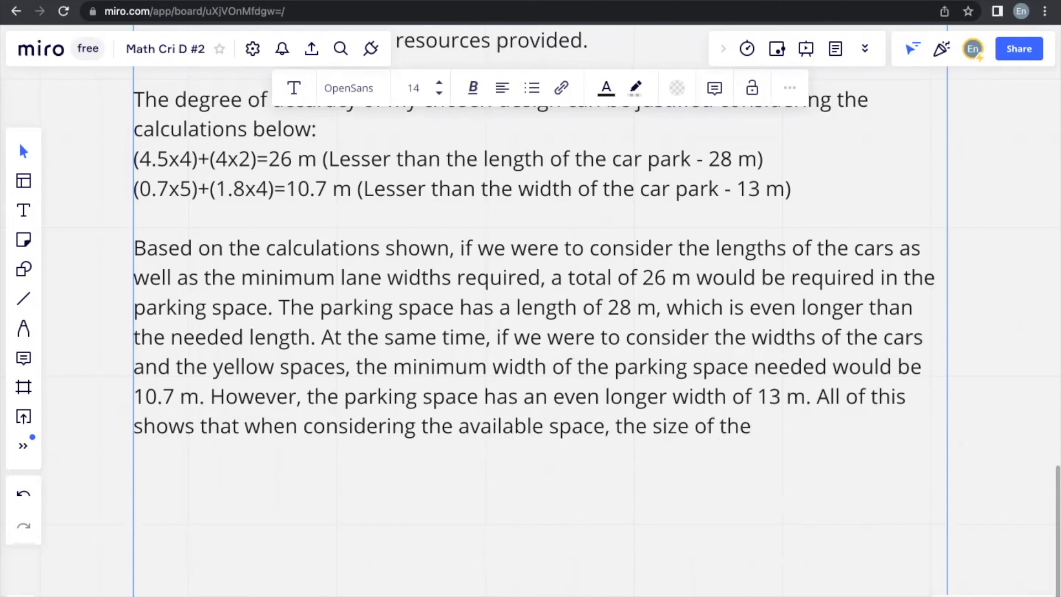
pyautogui.write('vehi')
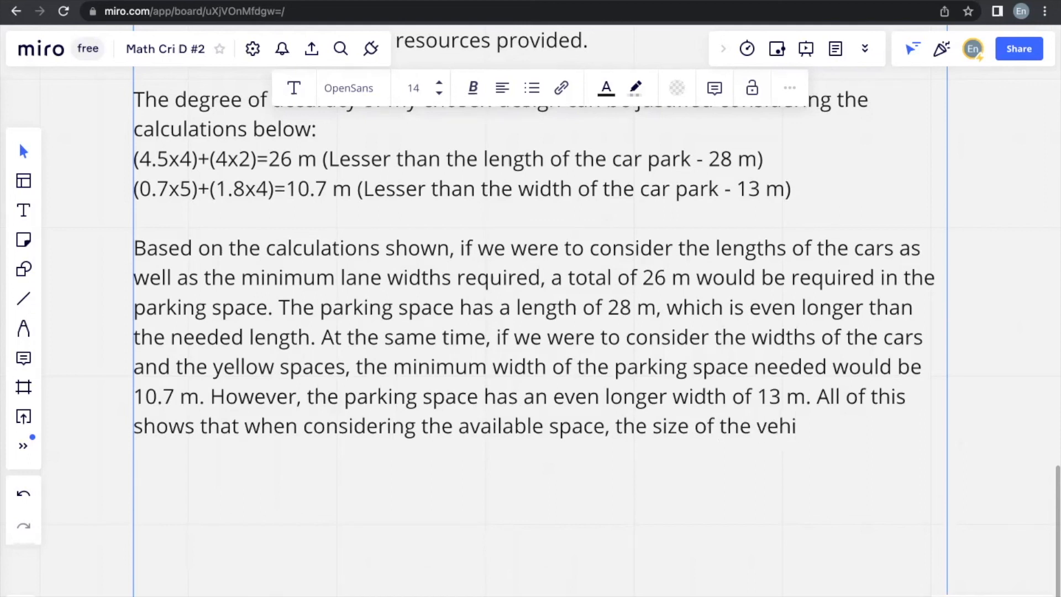
pyautogui.write('cle, req')
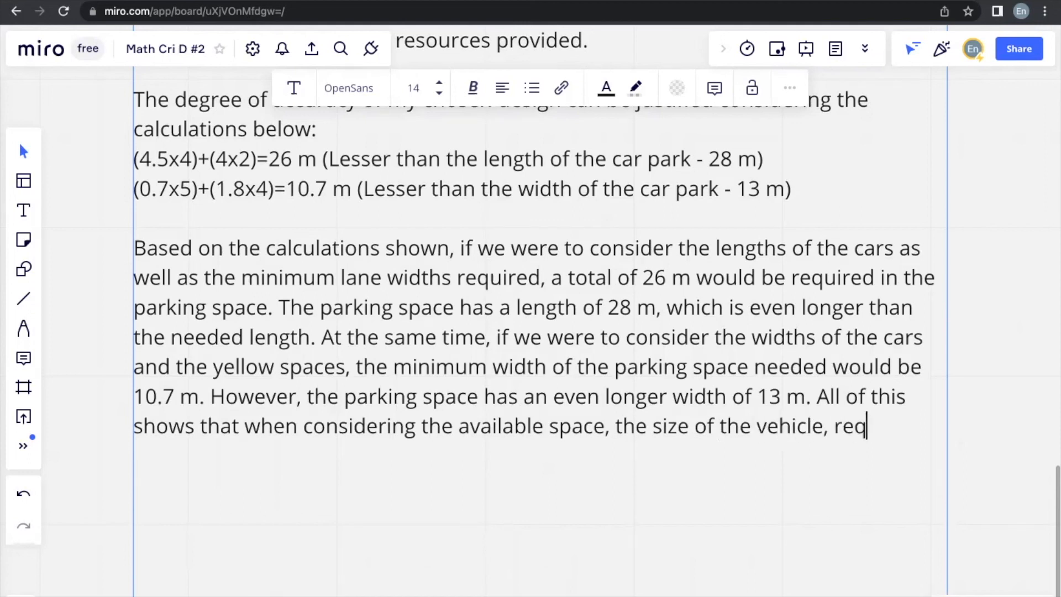
pyautogui.write('uireme')
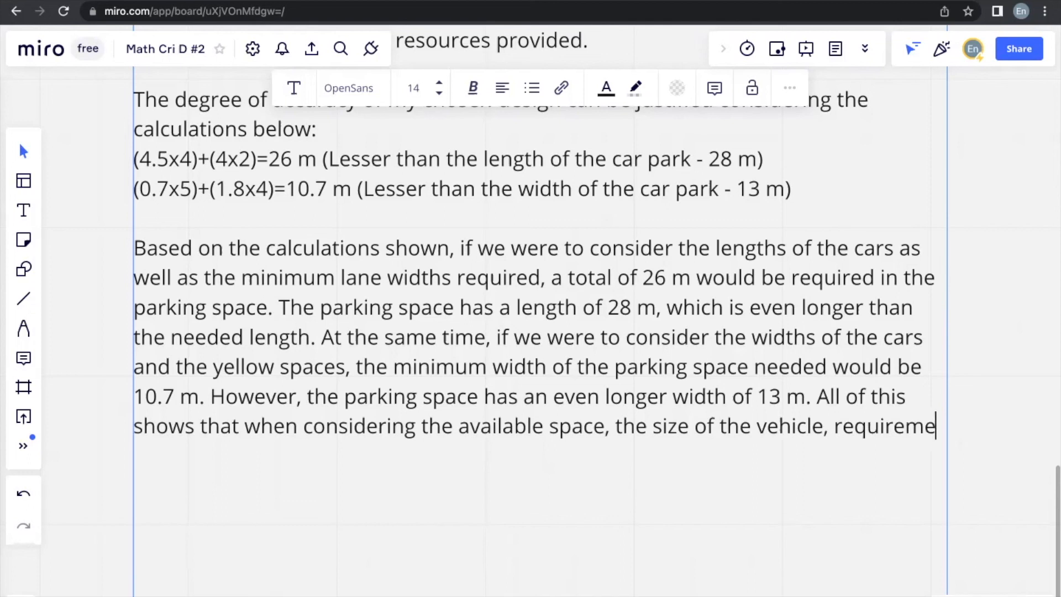
pyautogui.write('nt for spaces')
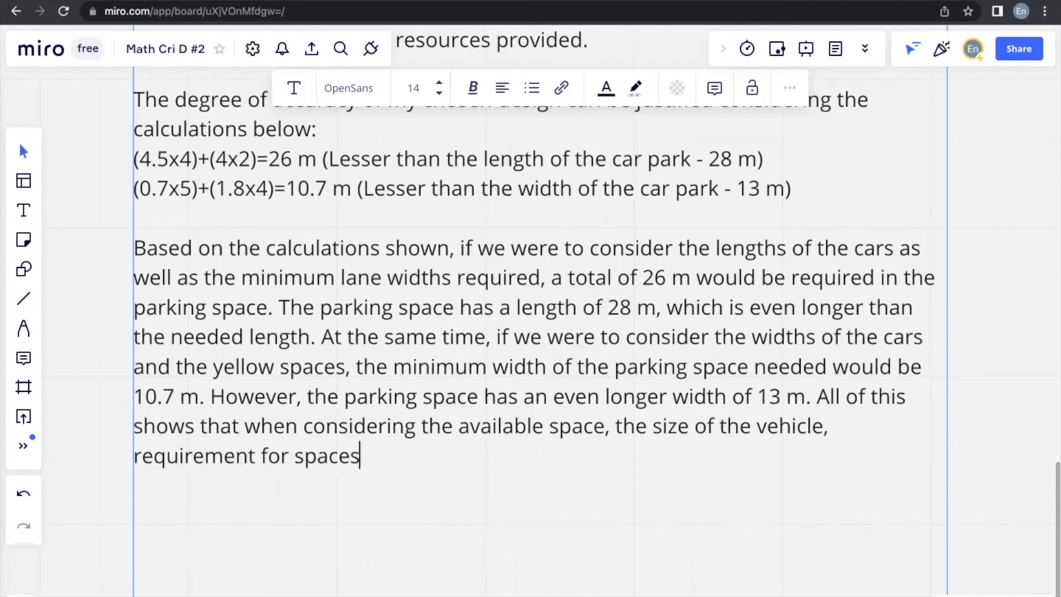
pyautogui.write('between the v')
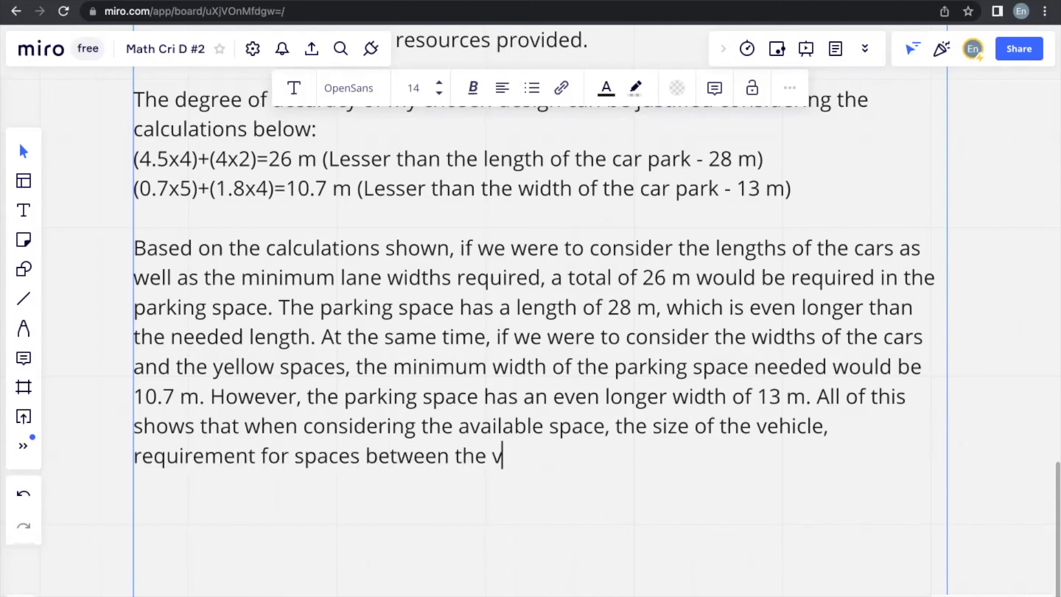
pyautogui.write('ehicles,')
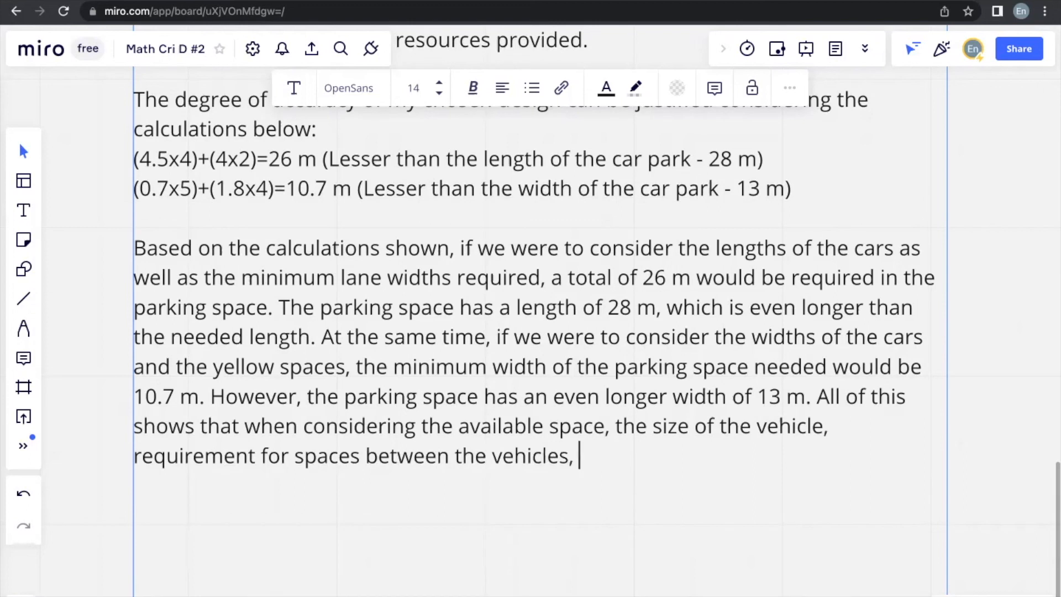
pyautogui.write('as well as')
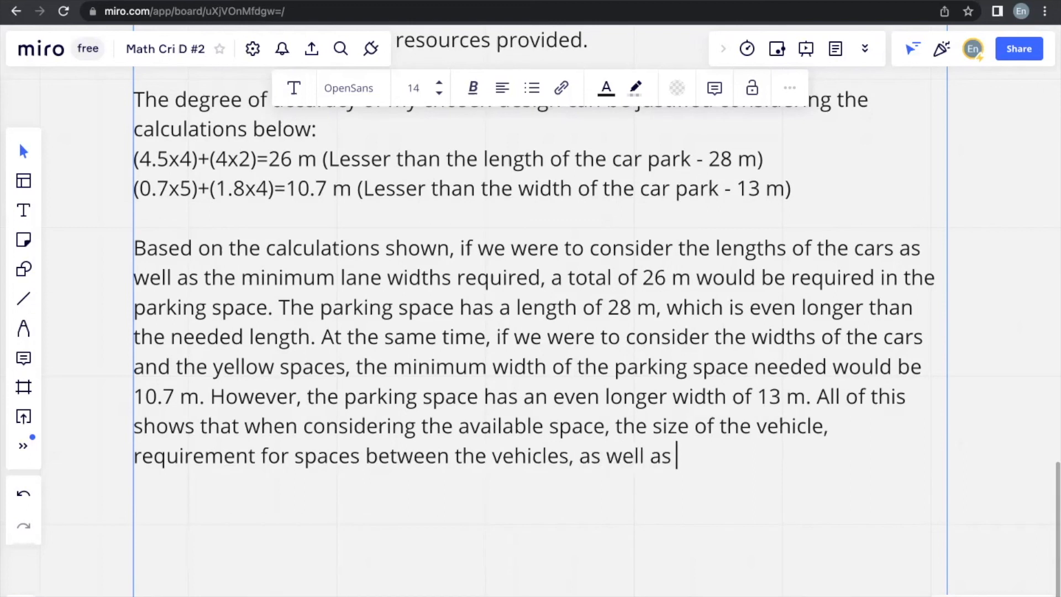
pyautogui.write('minimum l')
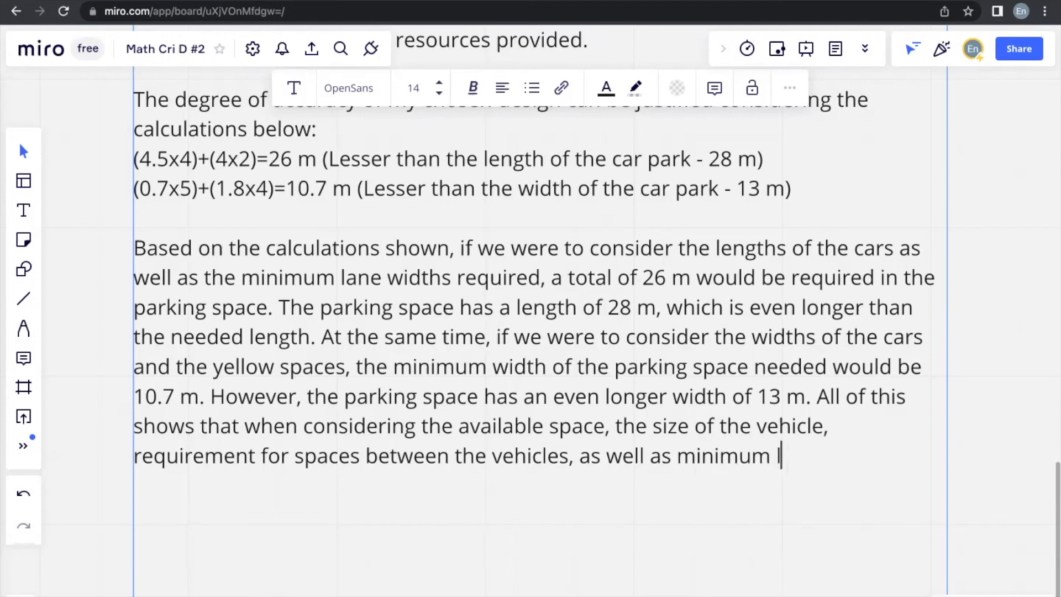
pyautogui.write('ane widths, option 4 as an a')
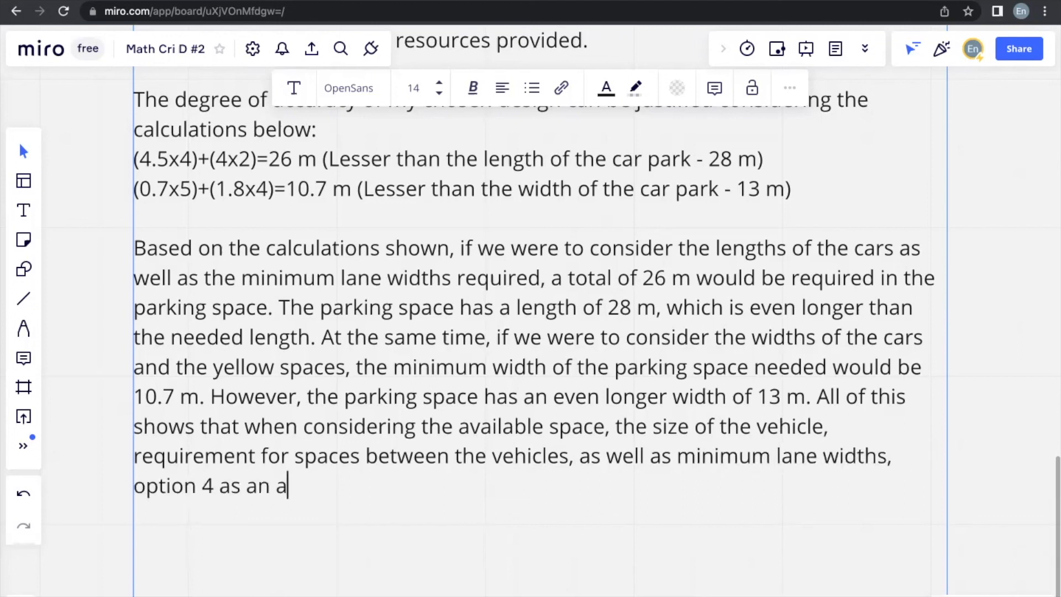
pyautogui.write('ccurate and')
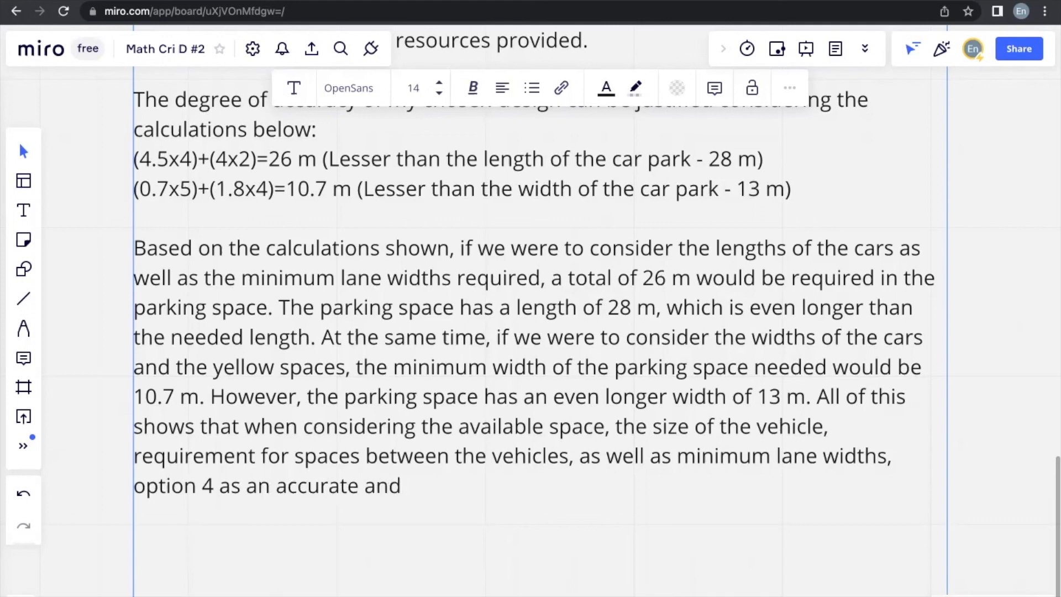
pyautogui.write('viable desi')
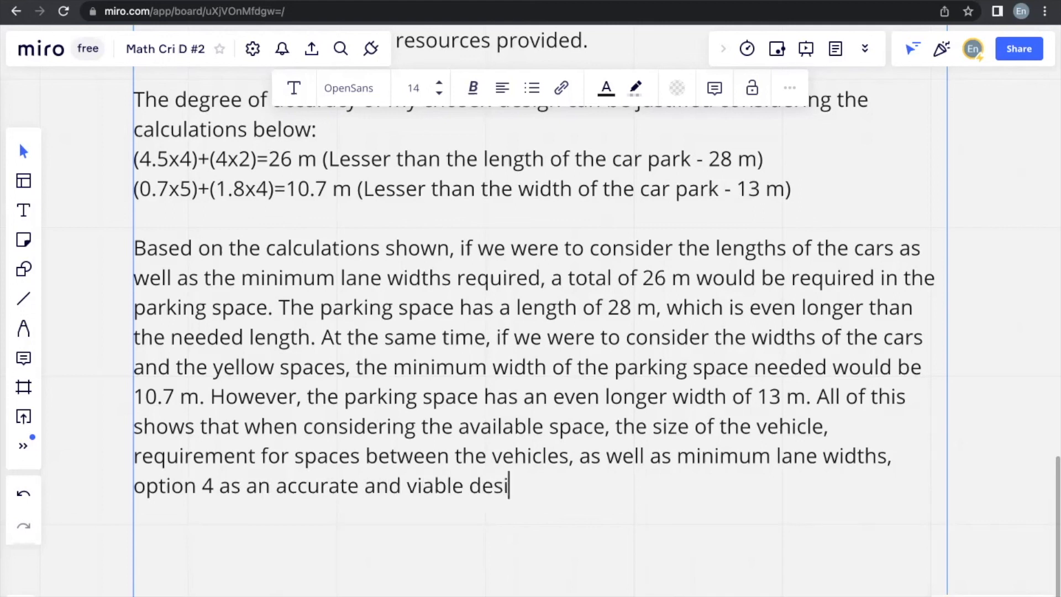
pyautogui.write('gn that can fit')
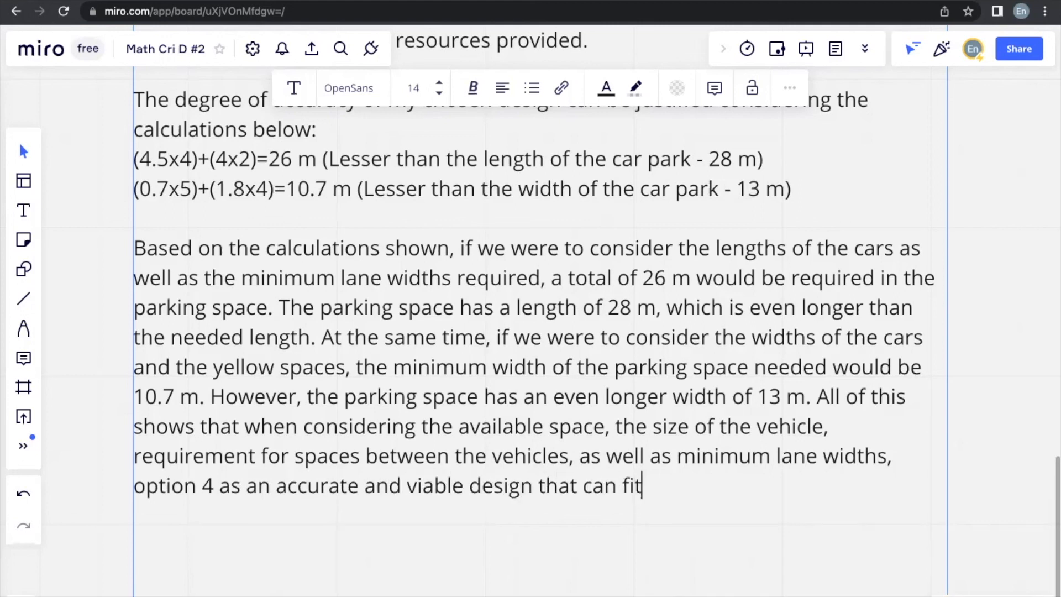
pyautogui.write('the most numbe')
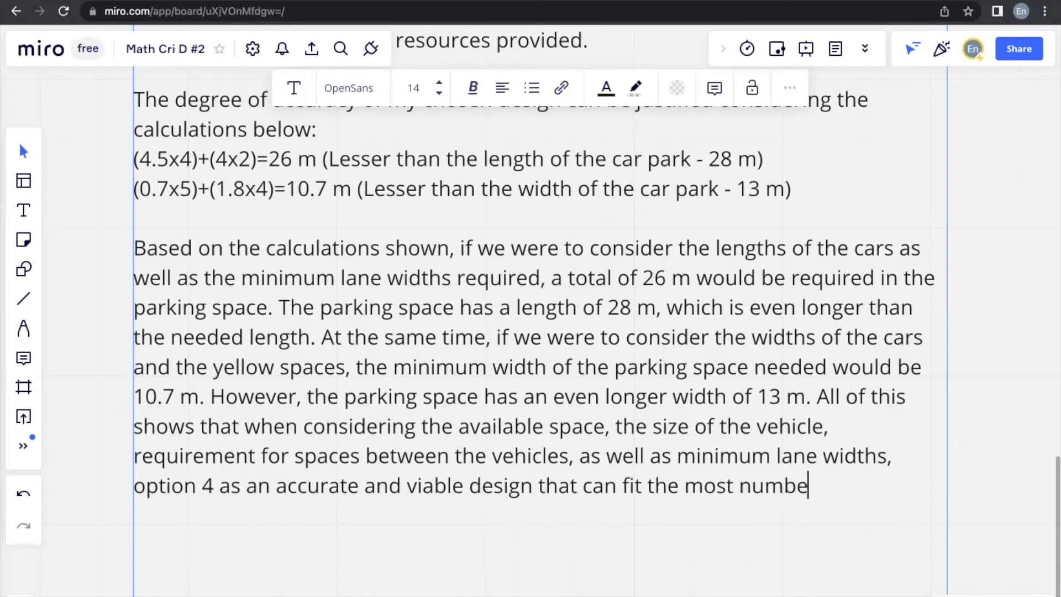
pyautogui.write('r of cars.')
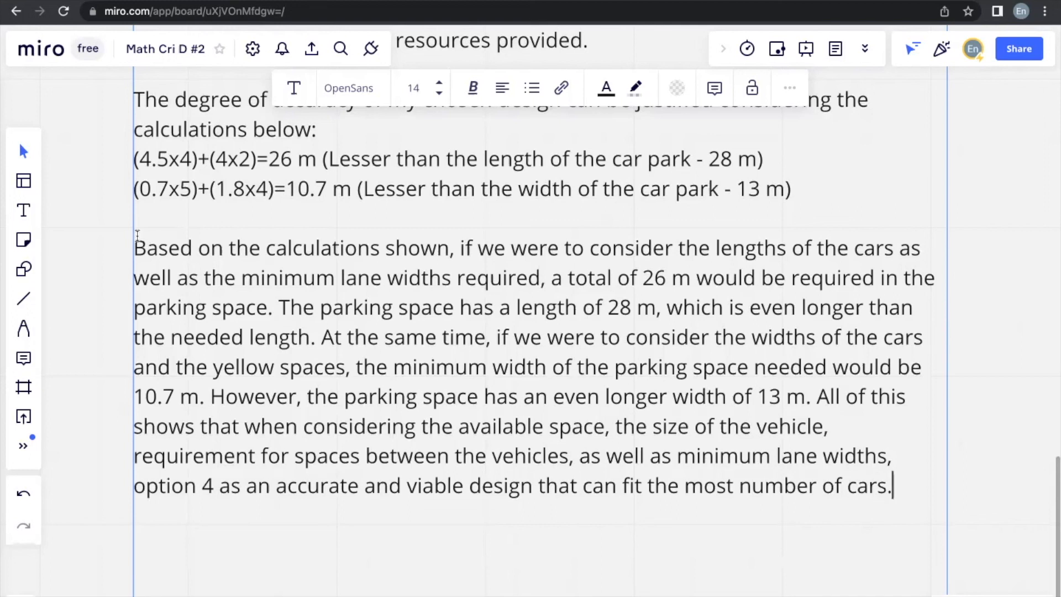
pyautogui.moveTo(962, 260)
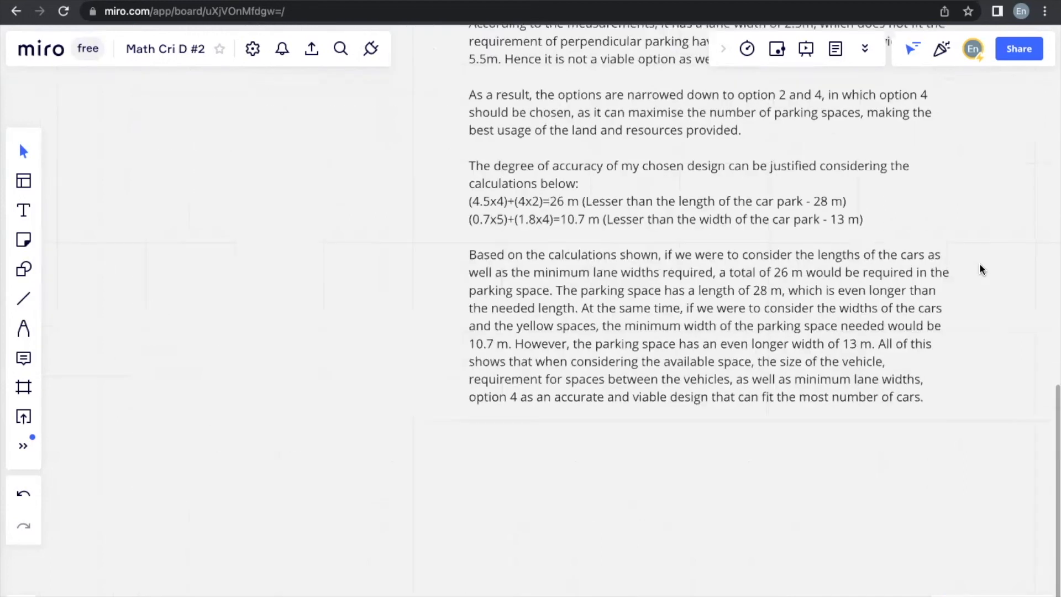
pyautogui.scroll(-3)
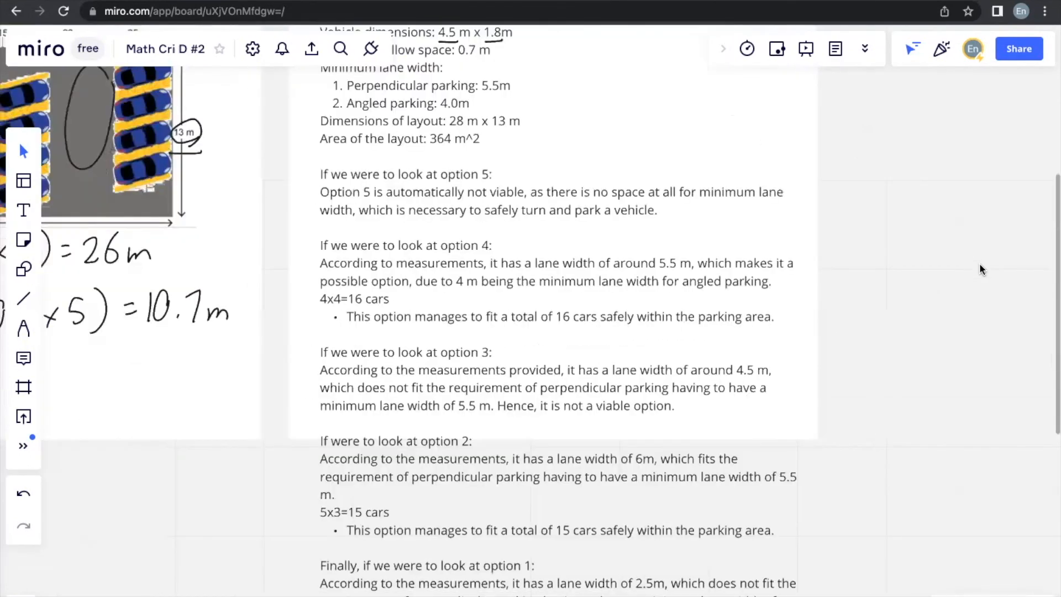
pyautogui.scroll(-3)
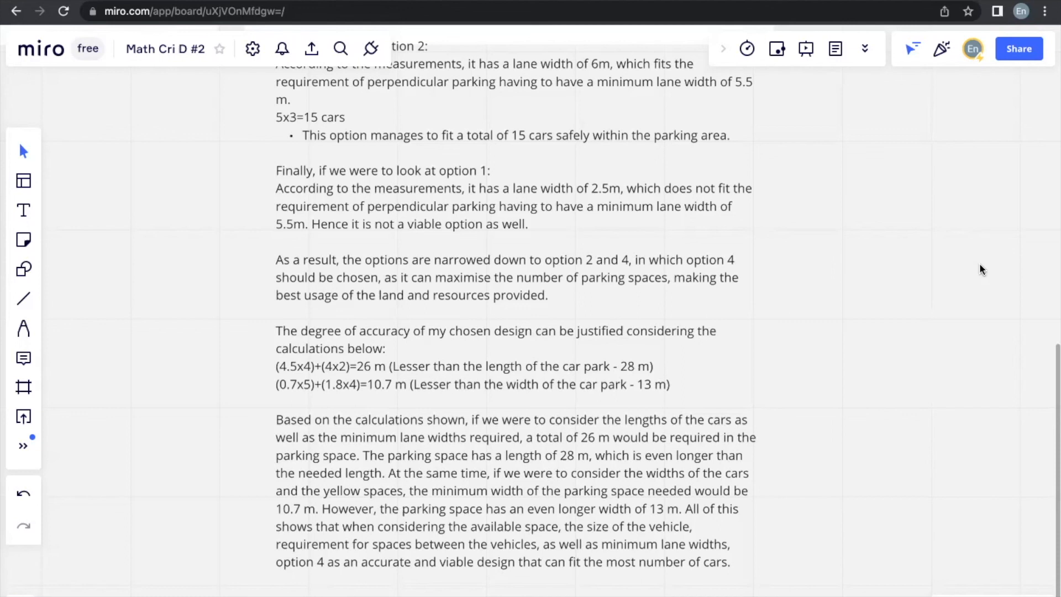
pyautogui.moveTo(906, 228)
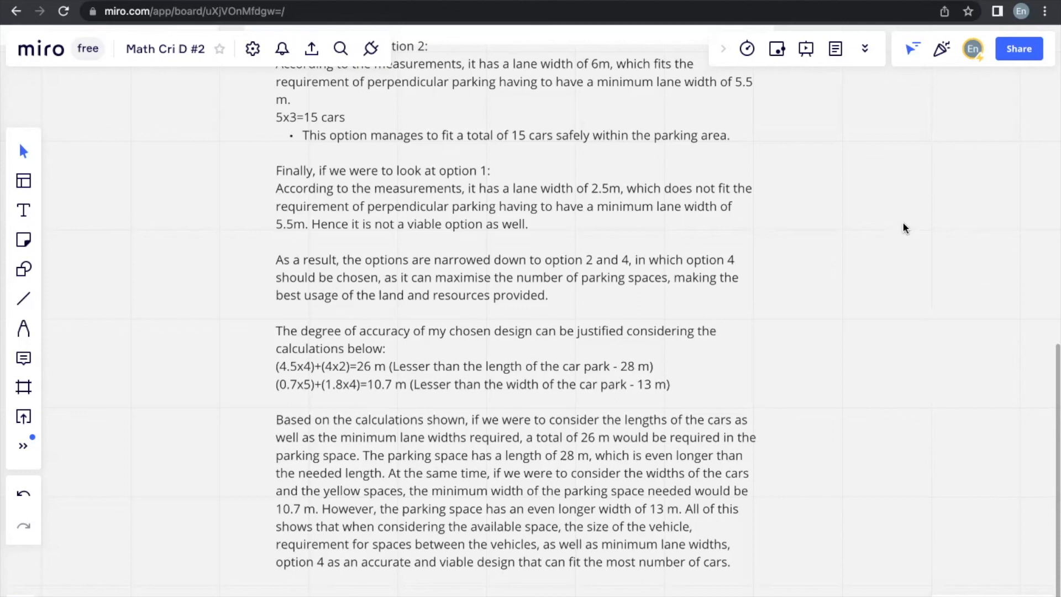